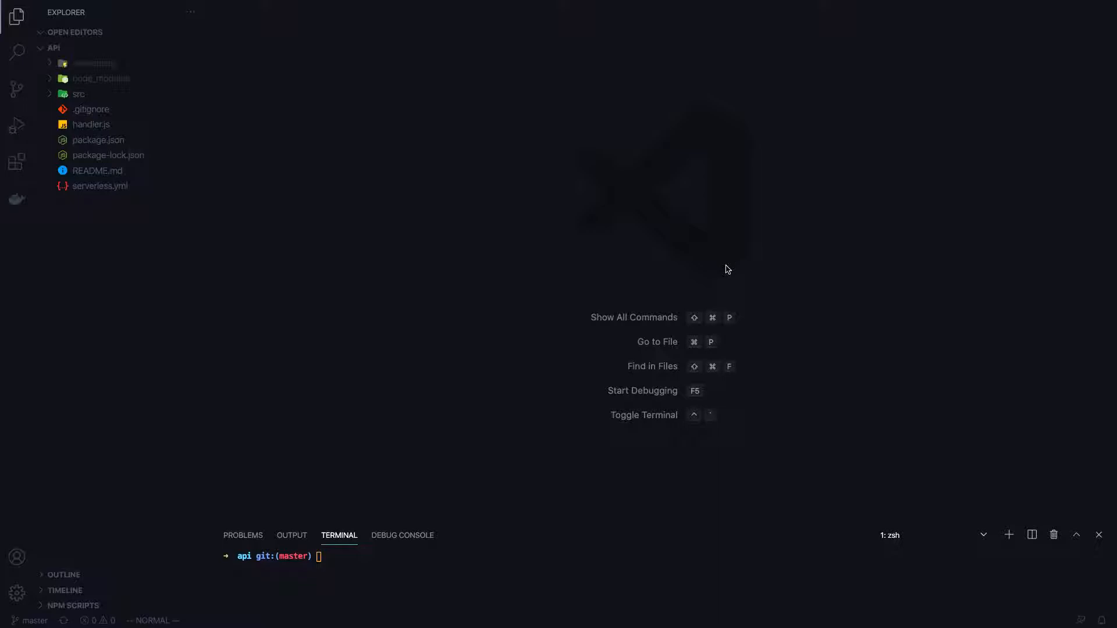
mouse_move(642, 262)
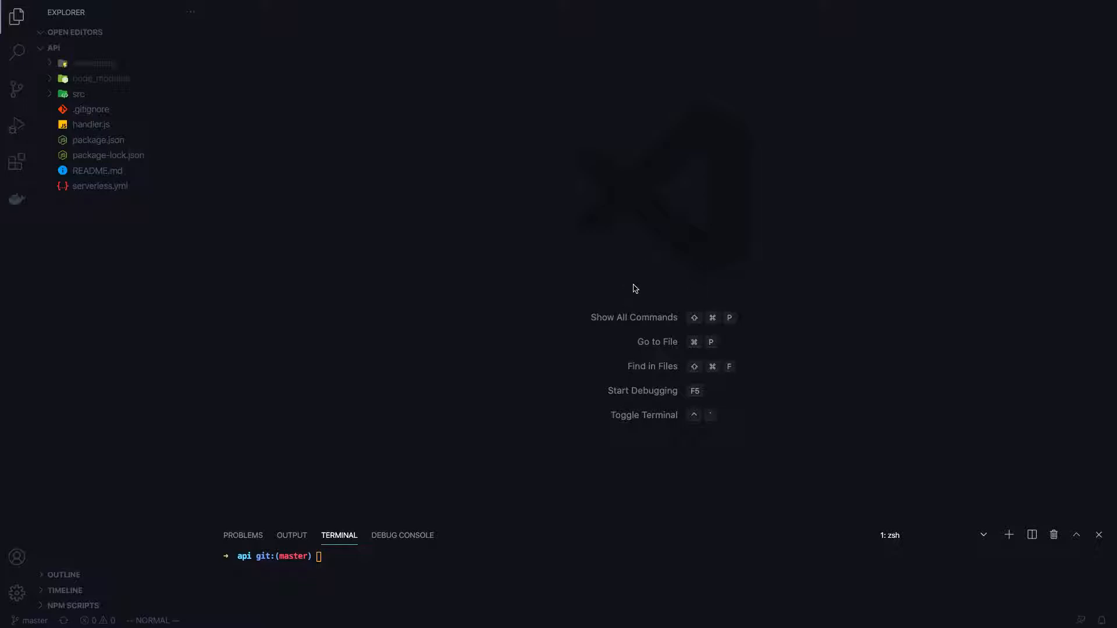
mouse_move(499, 238)
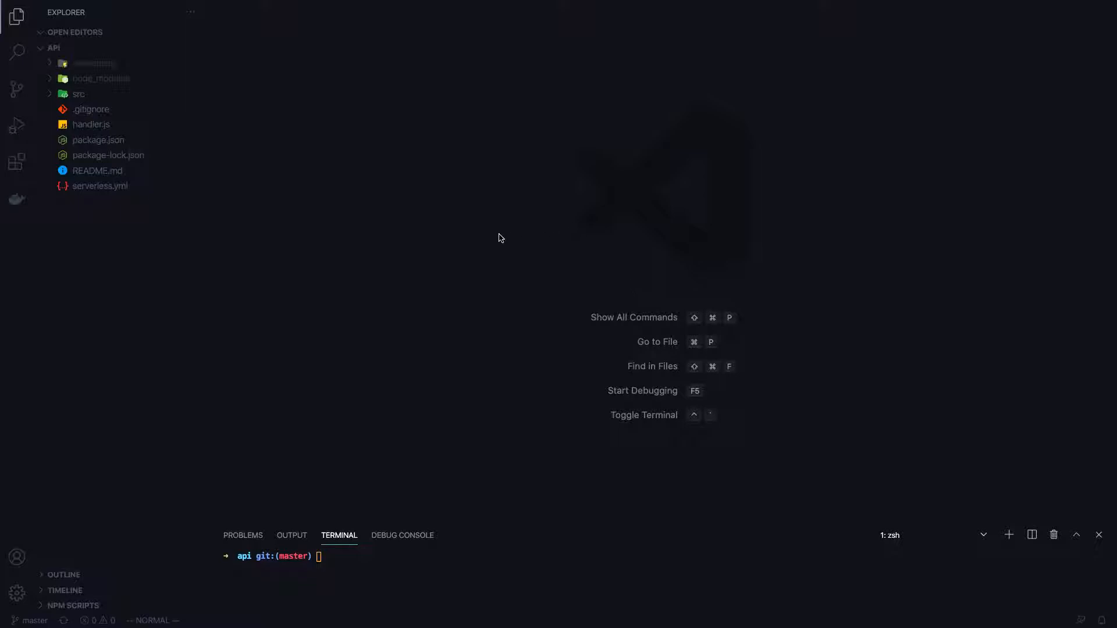
mouse_move(496, 248)
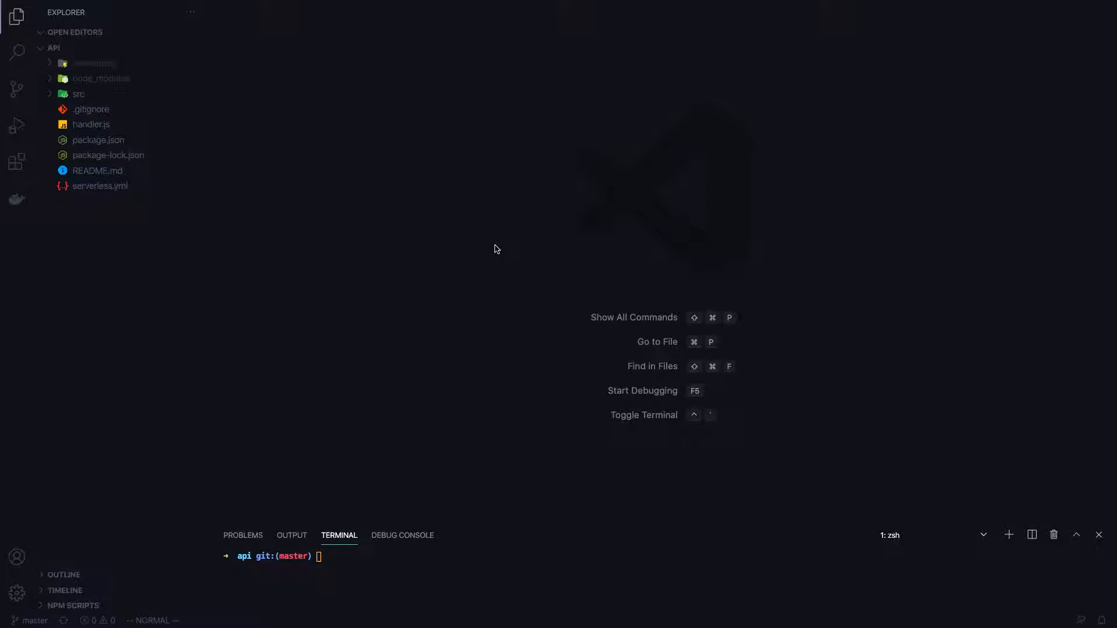
mouse_move(493, 263)
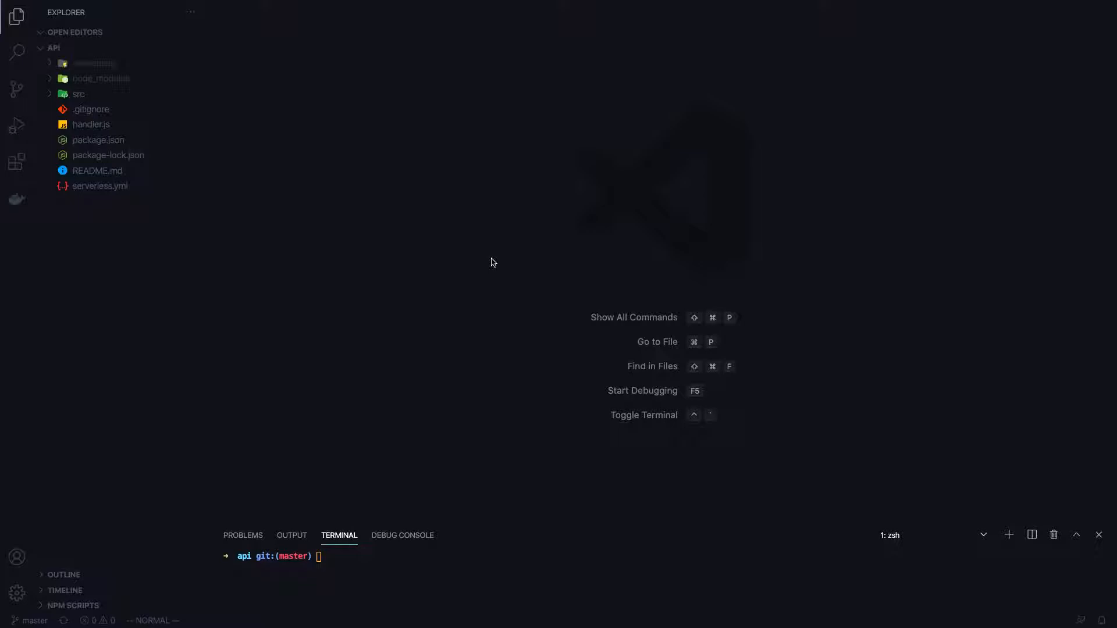
mouse_move(507, 304)
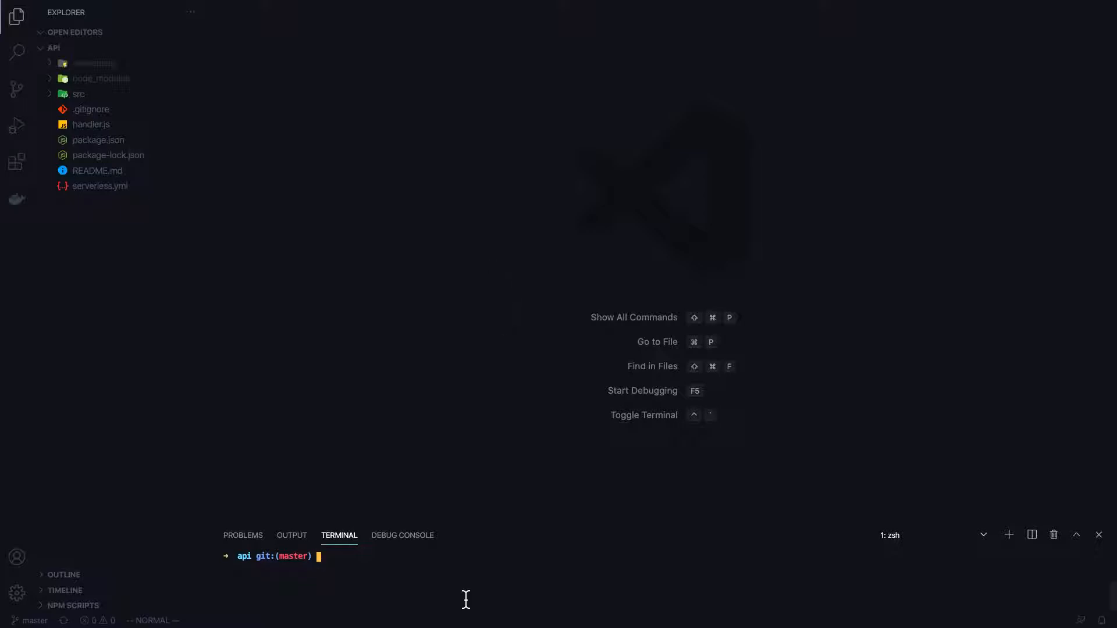
Step: Create and check out the git branch feature/auth with git checkout -b
text(git checkout -b)
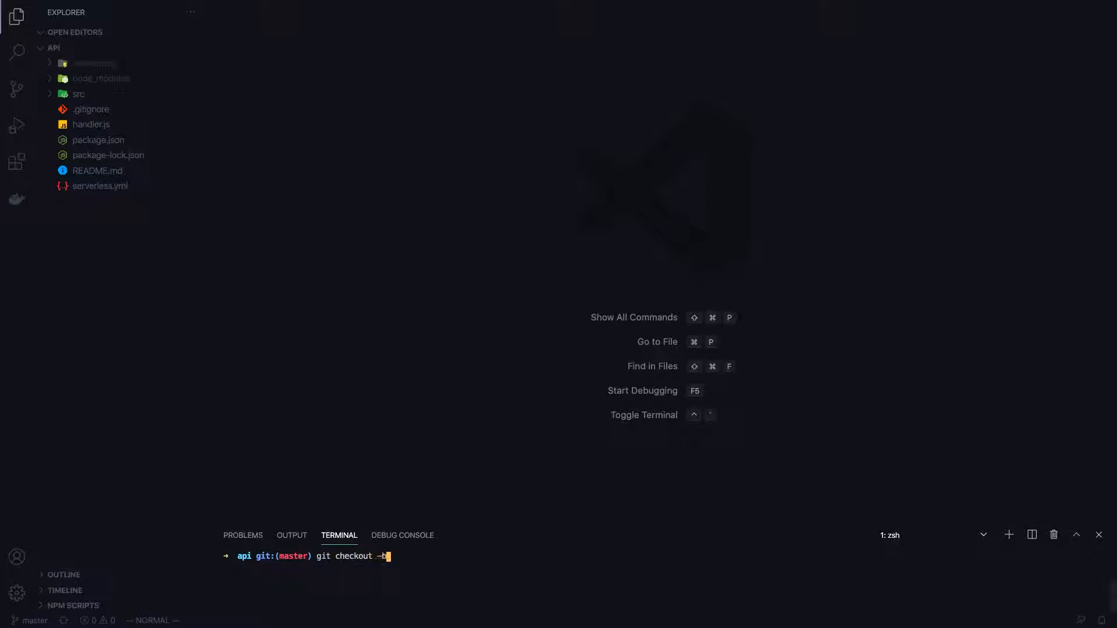
text("fe)
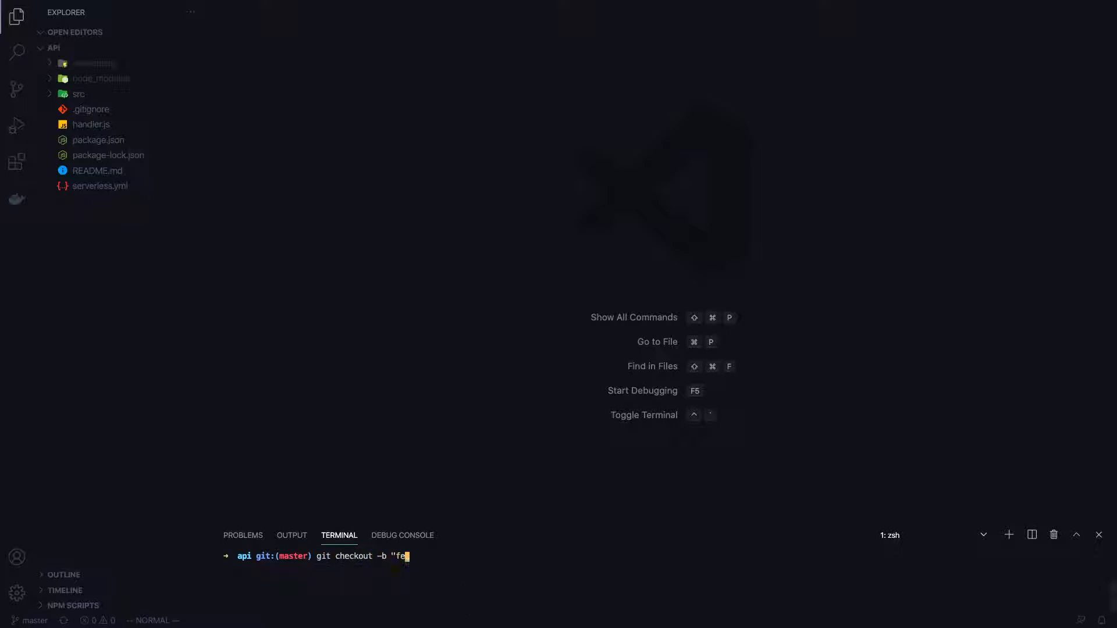
text(ature/auth")
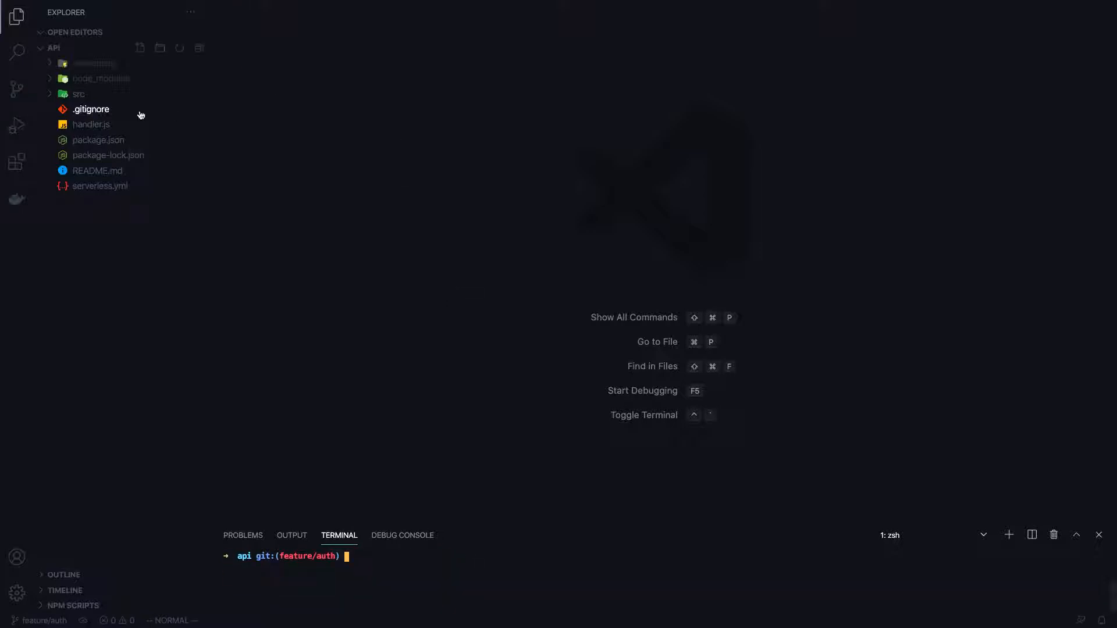
Step: Expand src and add a middleware folder containing a new auth.js file
click(78, 94)
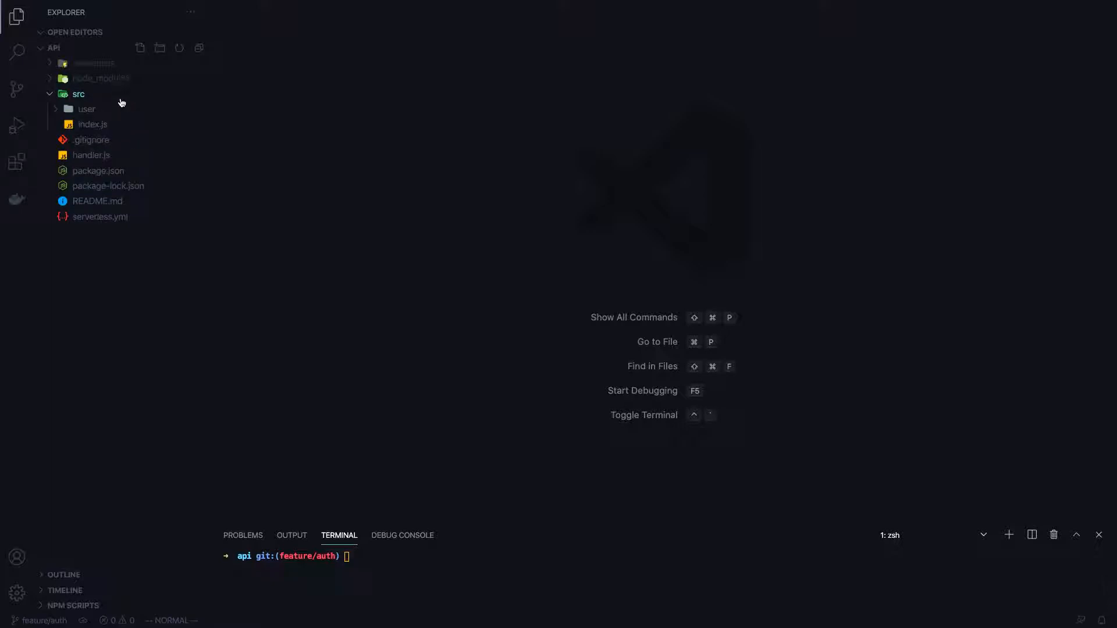
mouse_move(130, 94)
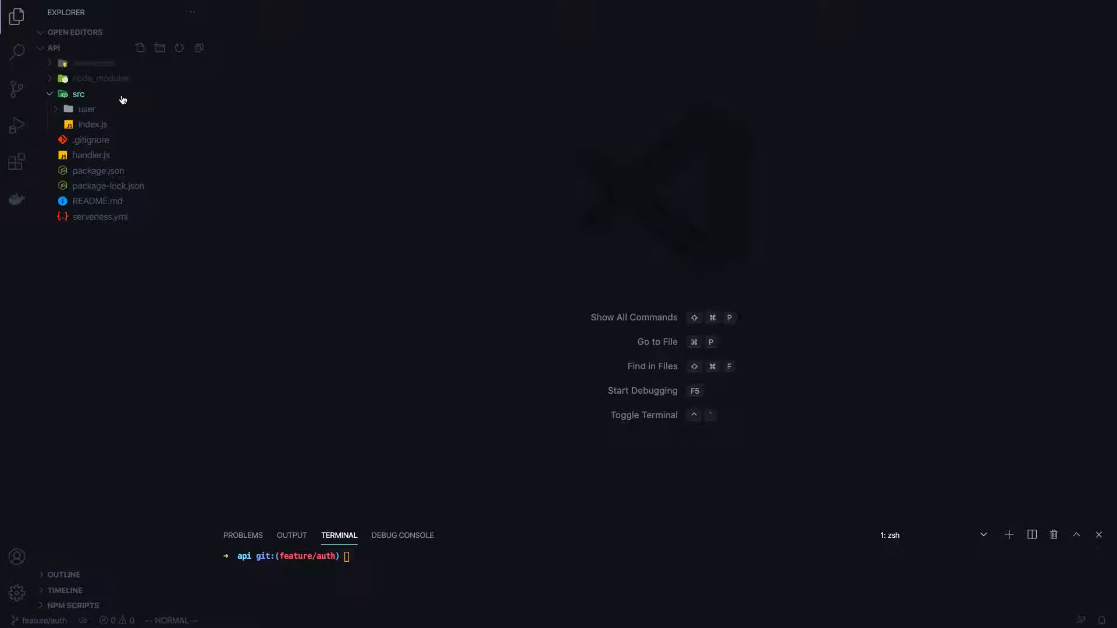
right_click(79, 94)
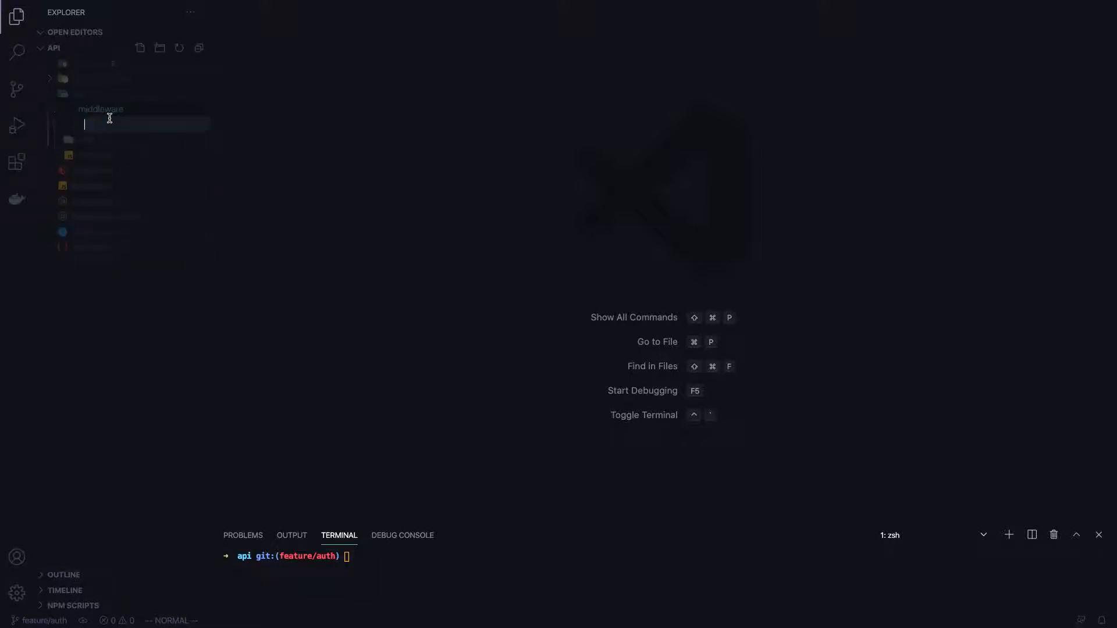
text(auth.js)
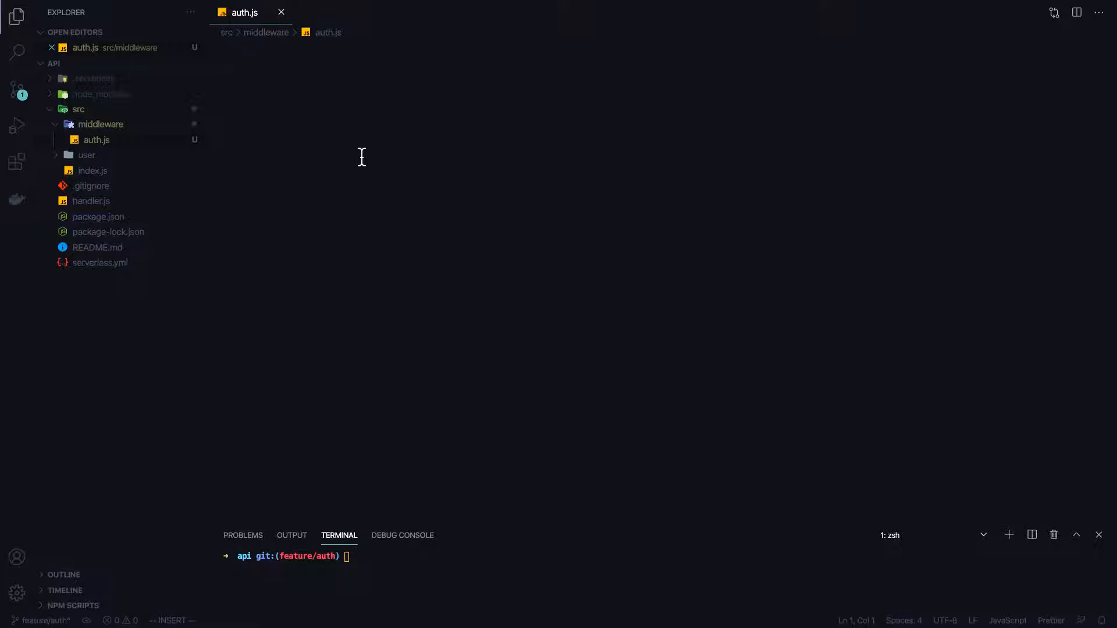
mouse_move(315, 183)
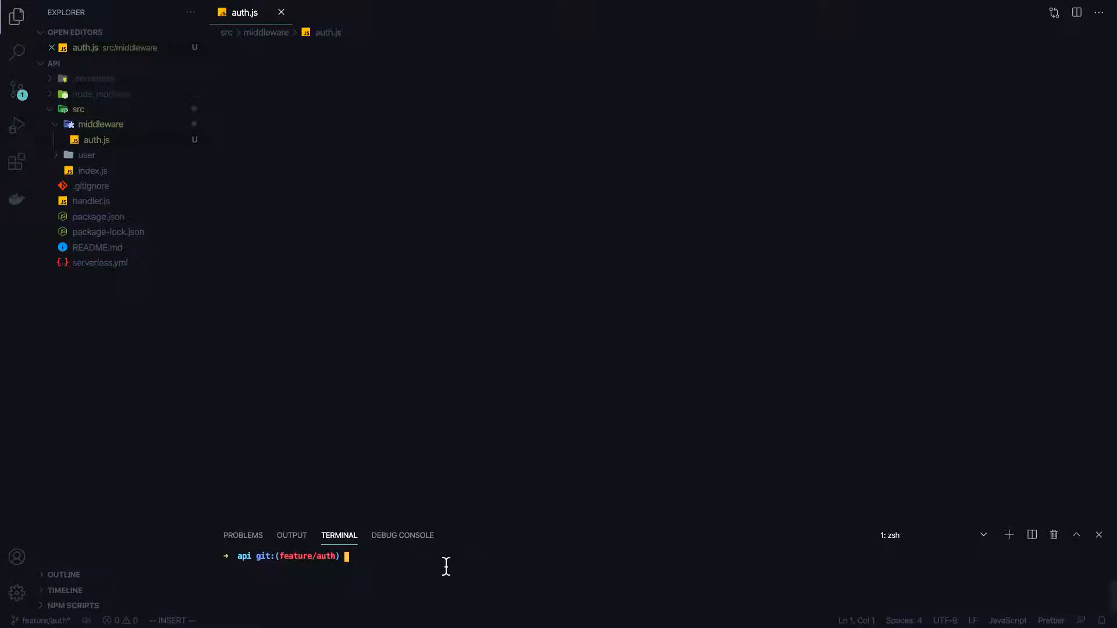
Step: Run npm i jsonwebtoken in the integrated terminal
text(npm i)
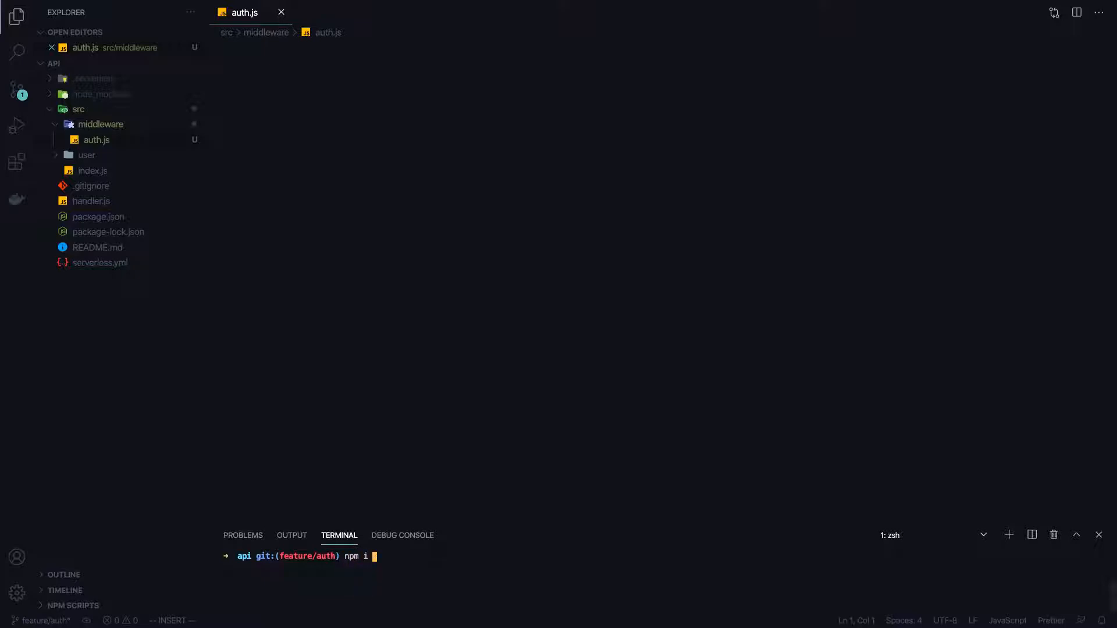
text(jsonwebtoken)
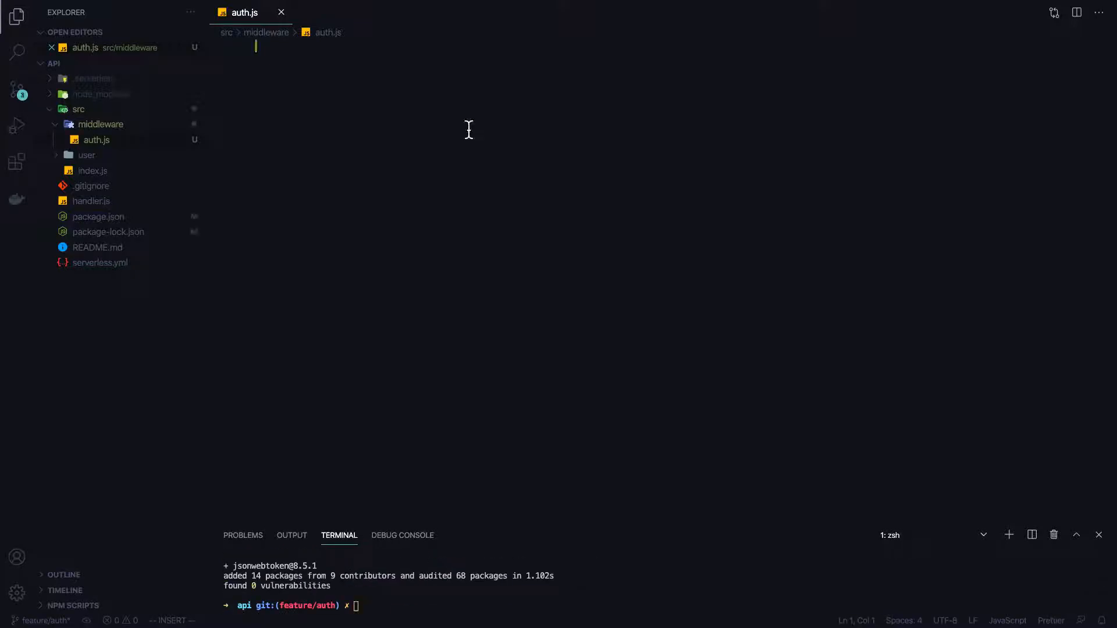
Step: Add const jwt = require('jsonwebtoken'); as the first line of auth.js
text(const jwt = require)
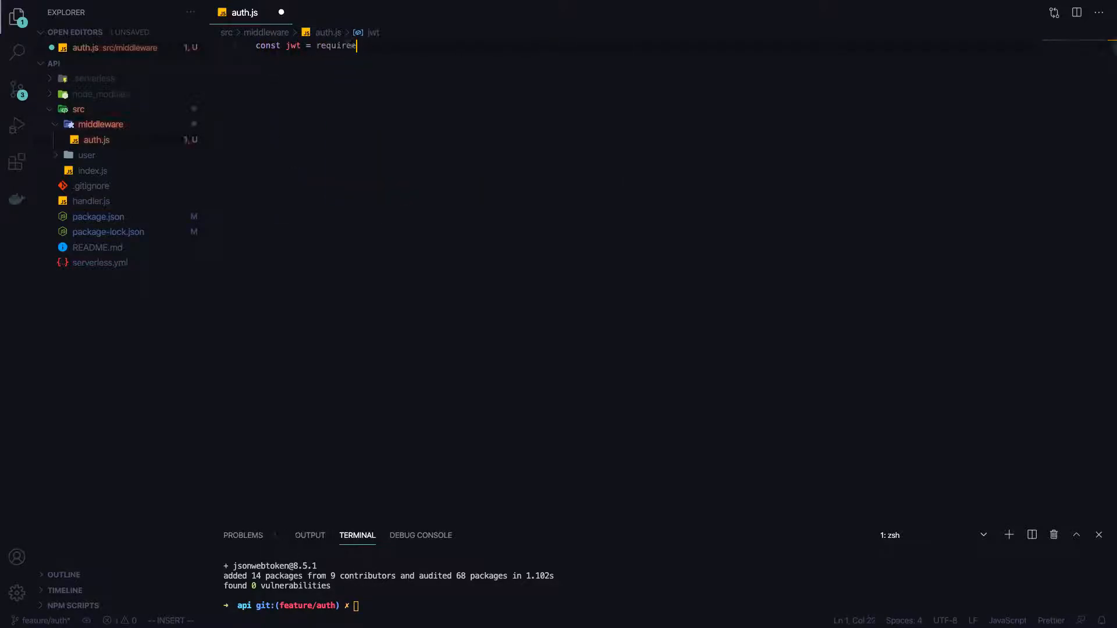
text(('jsonwebtoken'))
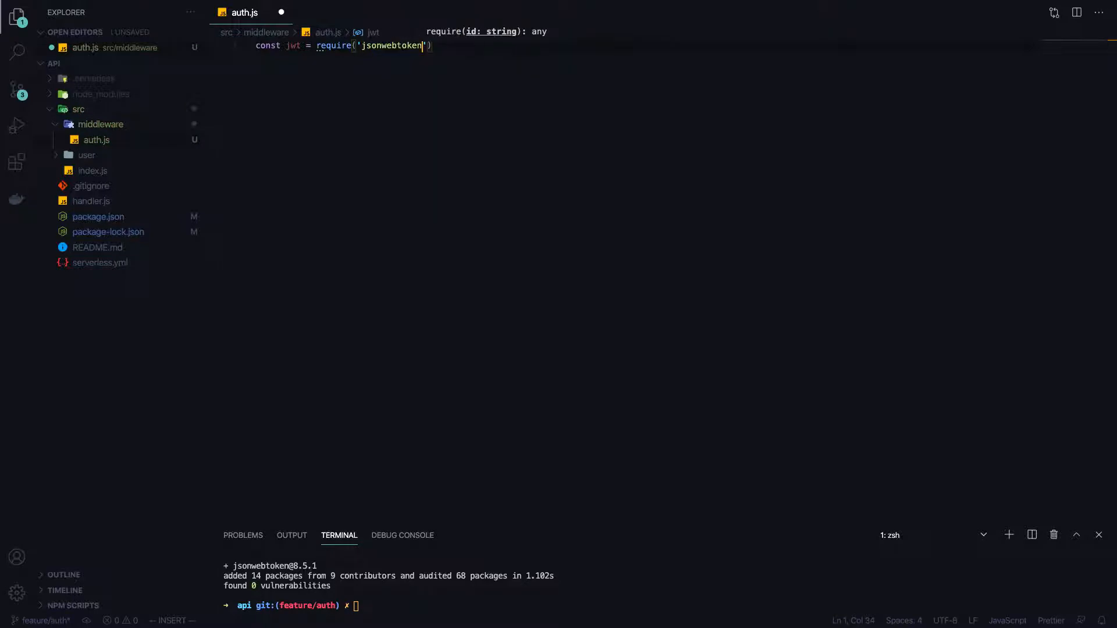
key(Enter)
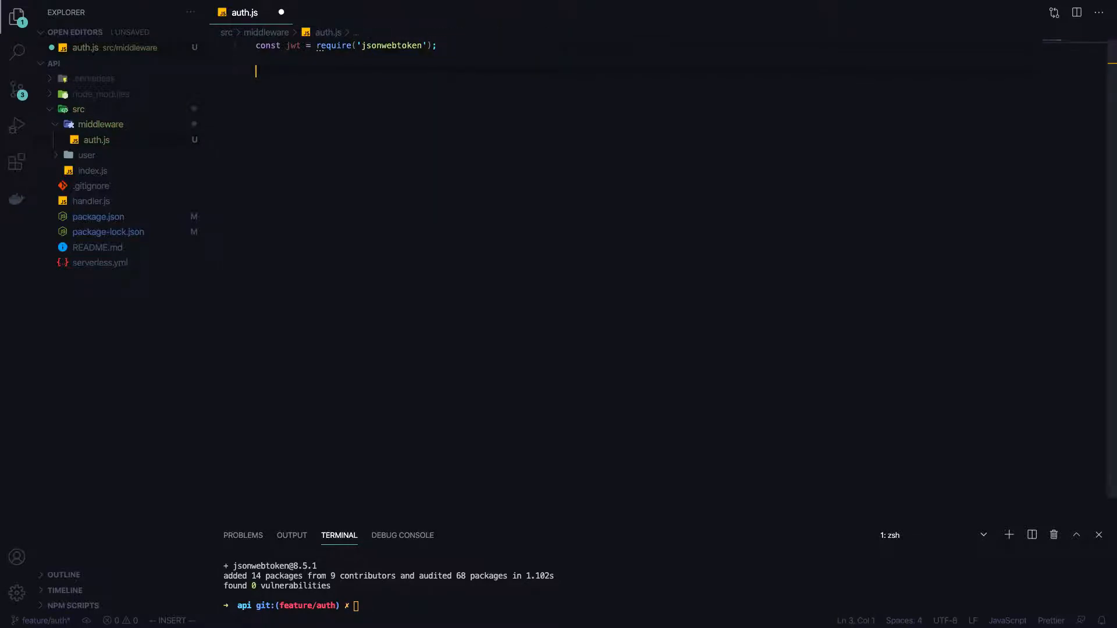
Step: Declare an empty checkToken arrow function taking req, res, next with a TODO comment
text(const)
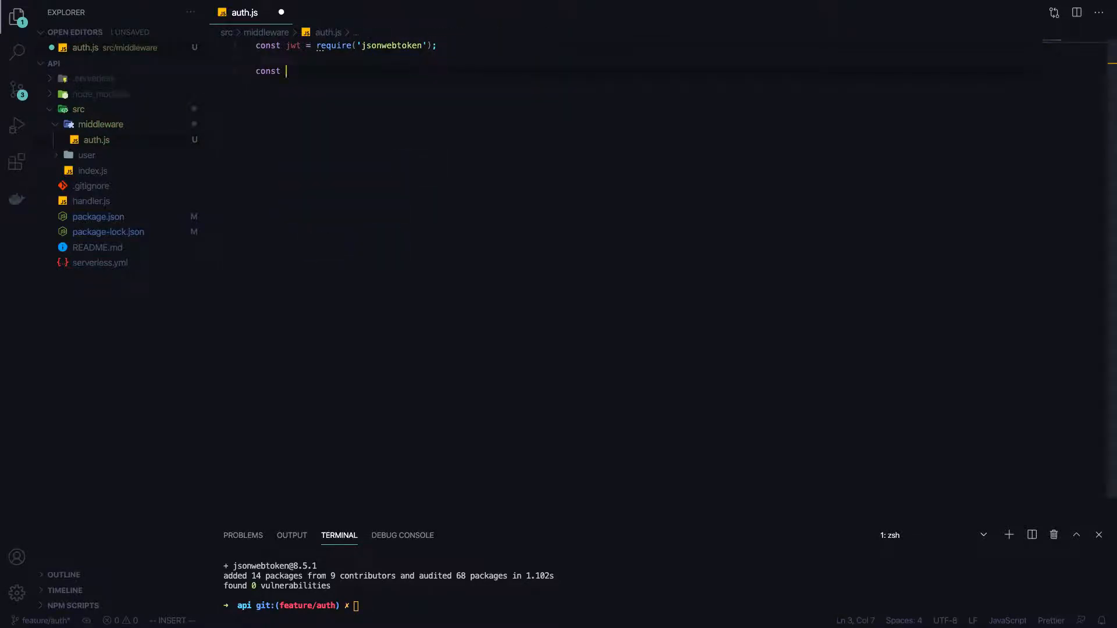
text(checkToken = ()
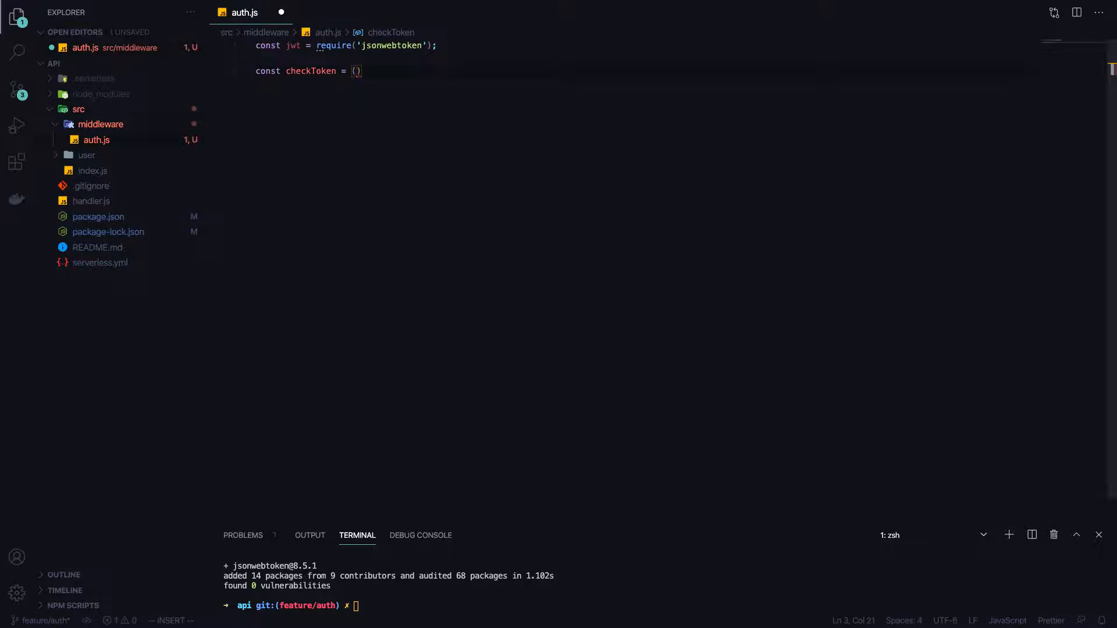
text(req, res, next)
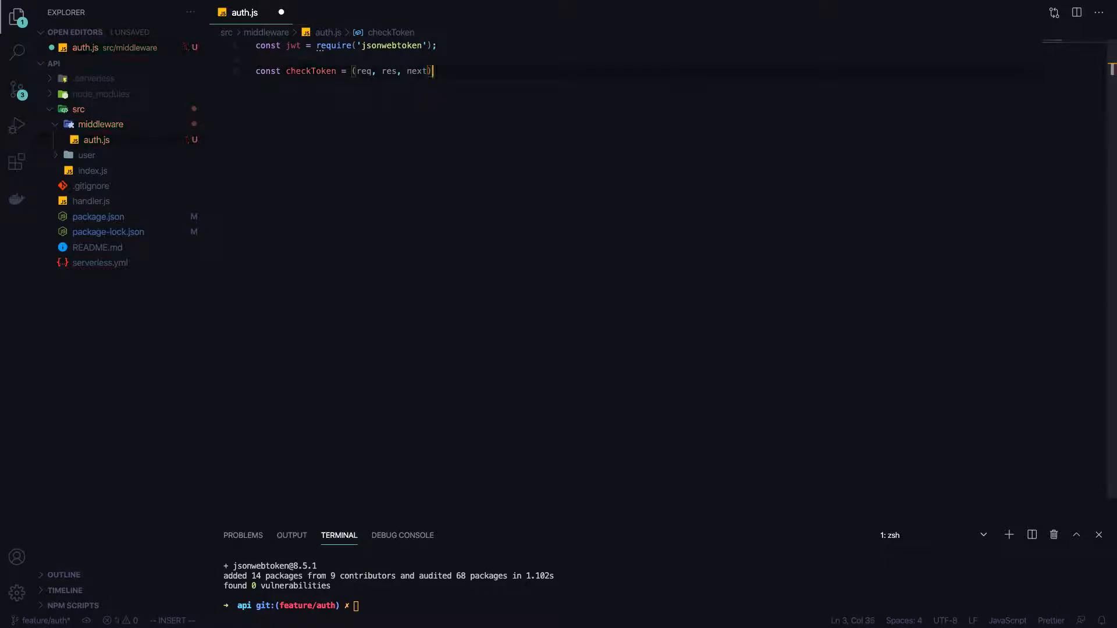
text(=>)
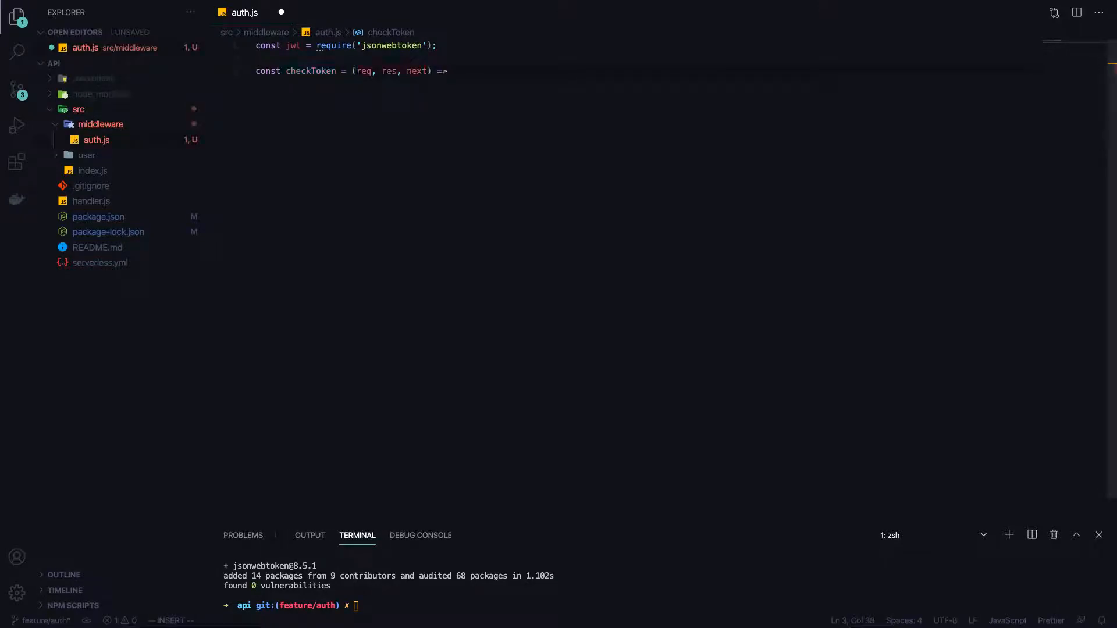
text({)
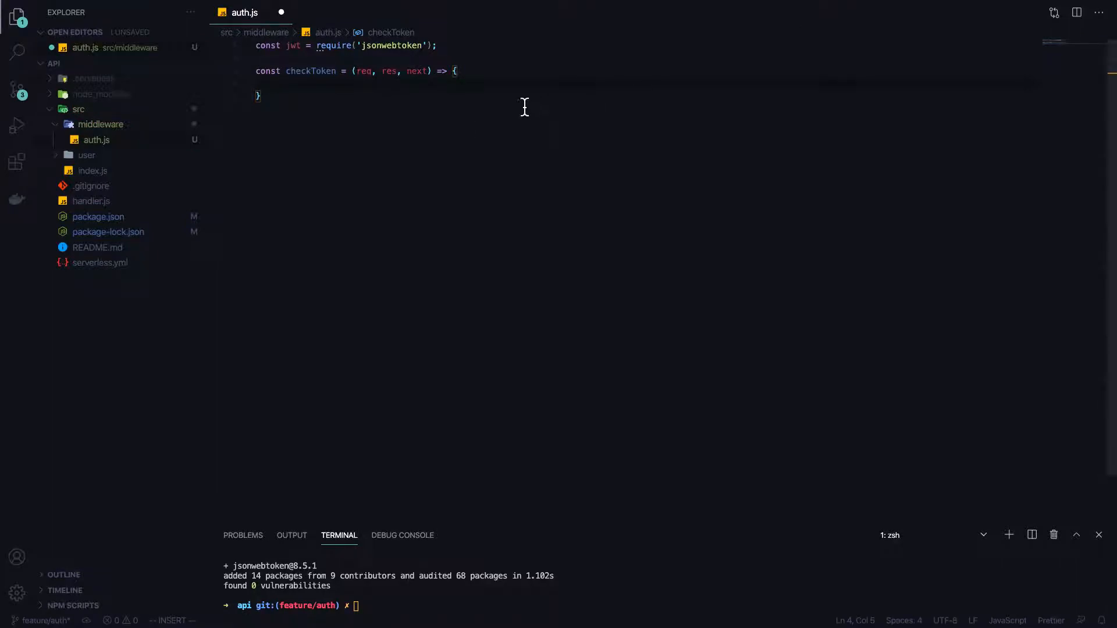
mouse_move(527, 100)
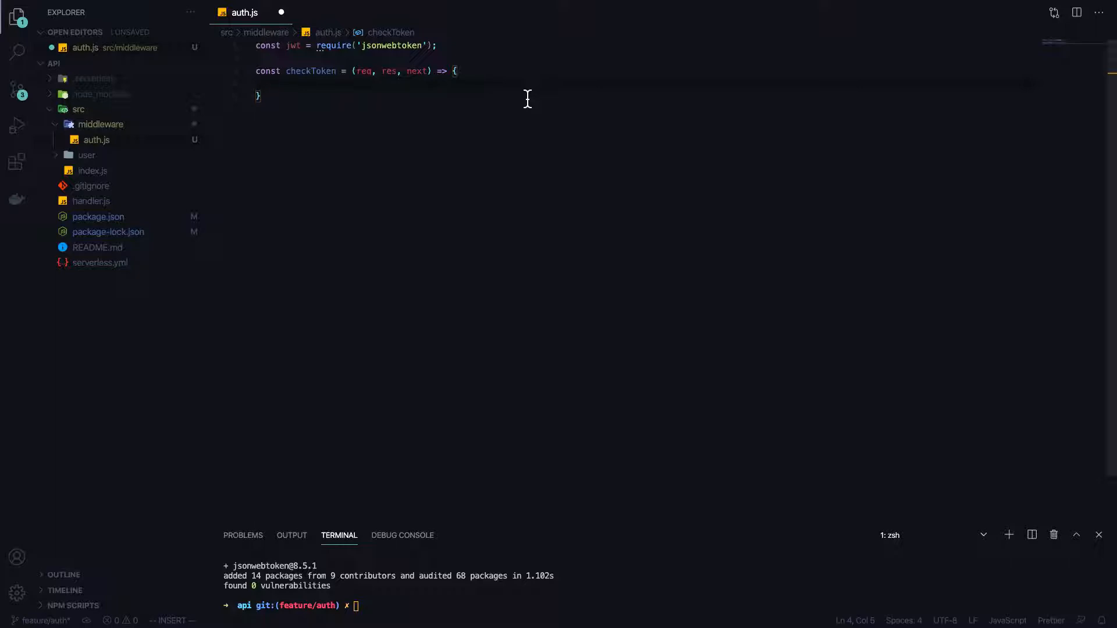
text(// TODO)
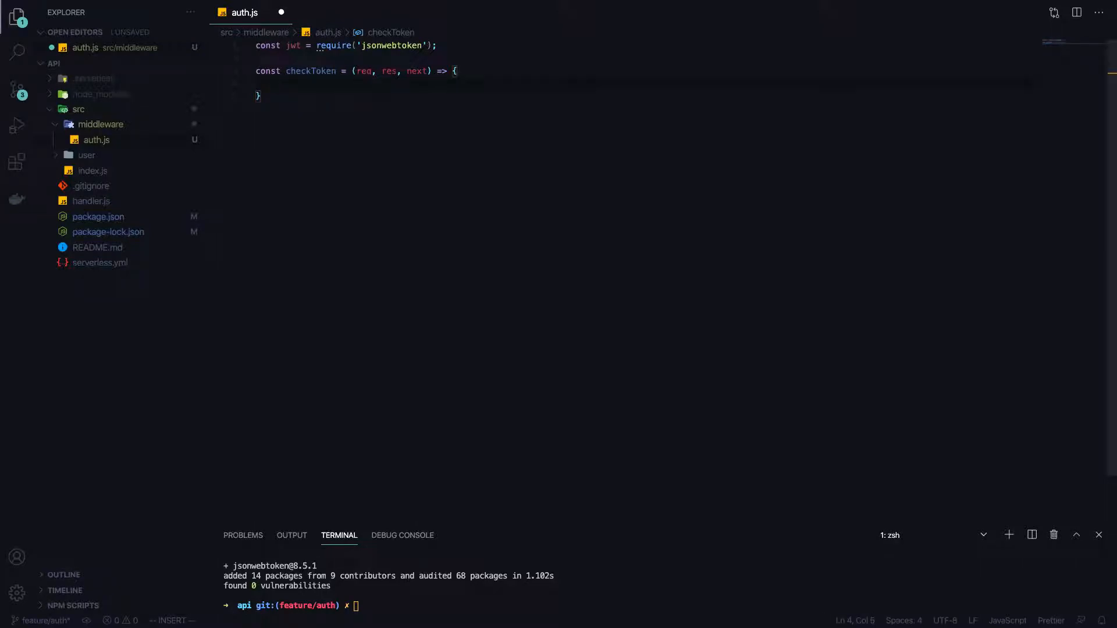
Step: Set let token = req.headers['x-access-token'] || req.headers.authorization inside checkToken
text(let)
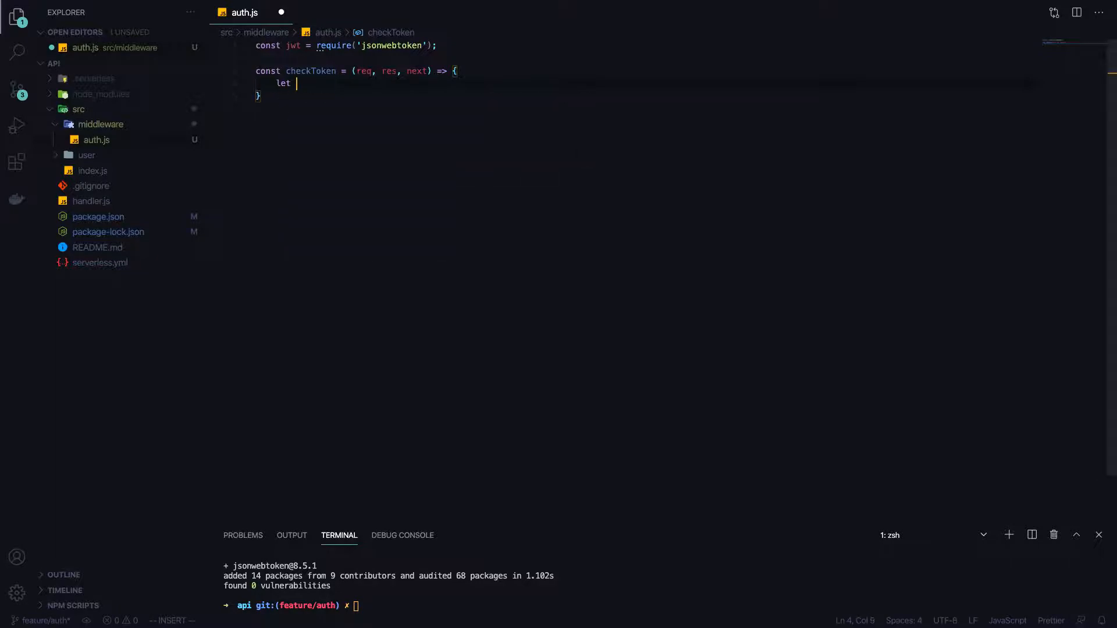
text(token =)
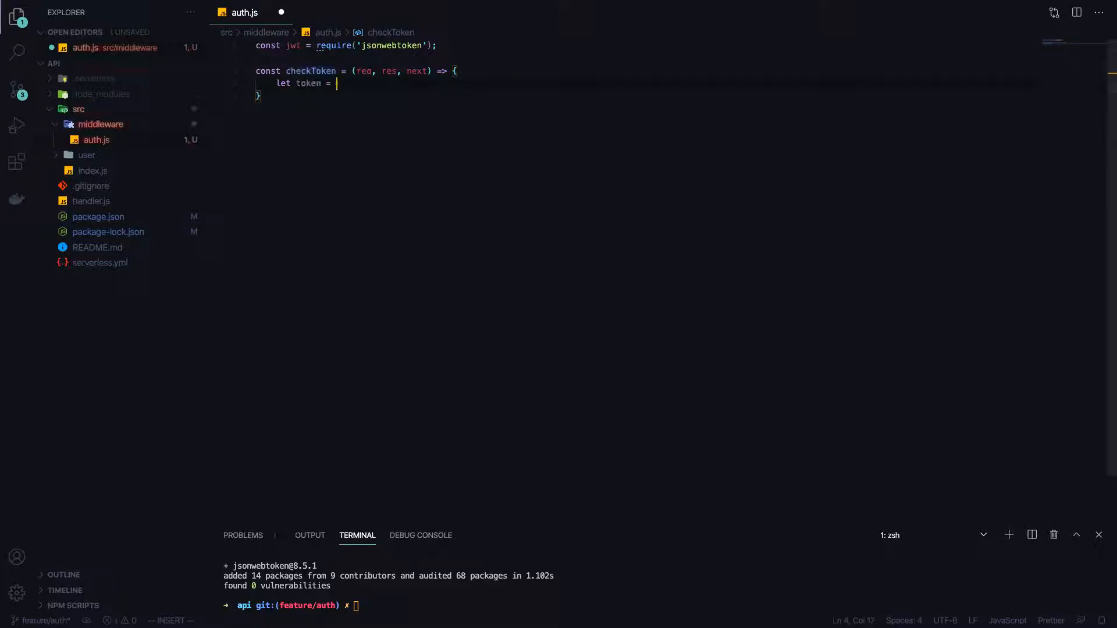
text(req.headers['x-access-token'] || r)
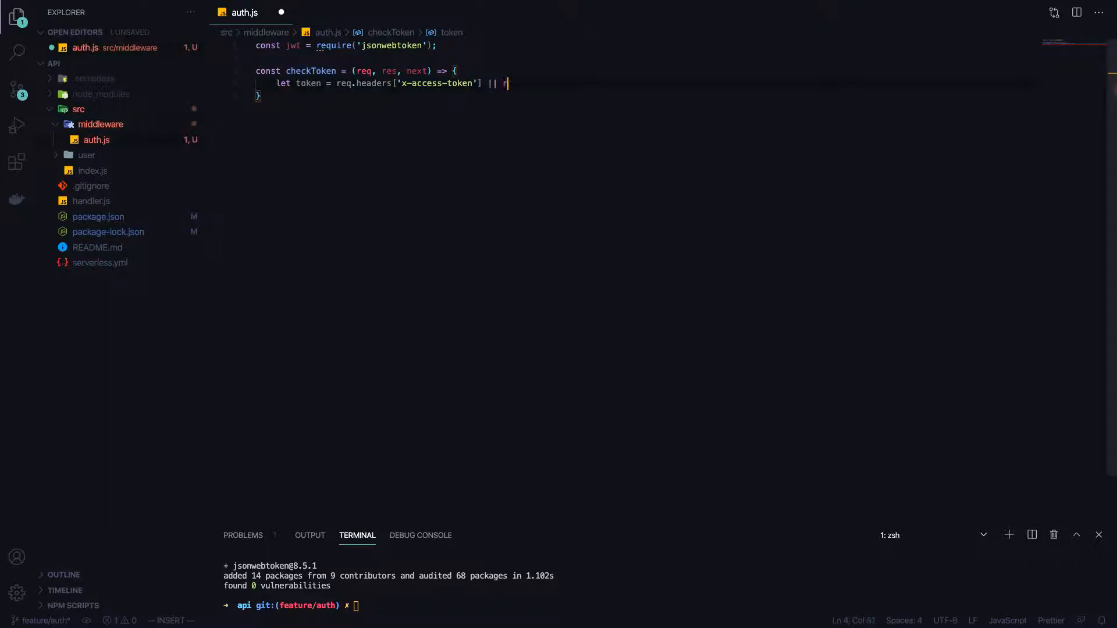
text(eq.headers.authorizatio)
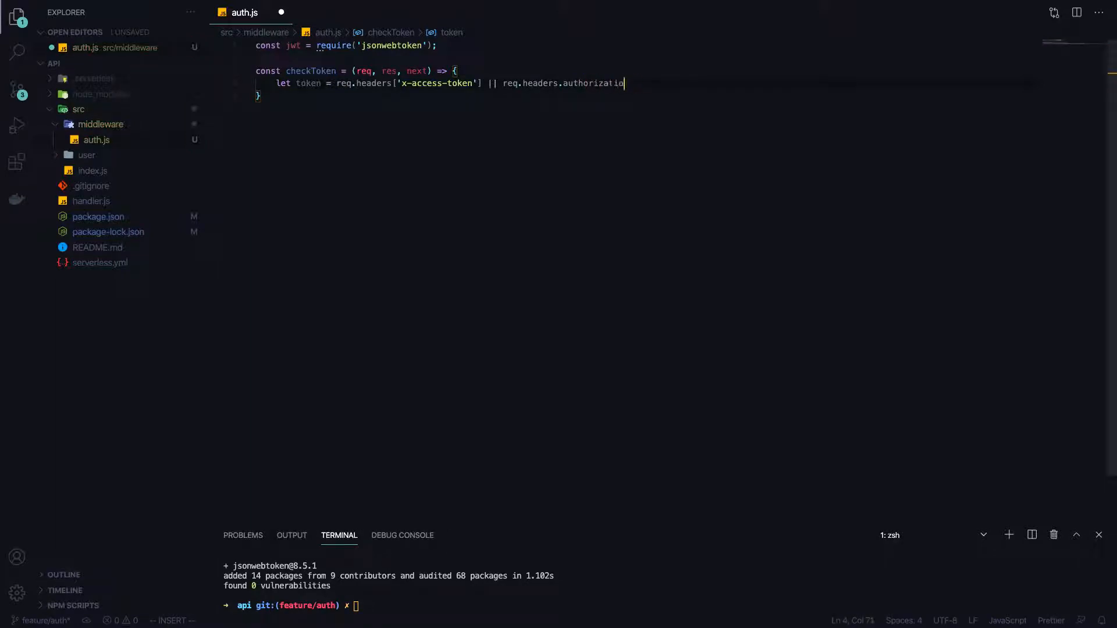
text(n;)
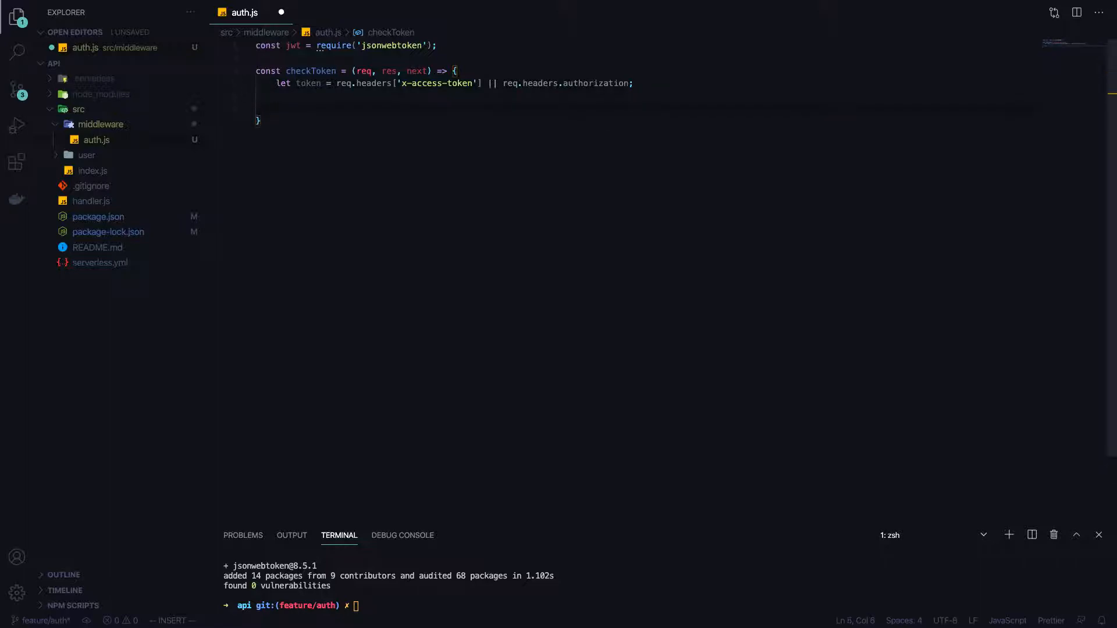
Step: Slice the first 7 characters off token when it starts with 'Bearer '
text(if (token.startsWith('Bearer)
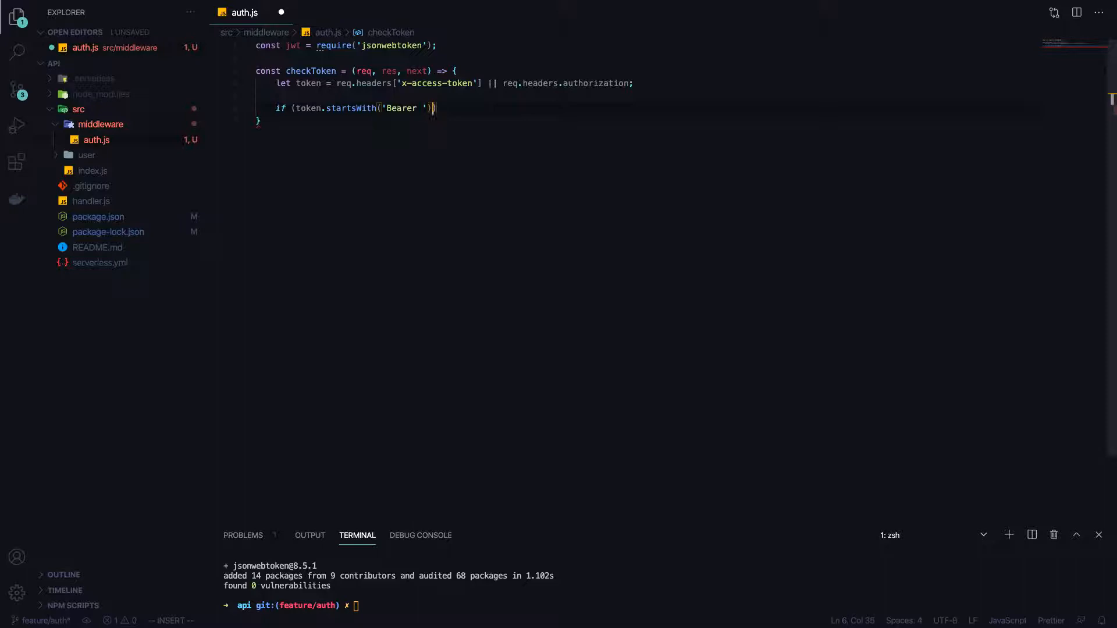
text({)
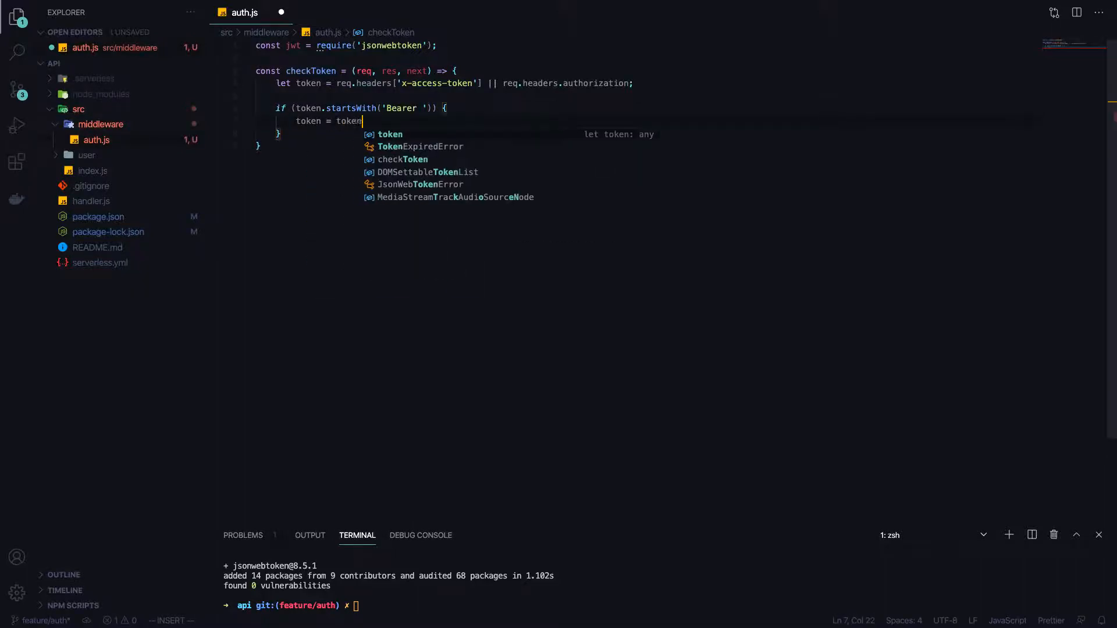
text(.slice()
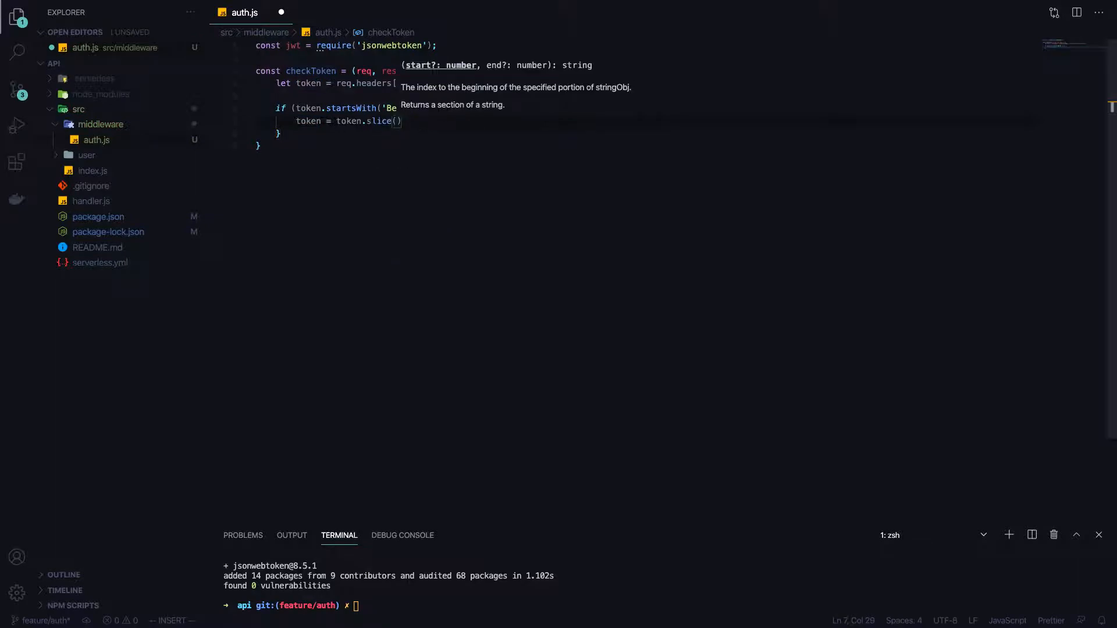
text(7, token.length)
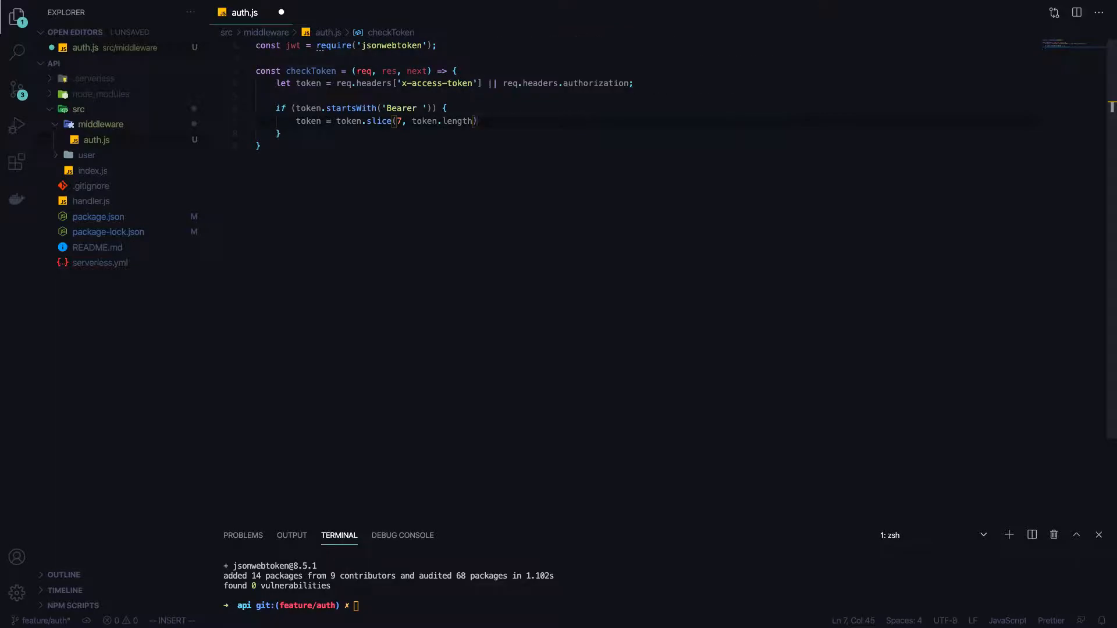
text(;)
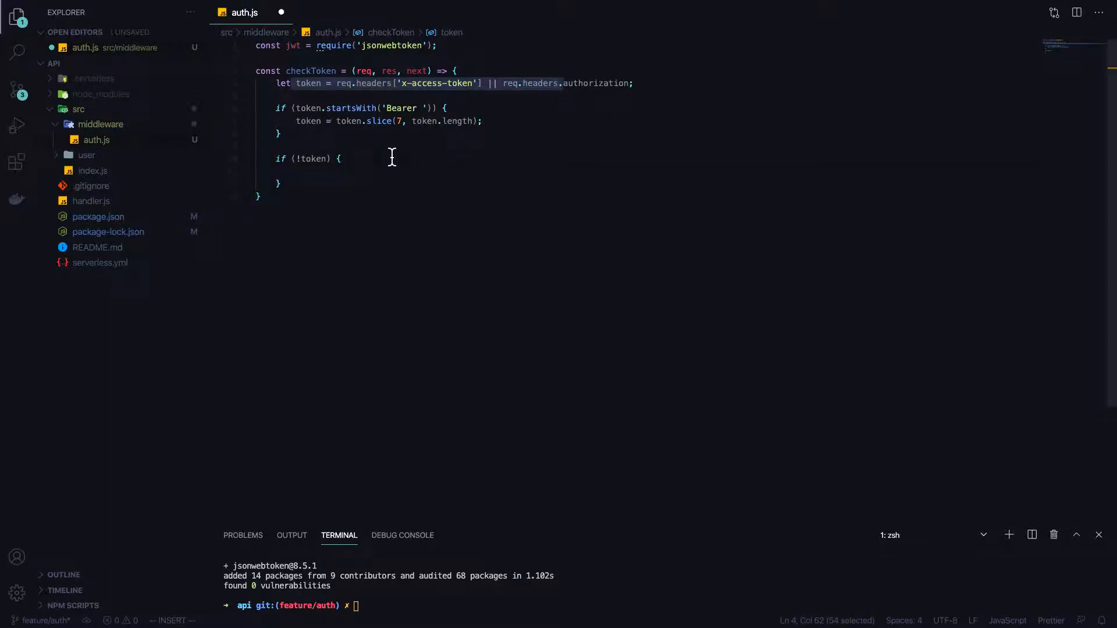
text(return res.status(401).json({)
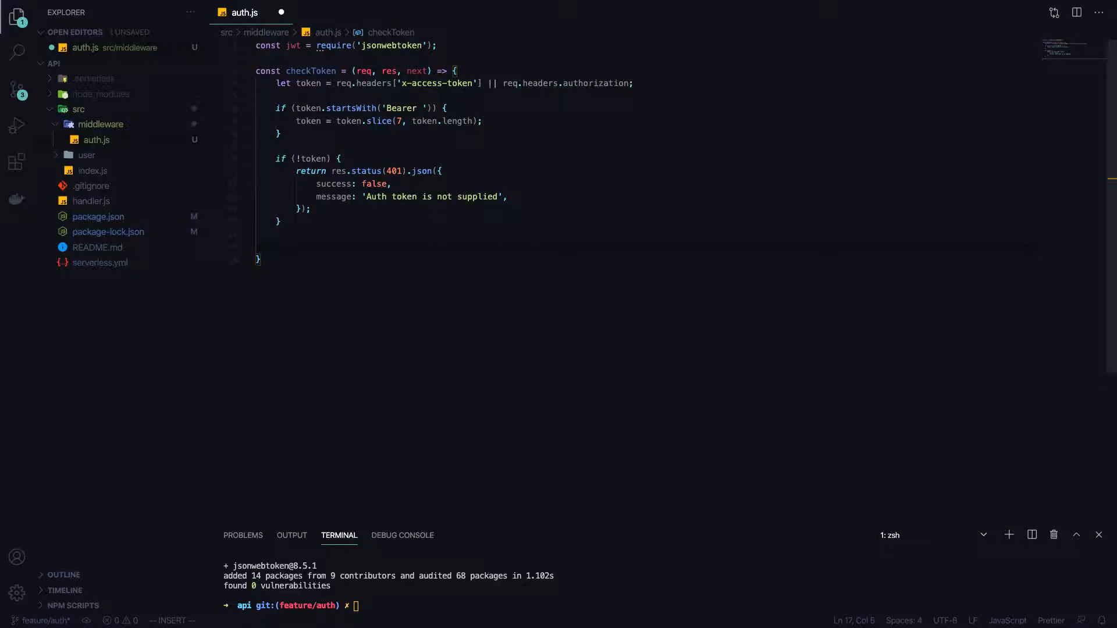
click(420, 109)
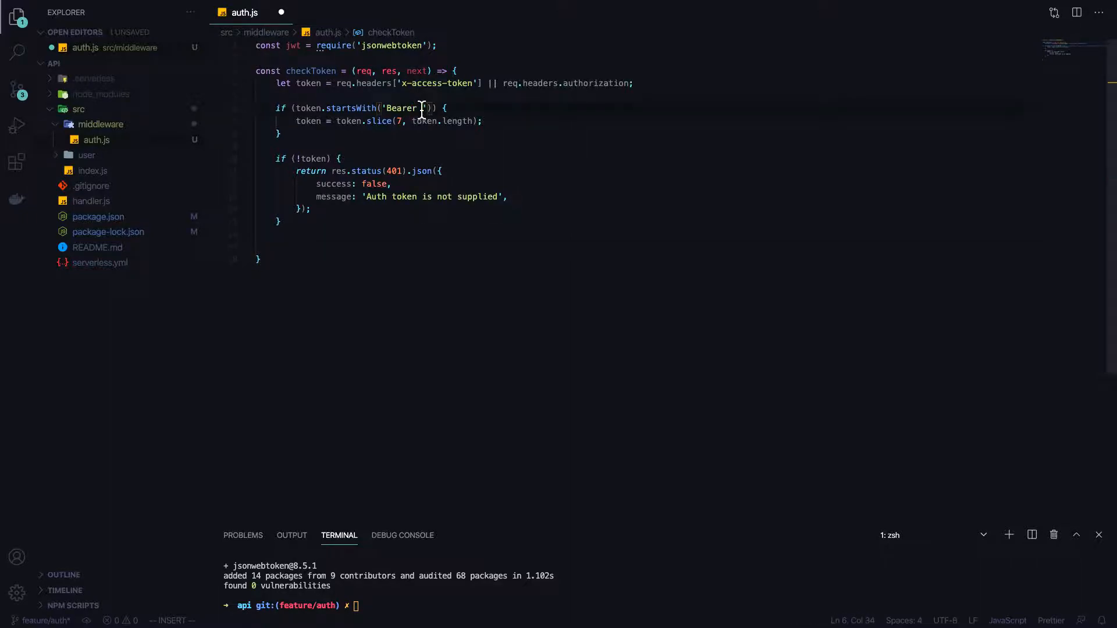
text(jwt.verify()
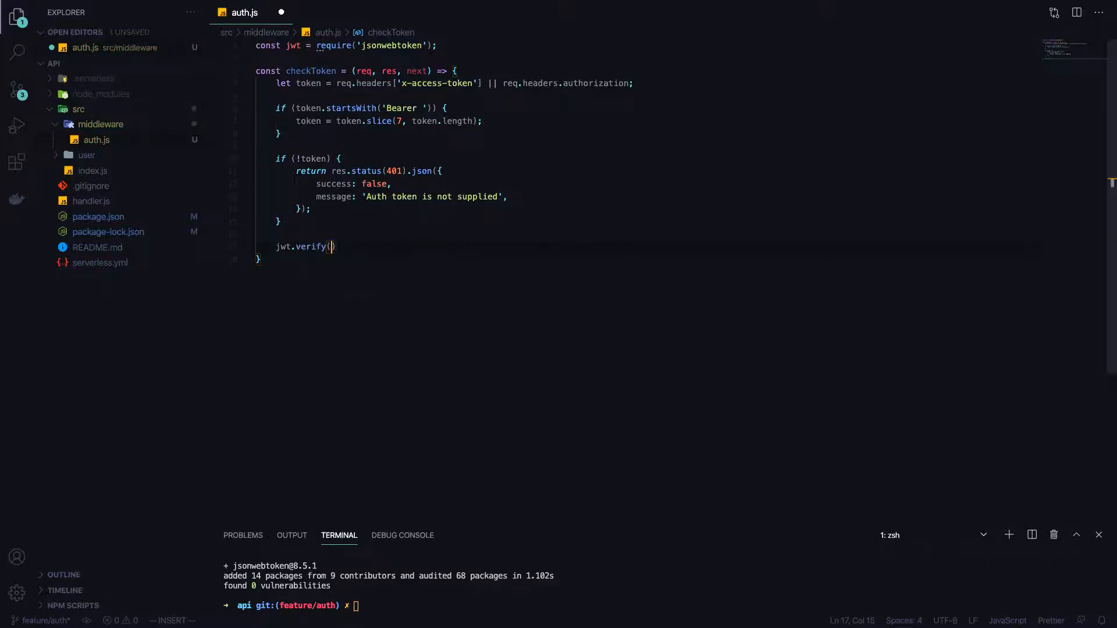
text(()
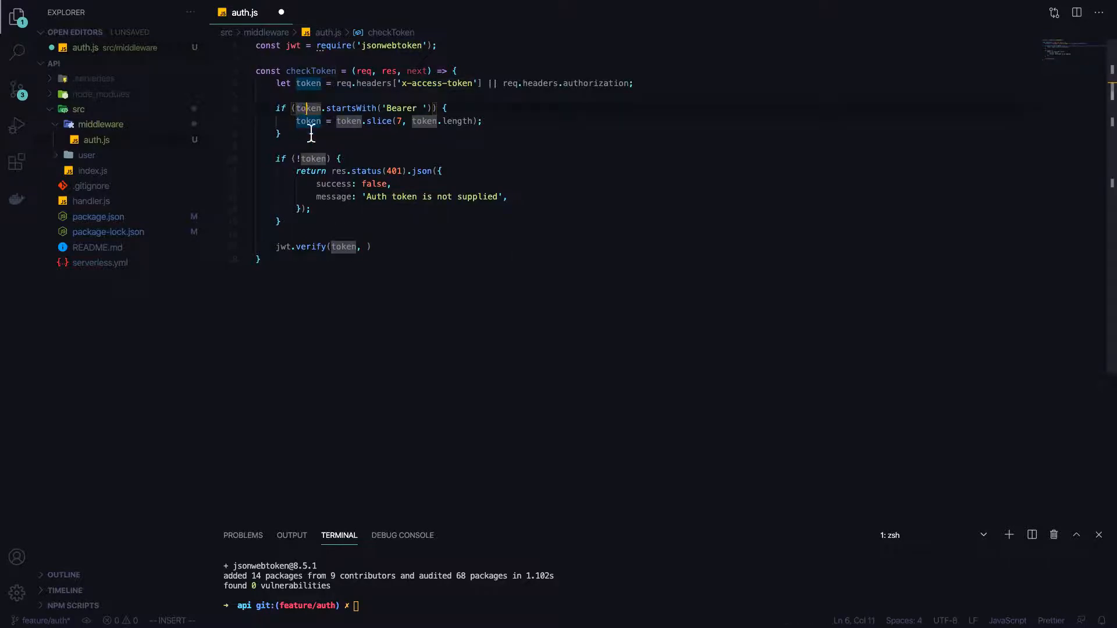
double_click(345, 247)
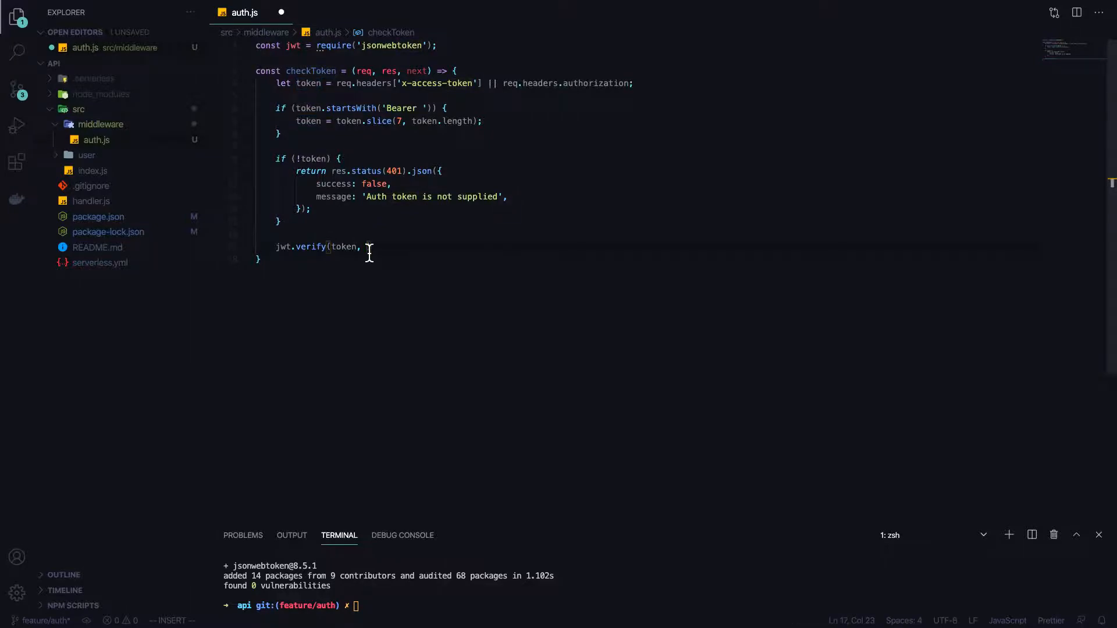
text('thisisasecret')
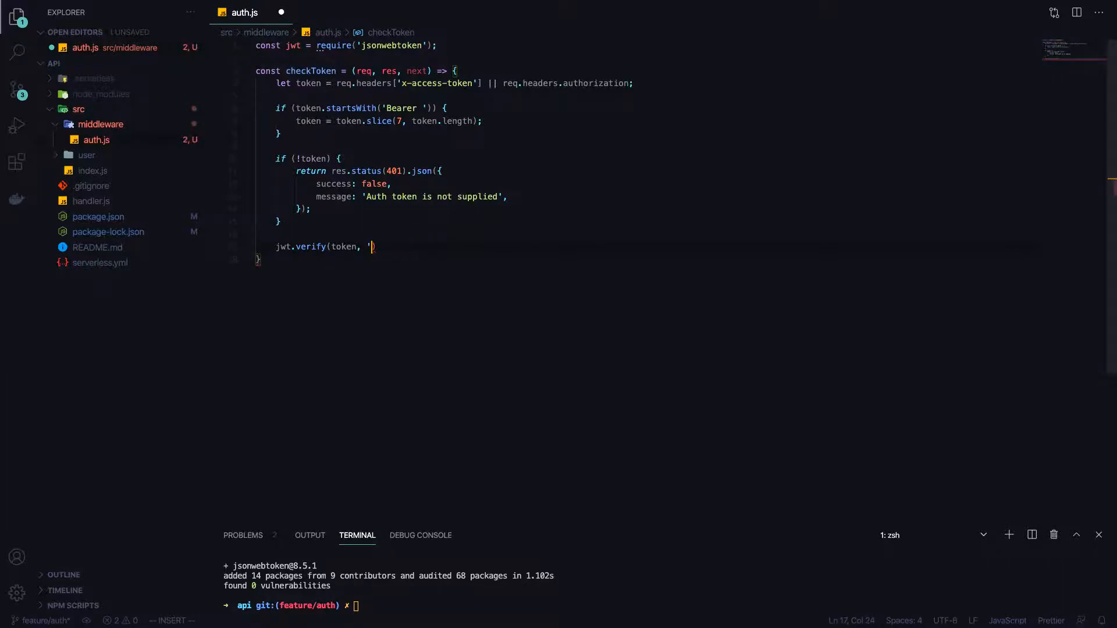
key(Backspace)
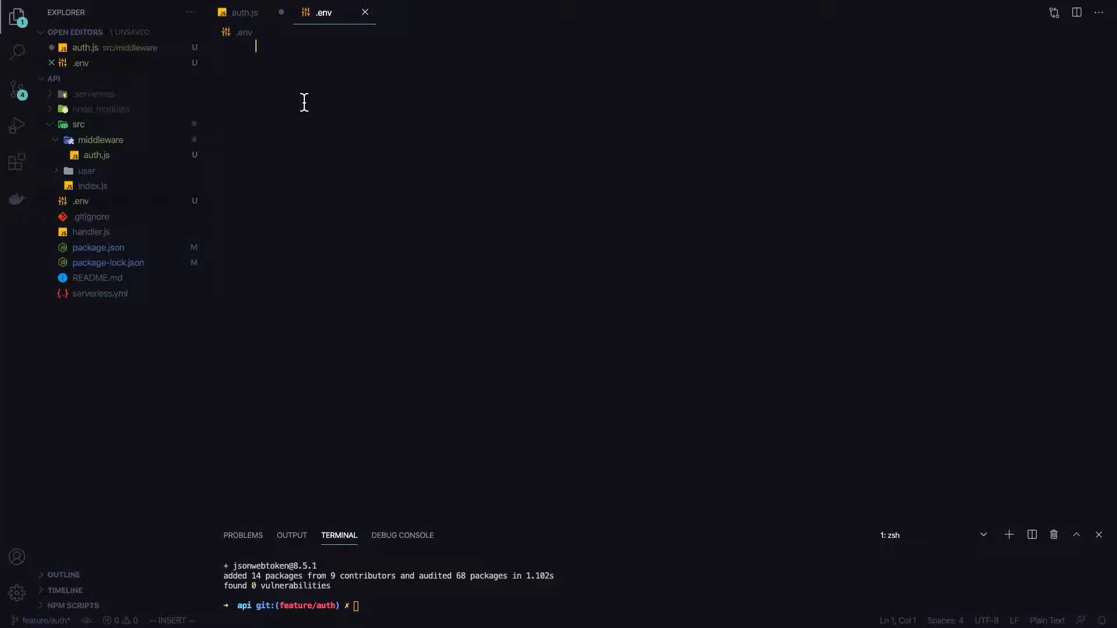
mouse_move(250, 87)
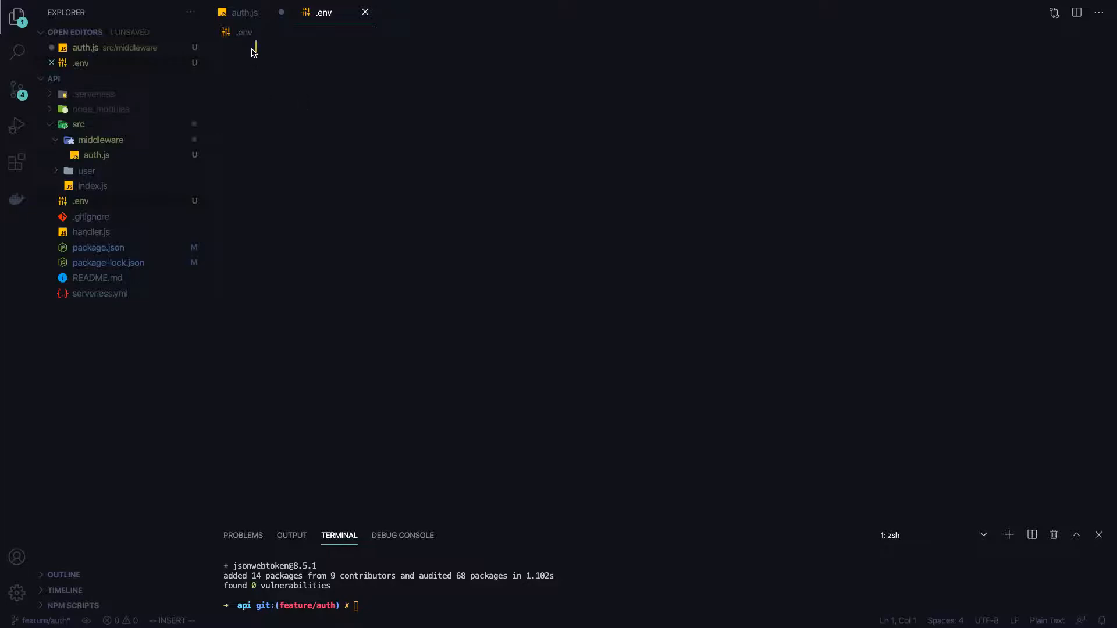
mouse_move(289, 41)
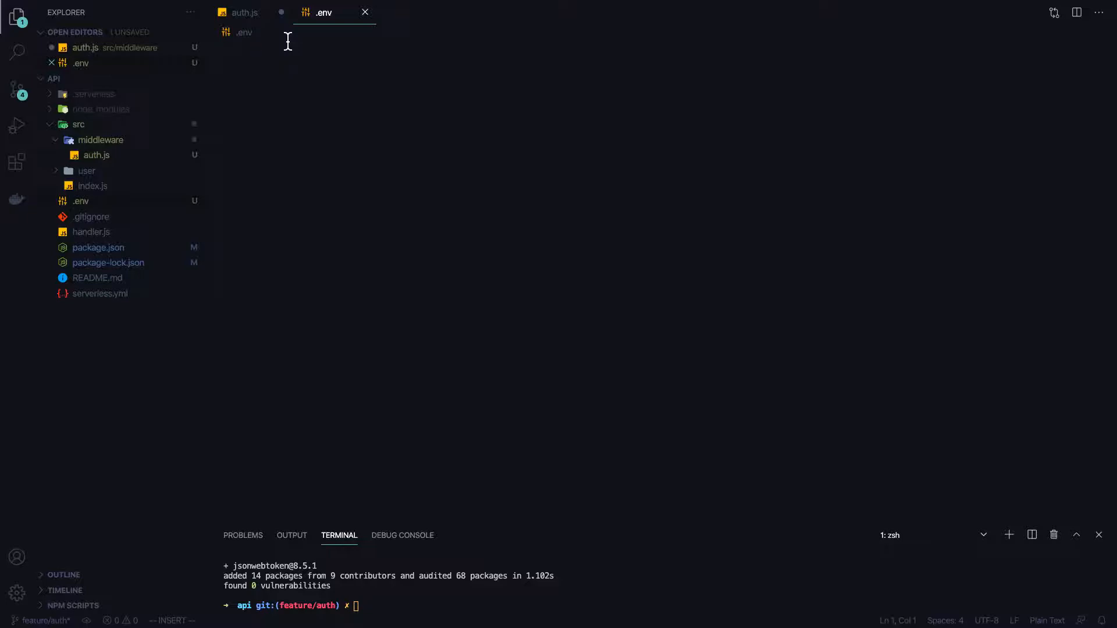
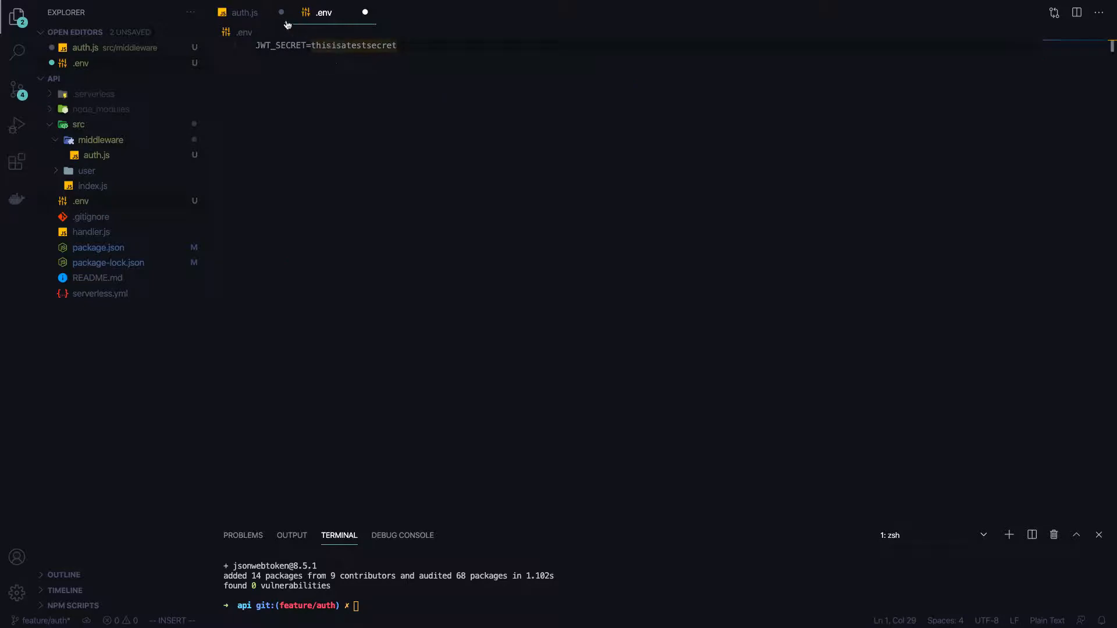
click(243, 12)
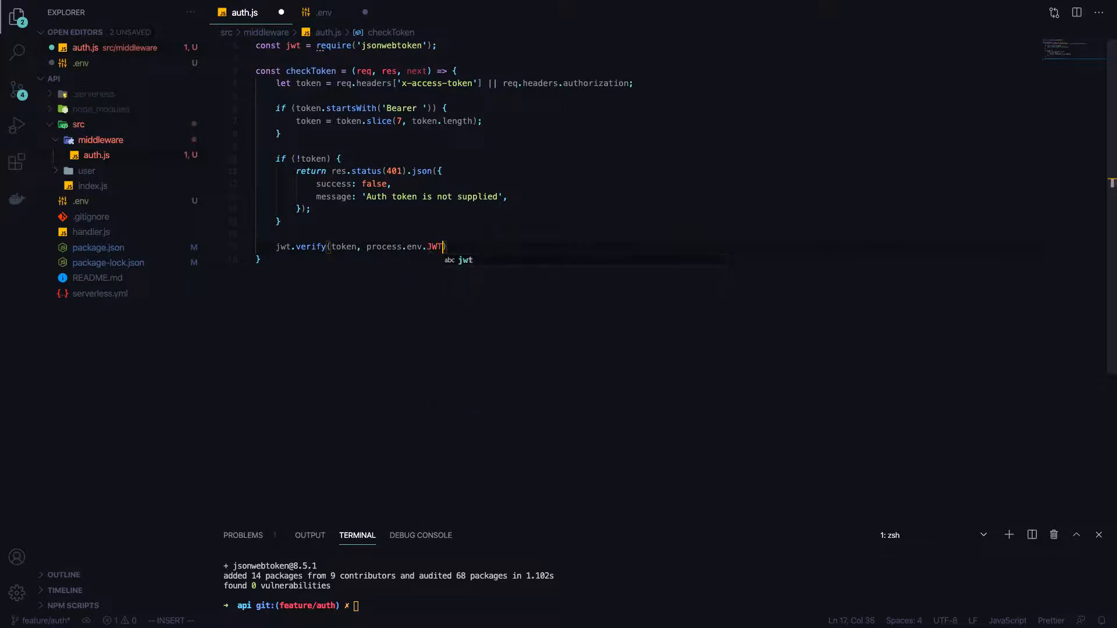
Step: Verify with process.env.JWT_SECRET, install dotenv, and add require('dotenv').config() to auth.js
text(_SECRET)
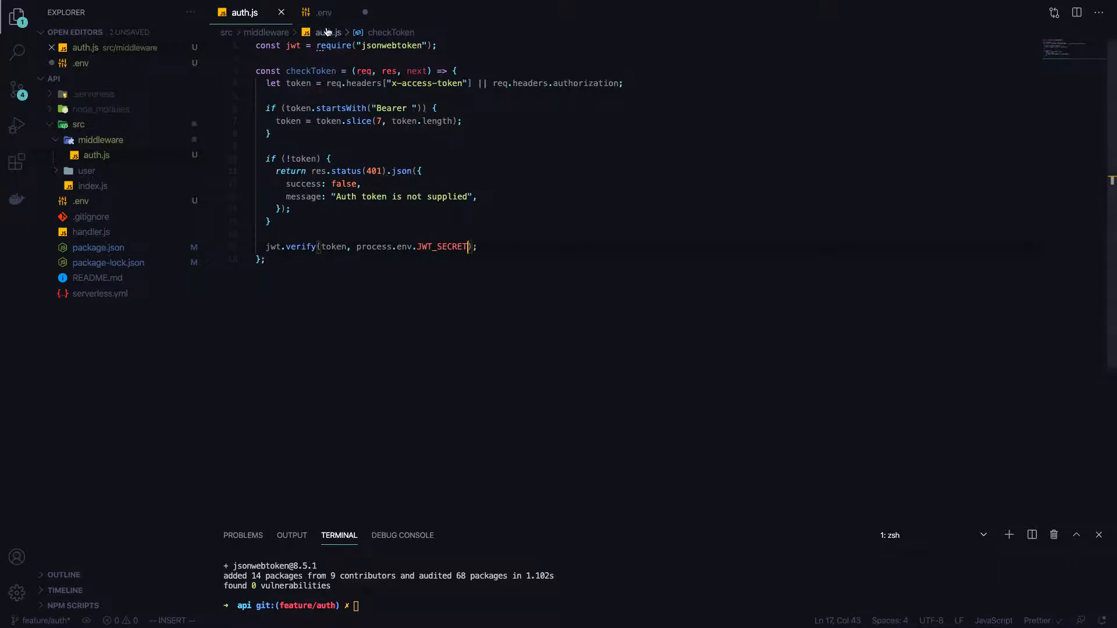
text(npm i dotenv)
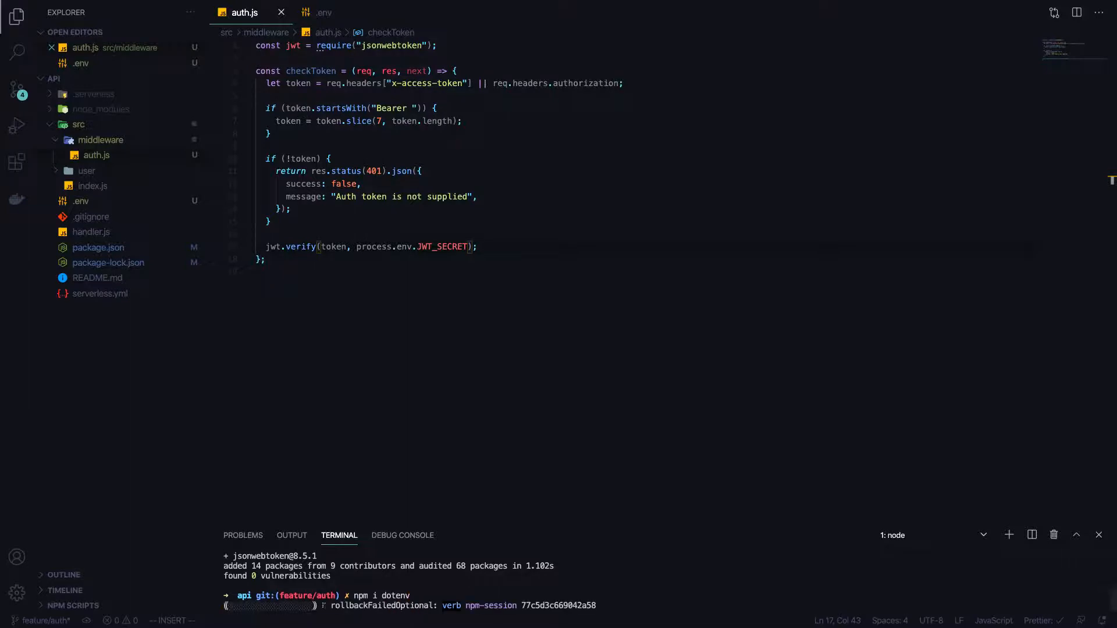
text(require('dotenv').config())
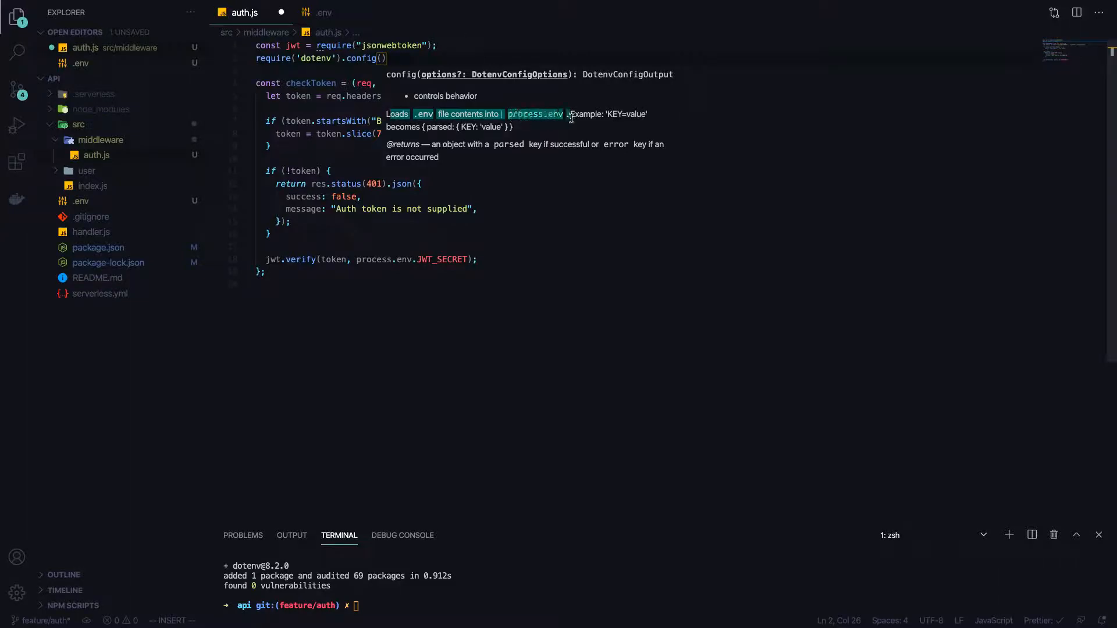
click(324, 12)
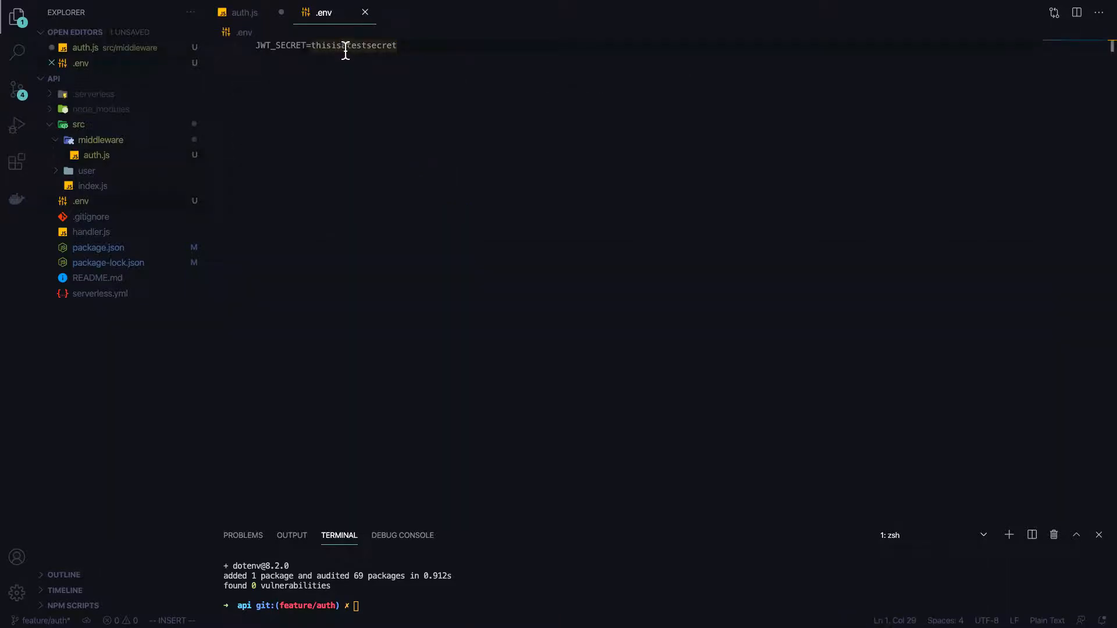
Step: Back in auth.js, add an (err, decoded) callback as jwt.verify's third argument
click(244, 12)
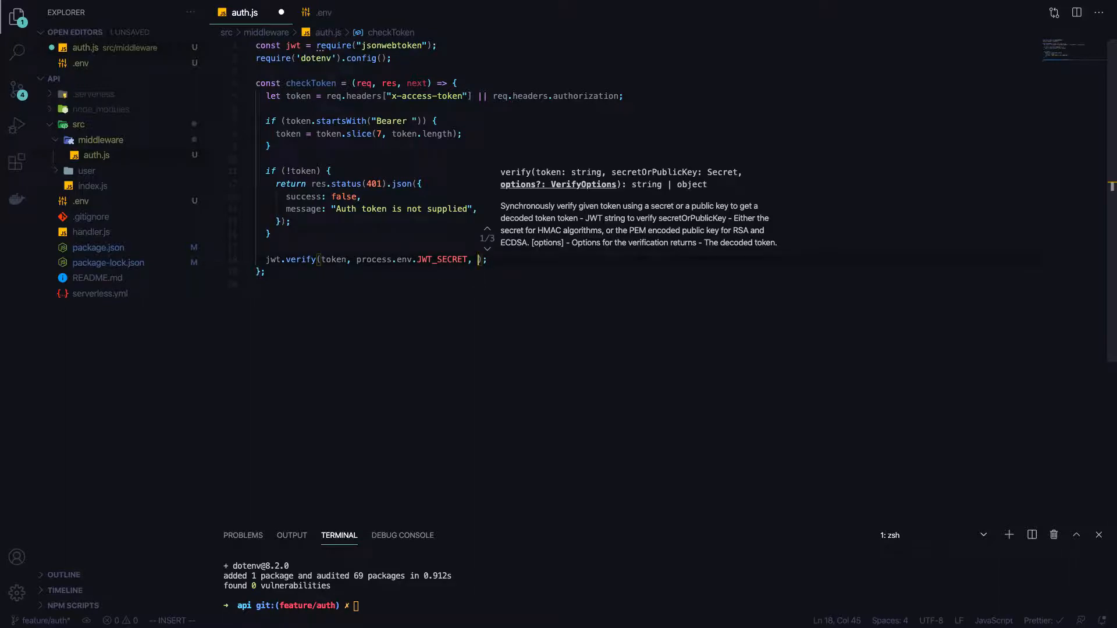
text(())
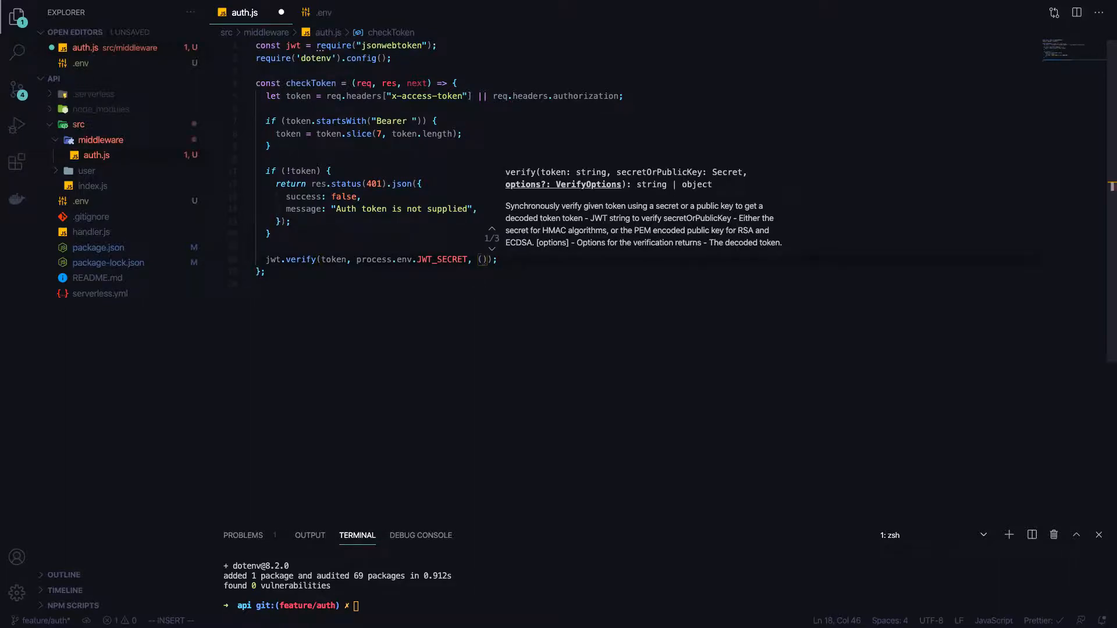
text(err)
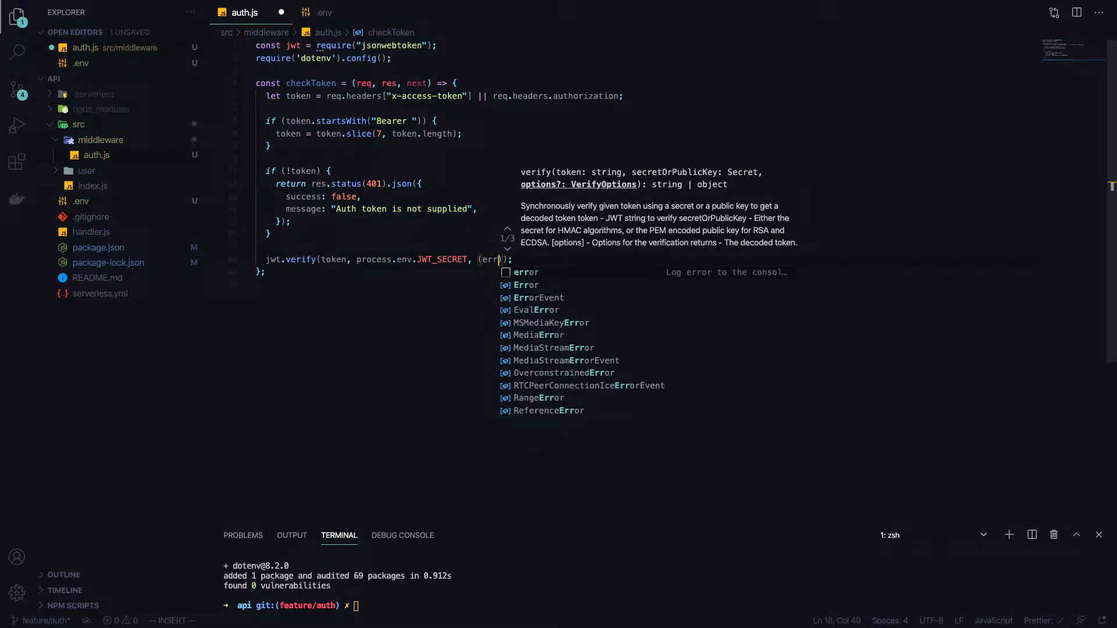
text(, dec)
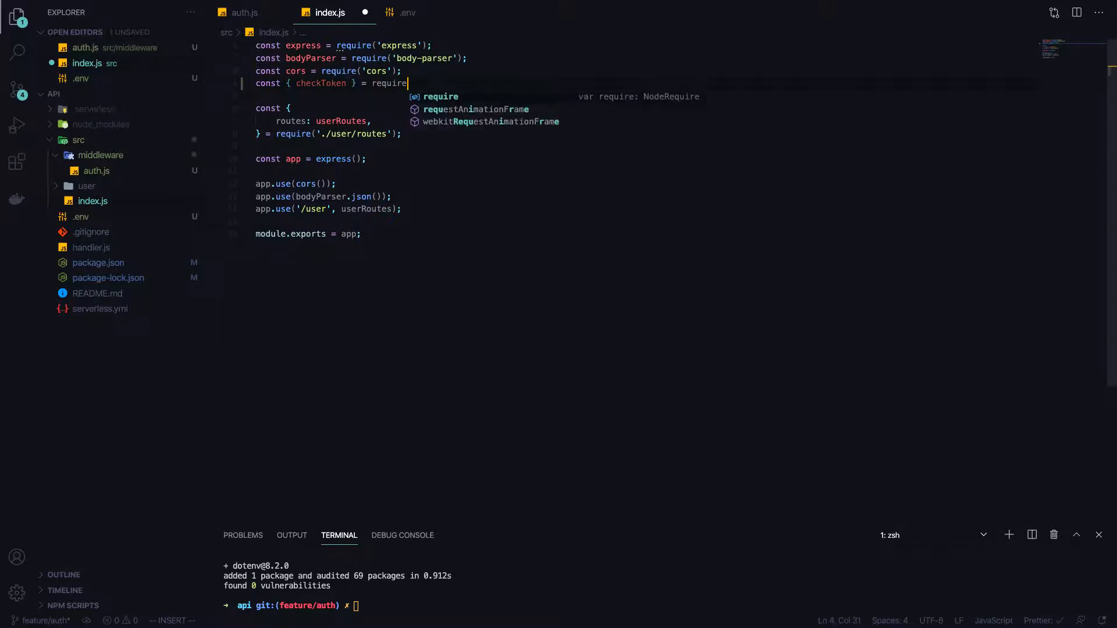
Step: Import checkToken from './middleware/auth' and apply it before the /user route mount in index.js
text(('./middleware/auth');)
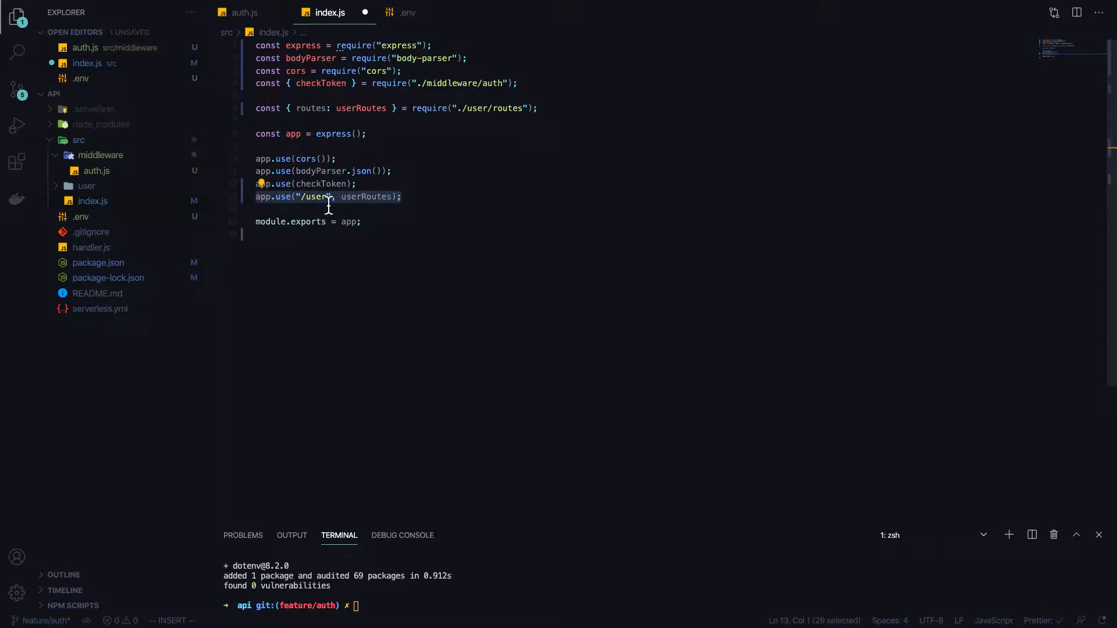
click(354, 184)
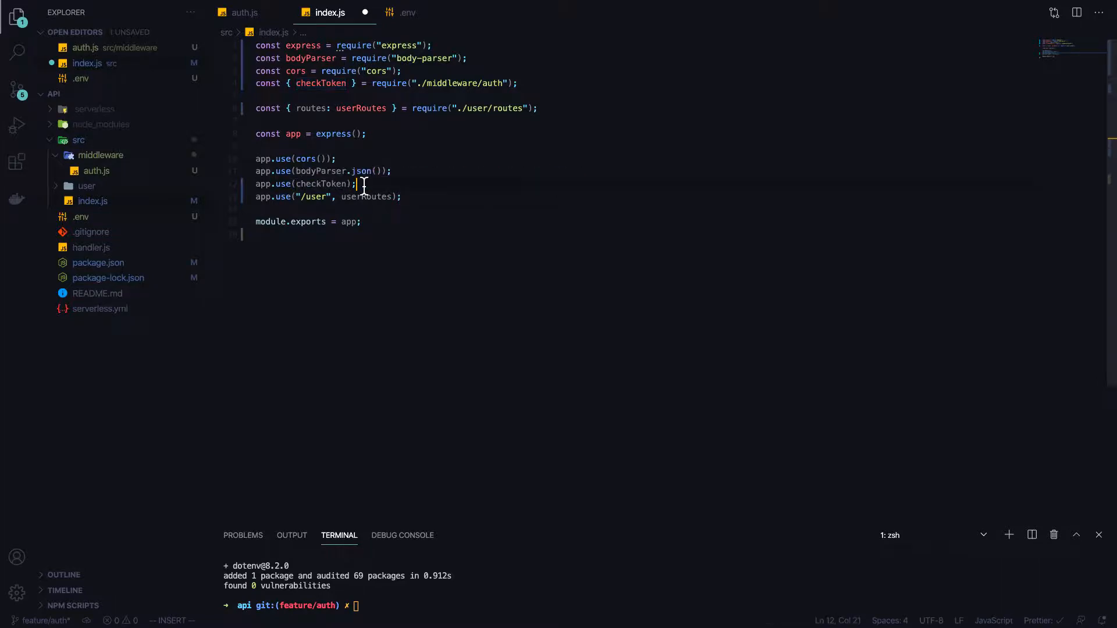
click(242, 12)
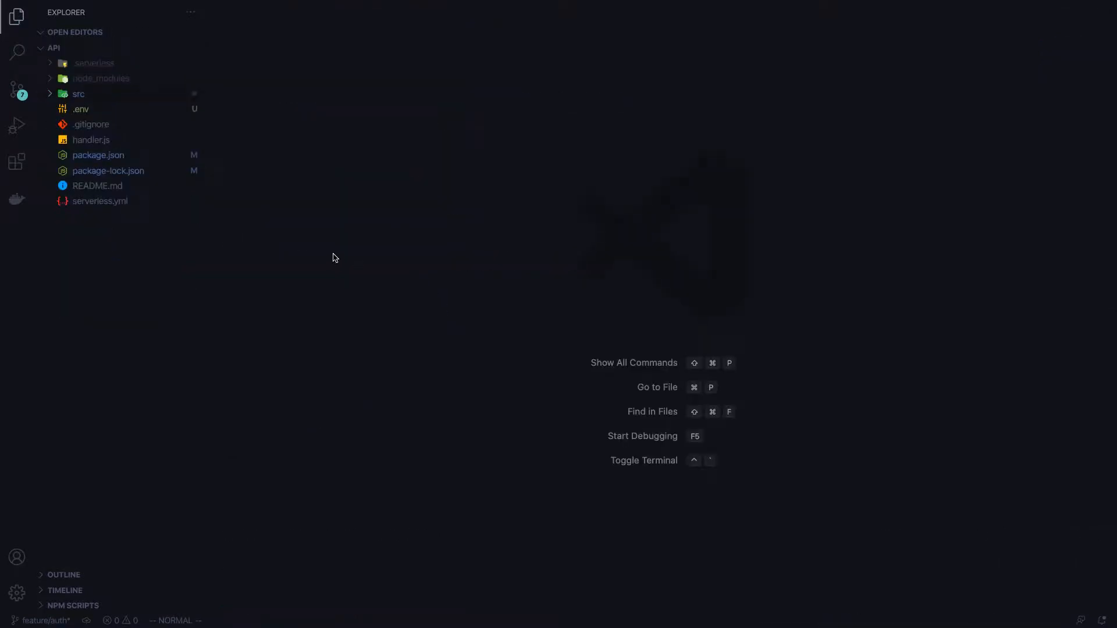
mouse_move(77, 100)
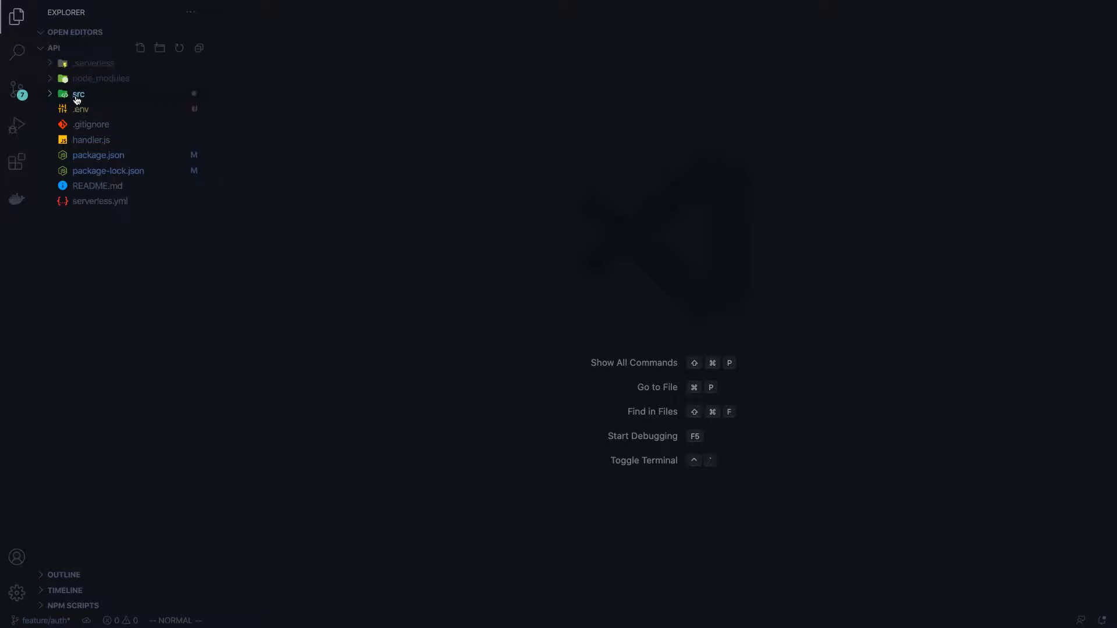
Step: Create src/login/routes.js holding the Express router copied from the user routes
click(77, 94)
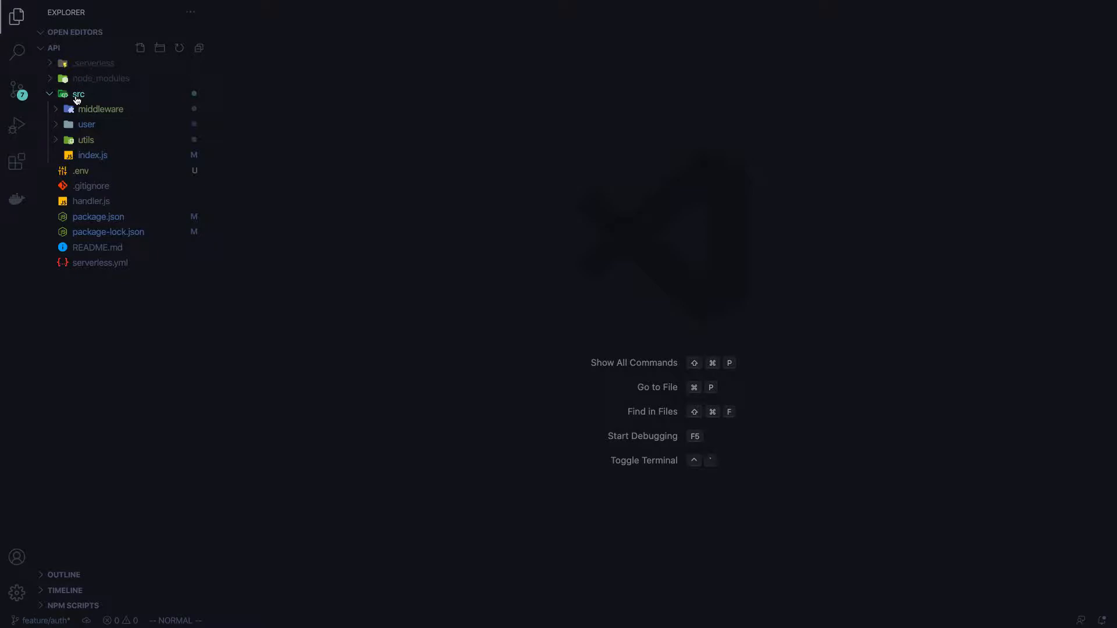
right_click(77, 93)
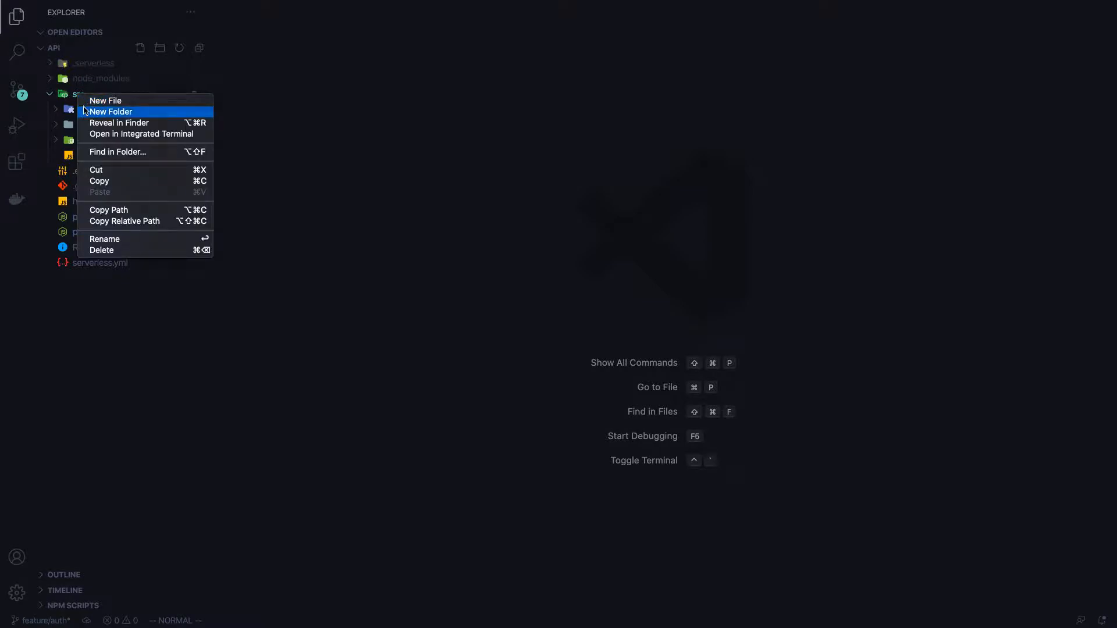
click(106, 101)
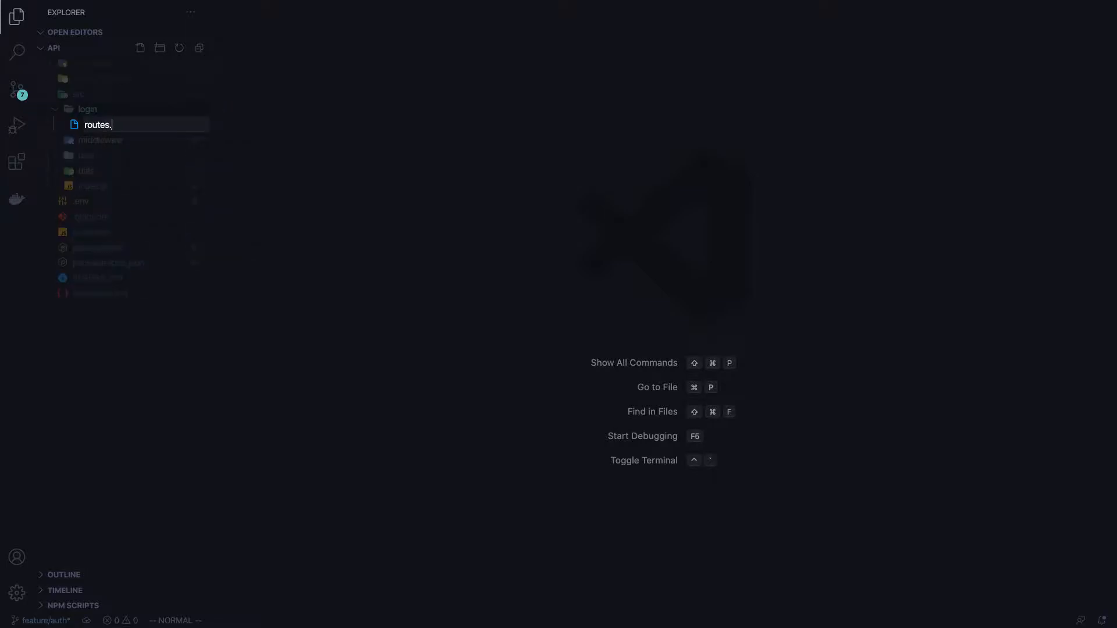
key(Enter)
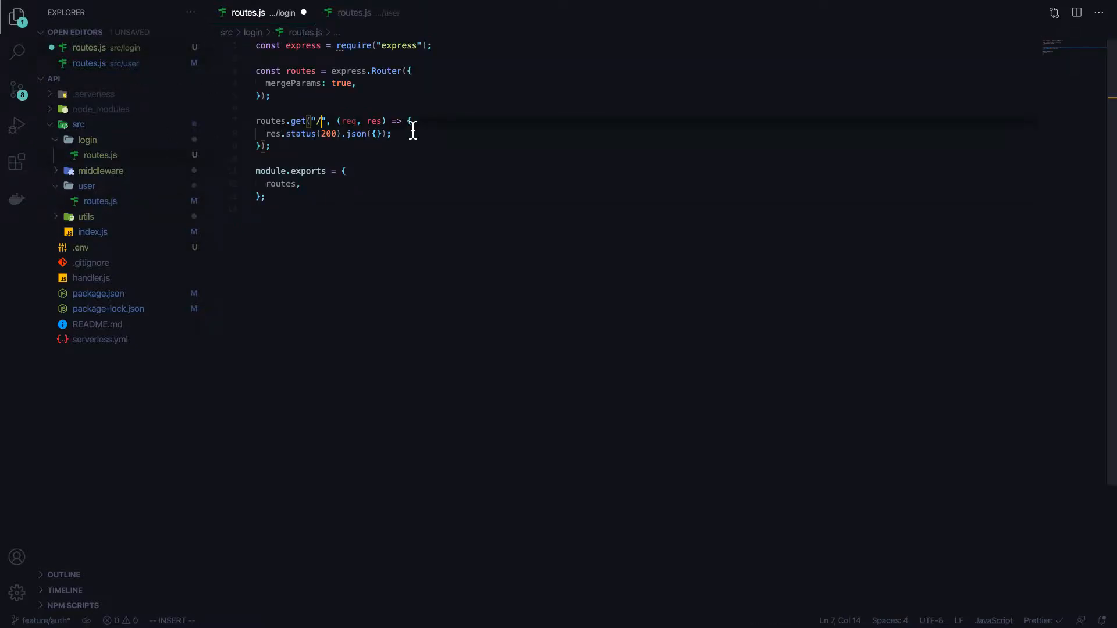
mouse_move(355, 134)
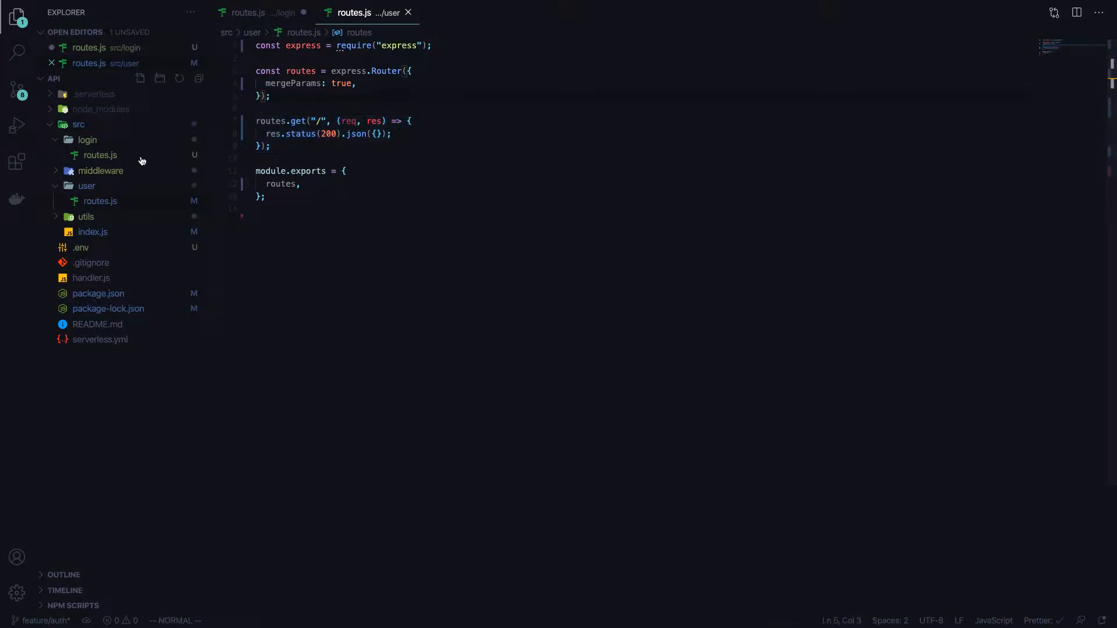
click(248, 13)
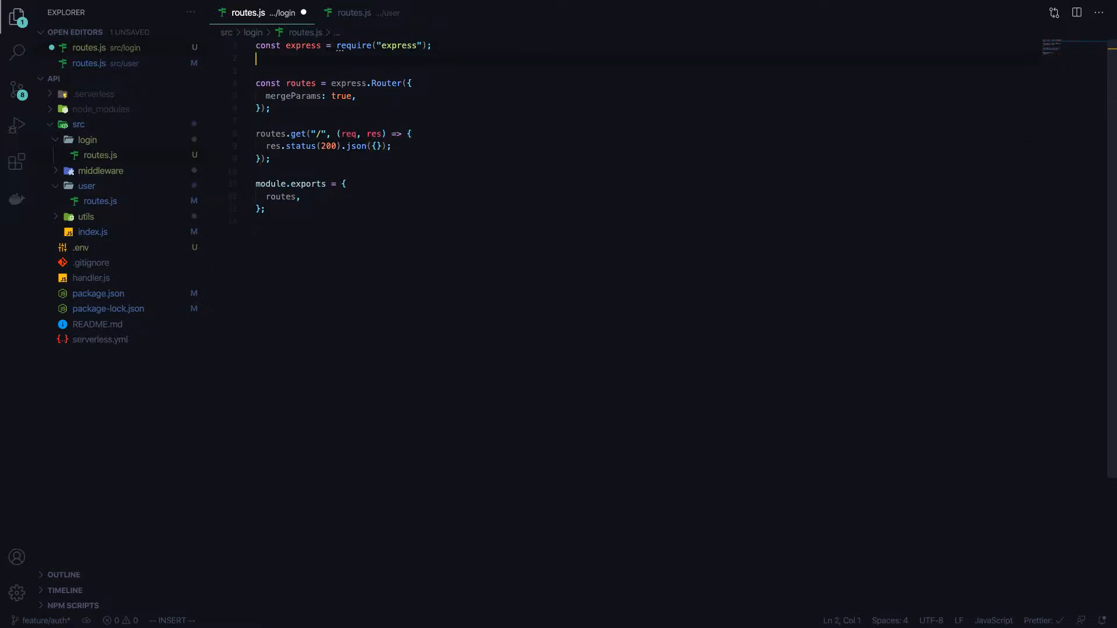
Step: Require signToken from '../utils/sign-token', return json(signToken(req.body.userId)), and save
text(const)
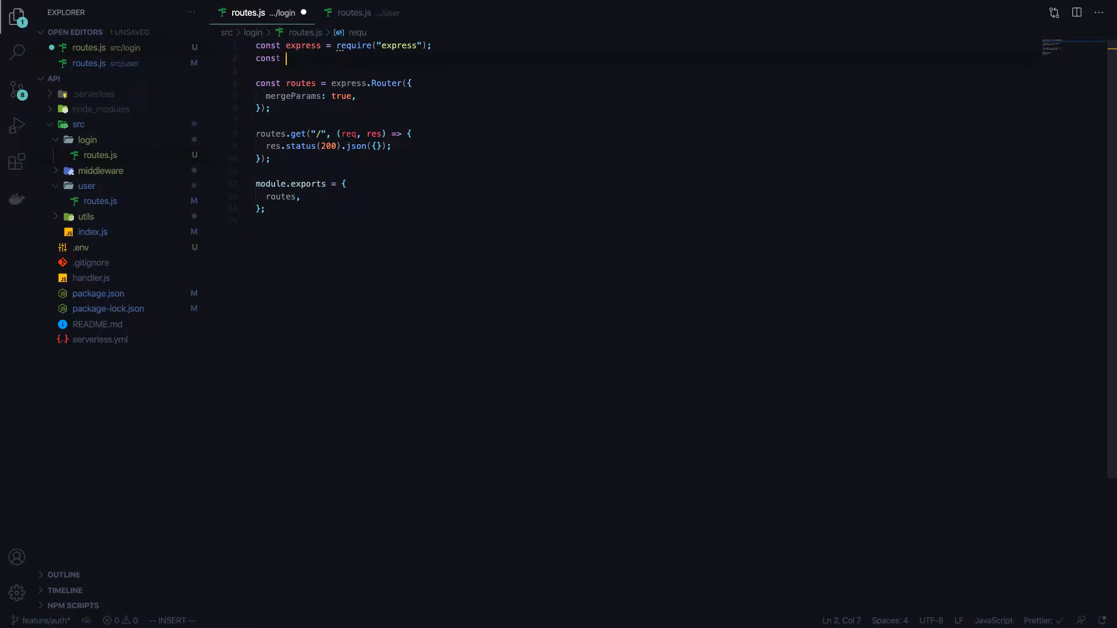
text(sign)
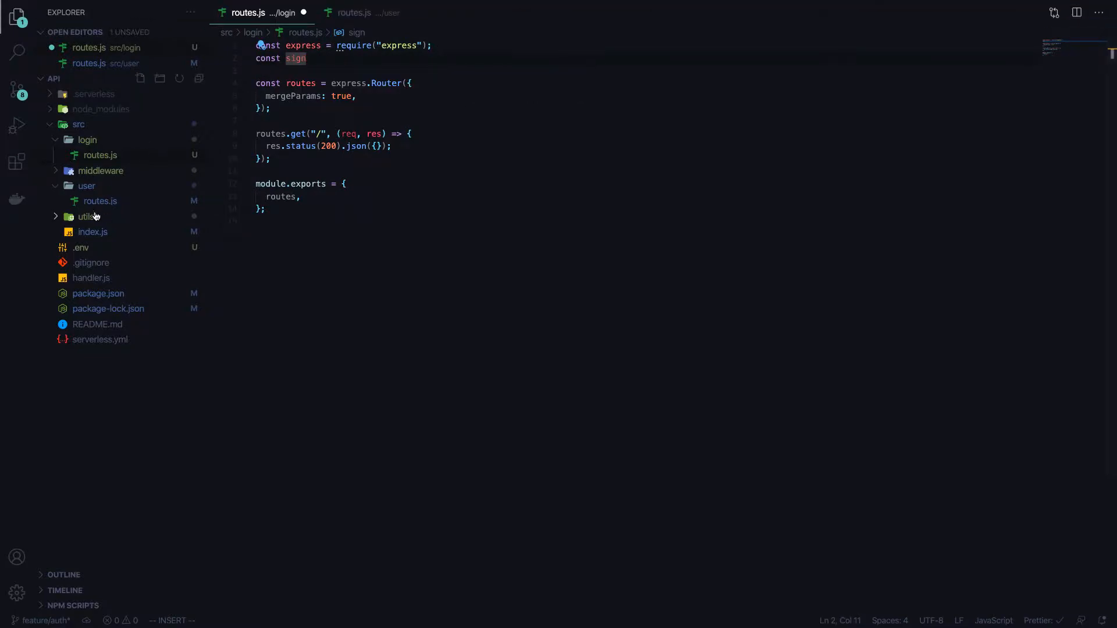
text(Token = require(')
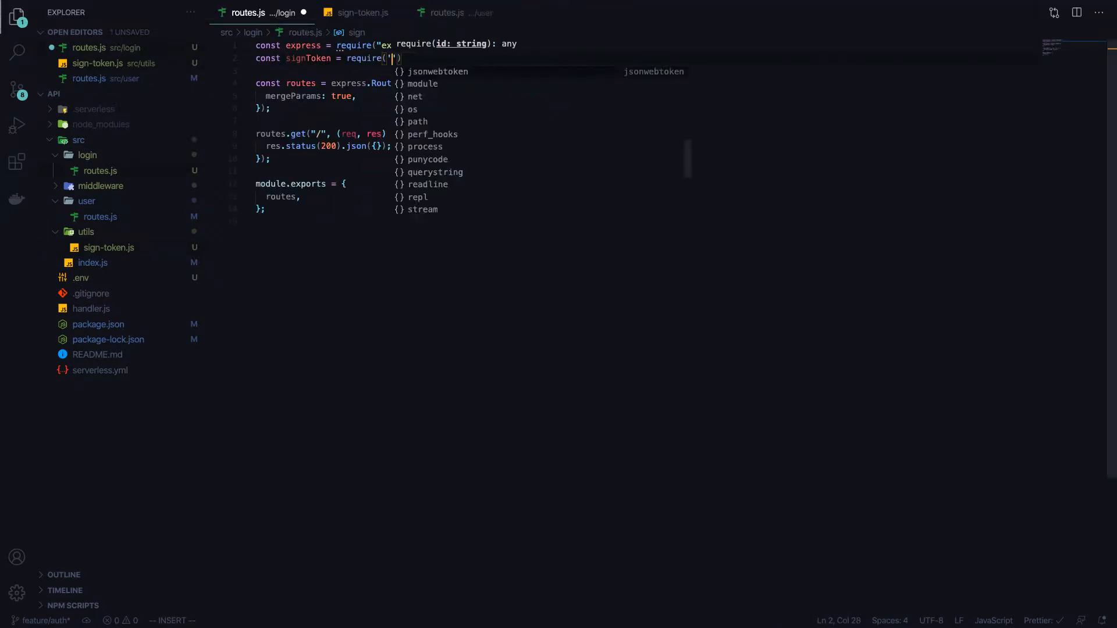
text(../utils/sign-token)
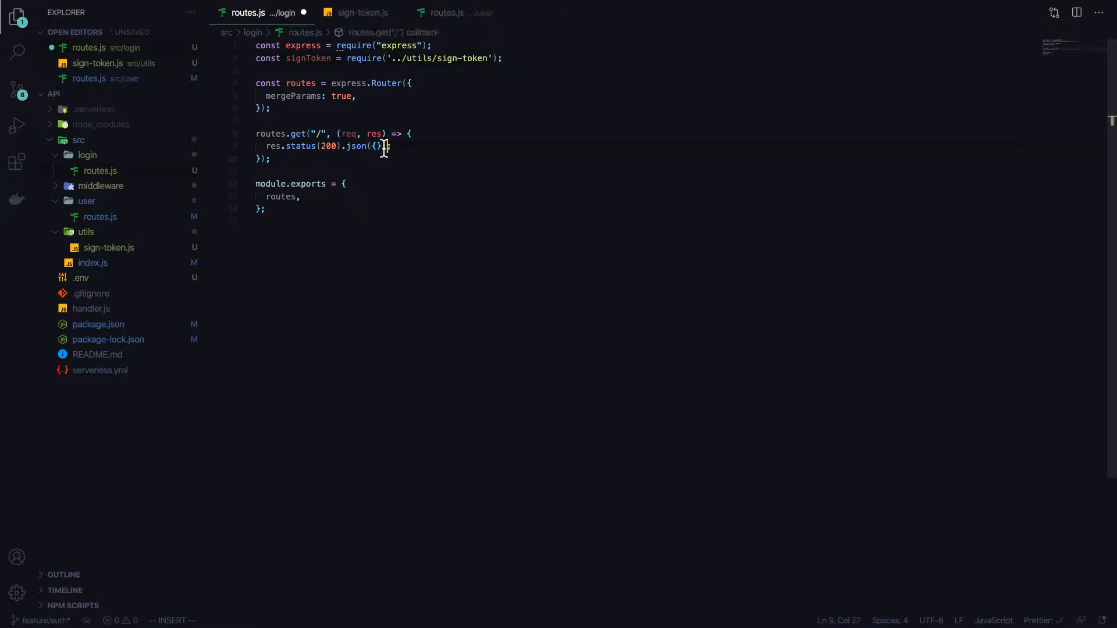
text(signToken()
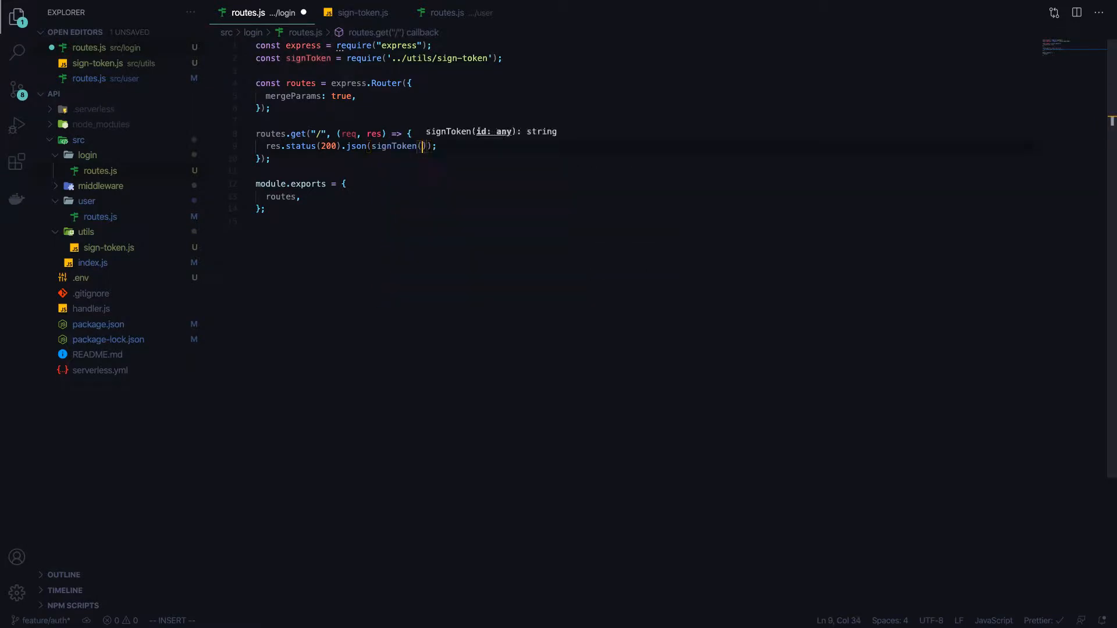
text(req)
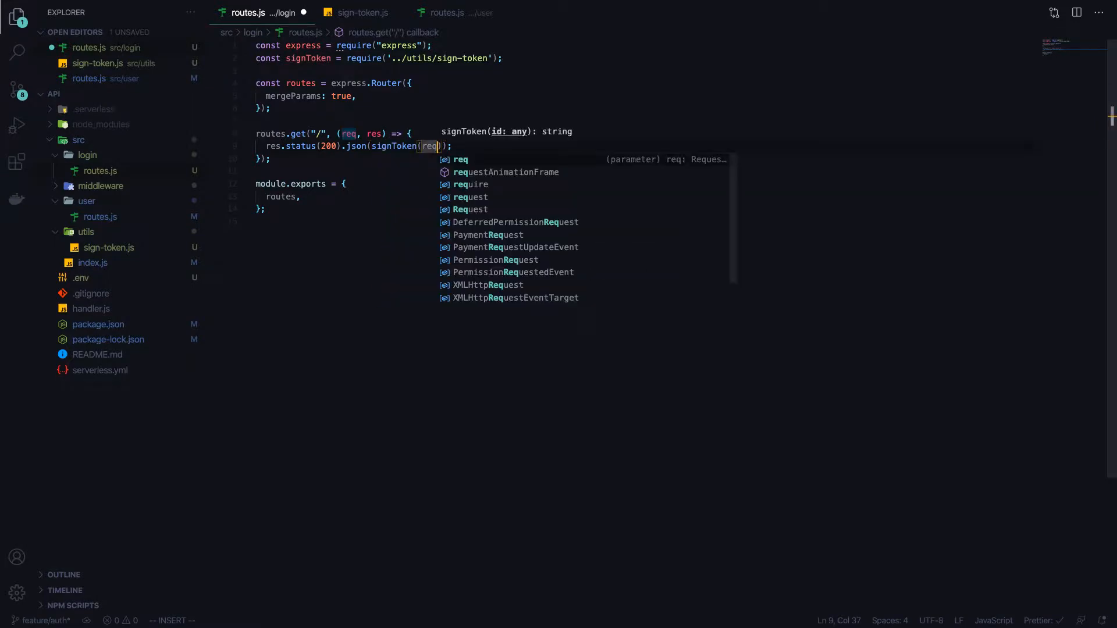
text(.body.user)
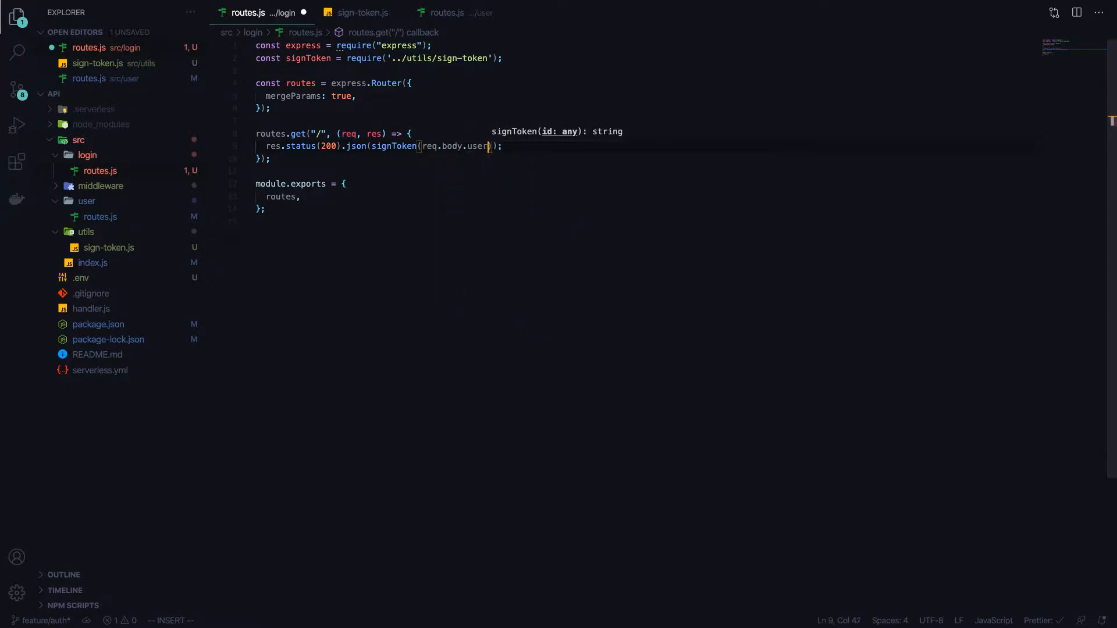
text(Id)
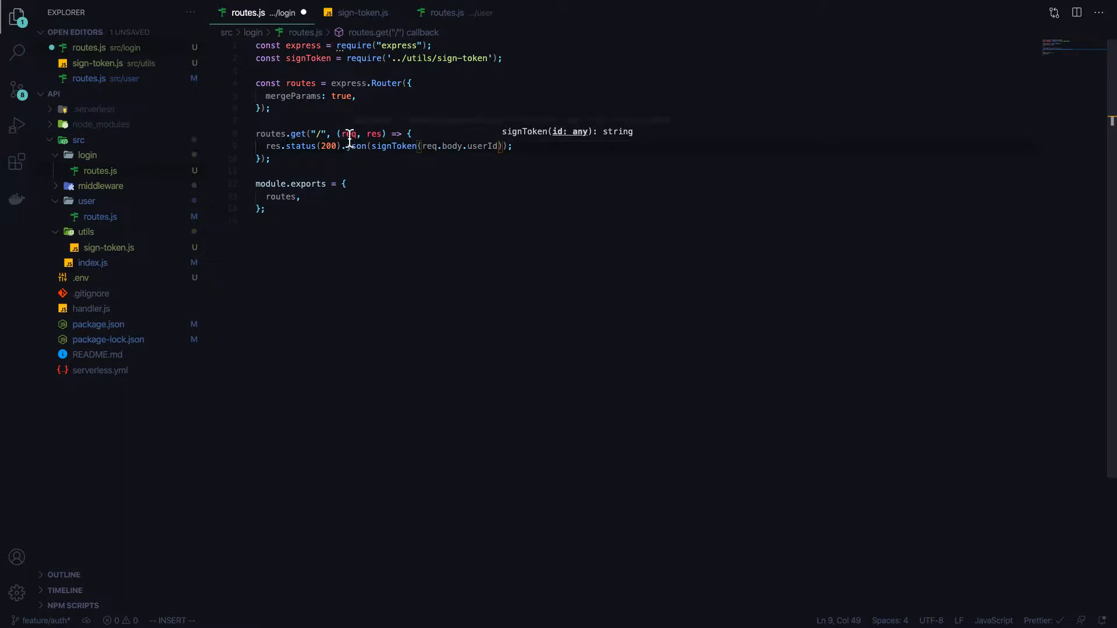
key(ctrl+s)
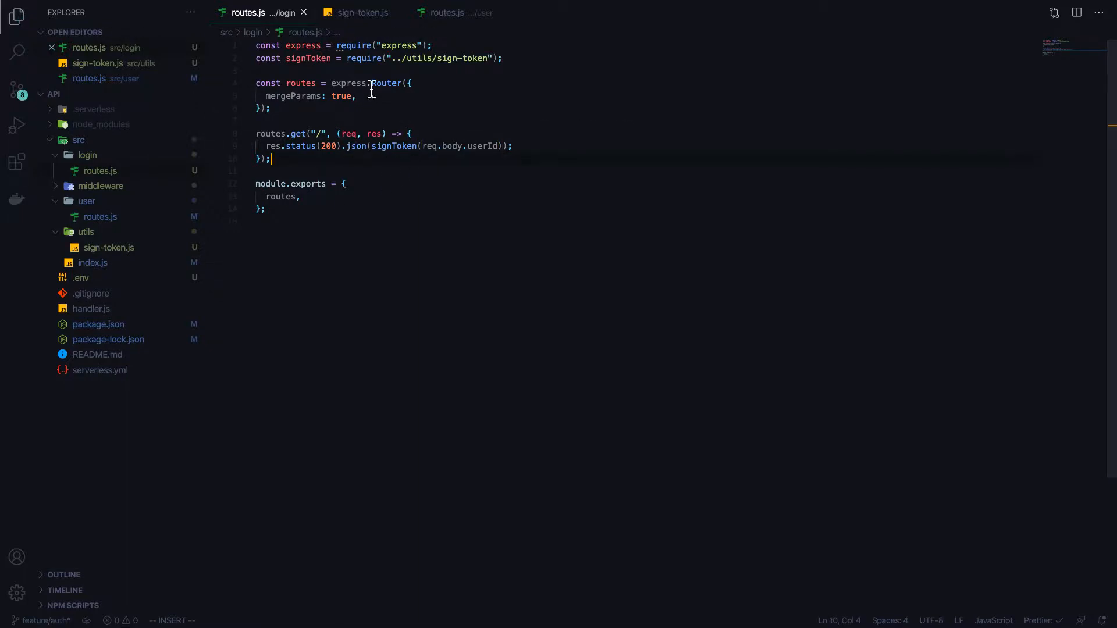
Step: In index.js, import loginRoutes via const { routes: loginRoutes } = require("./login/routes")
click(92, 263)
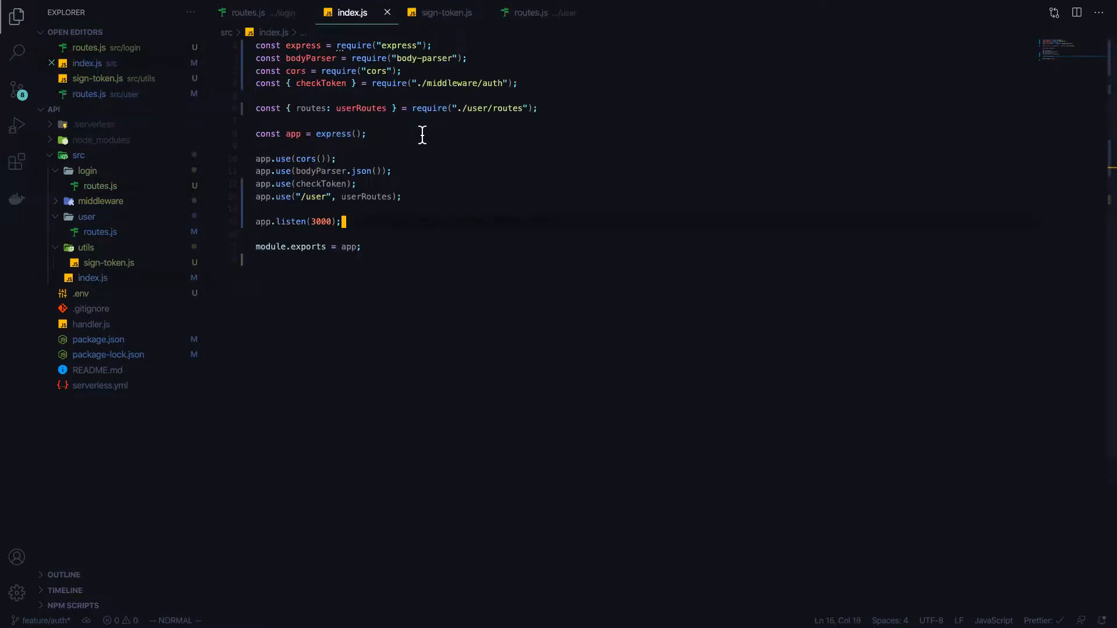
mouse_move(414, 130)
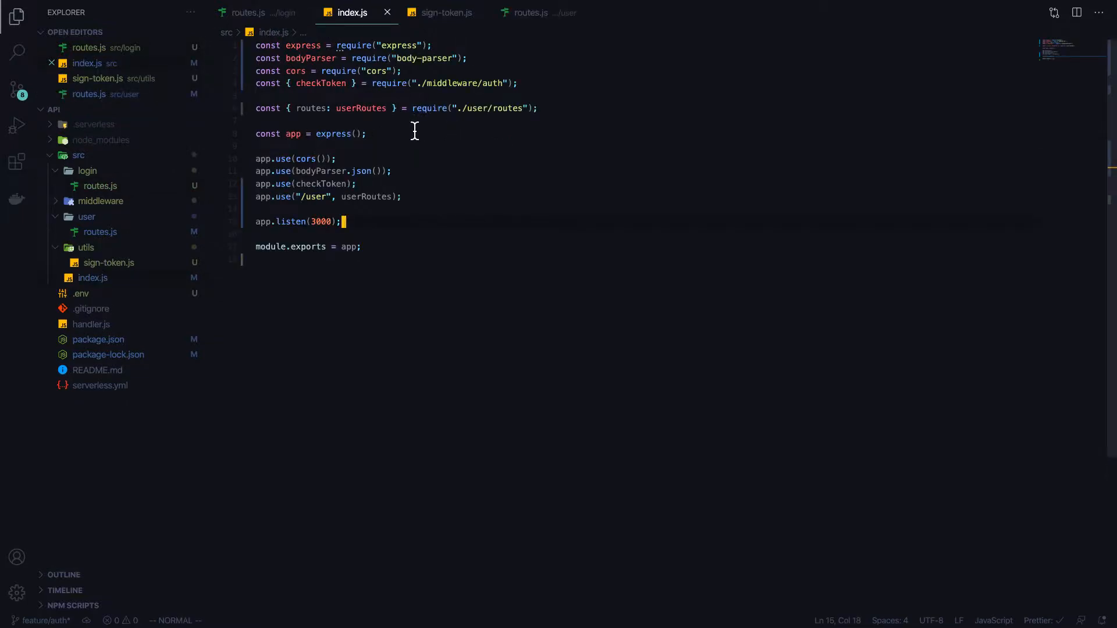
click(355, 184)
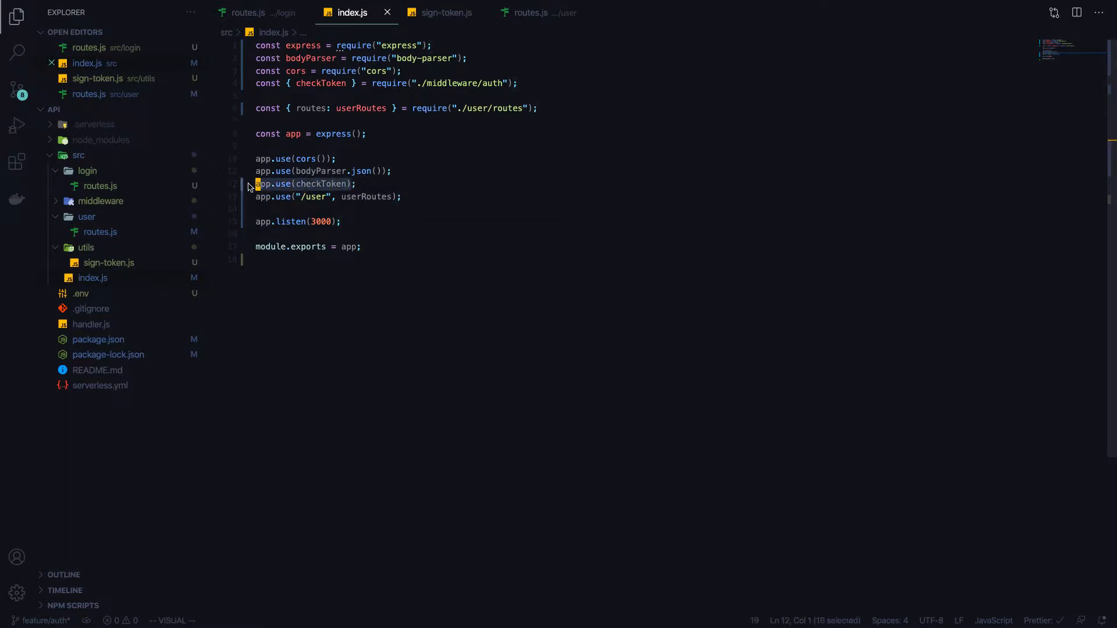
click(539, 108)
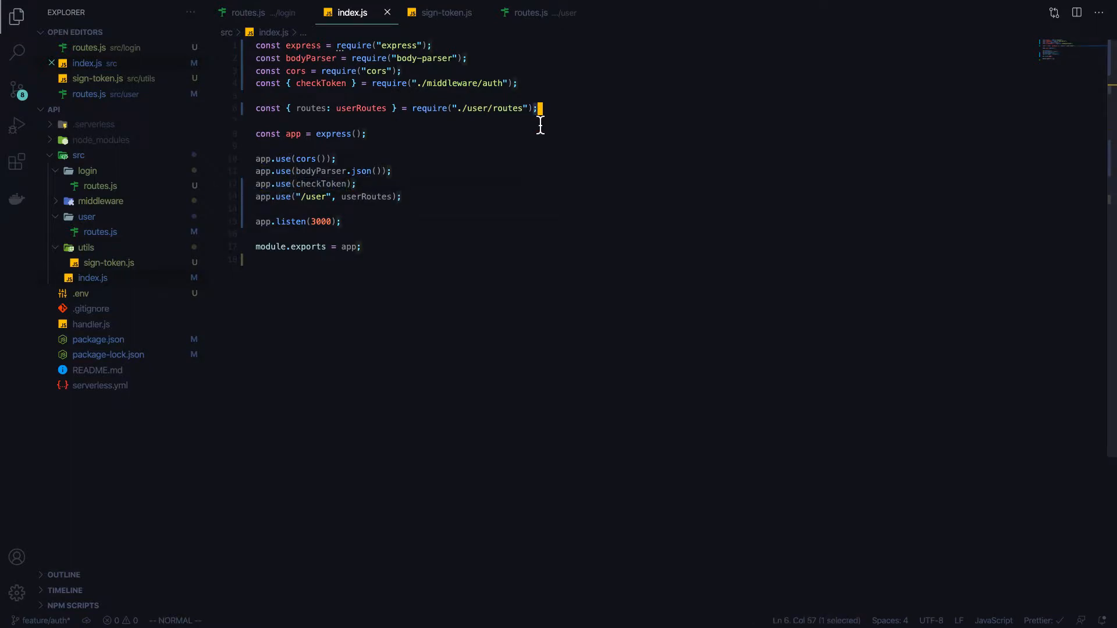
text(const {)
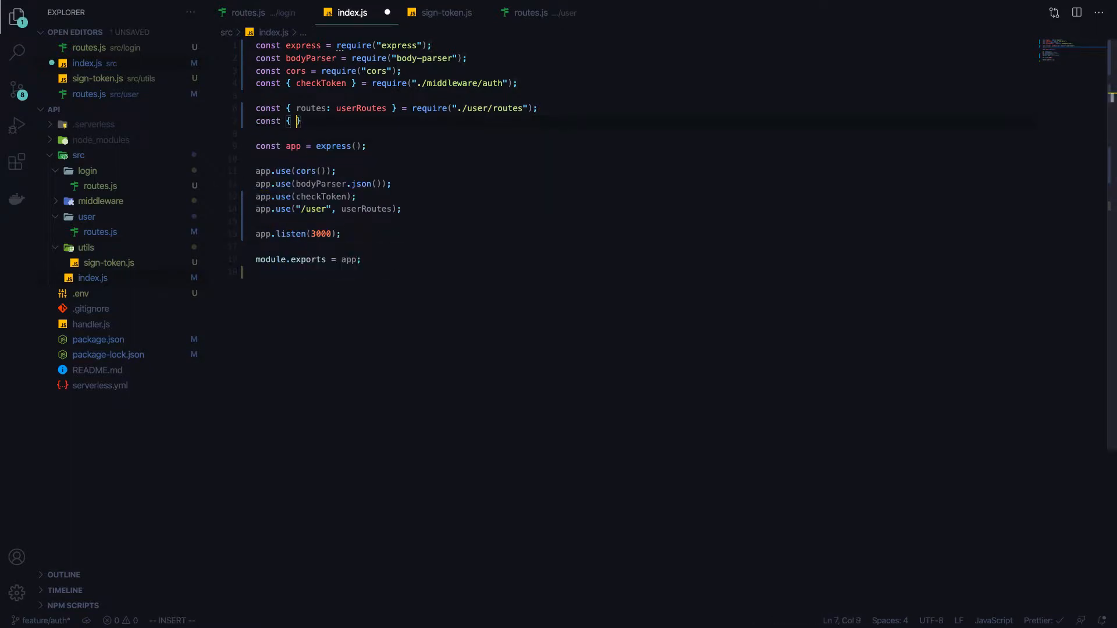
text(routes:)
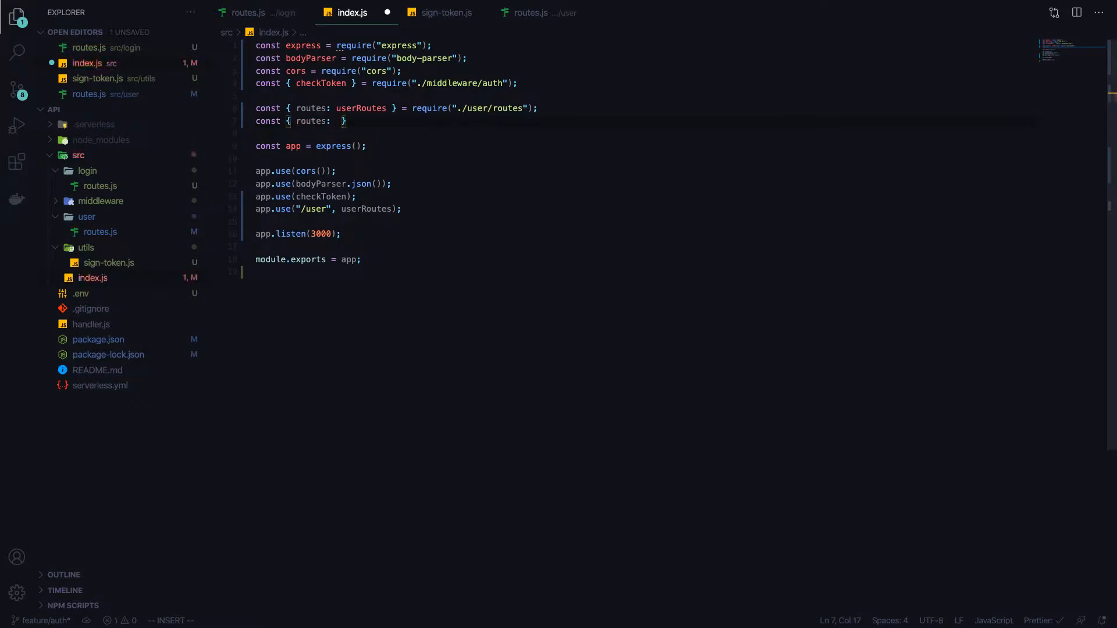
mouse_move(627, 153)
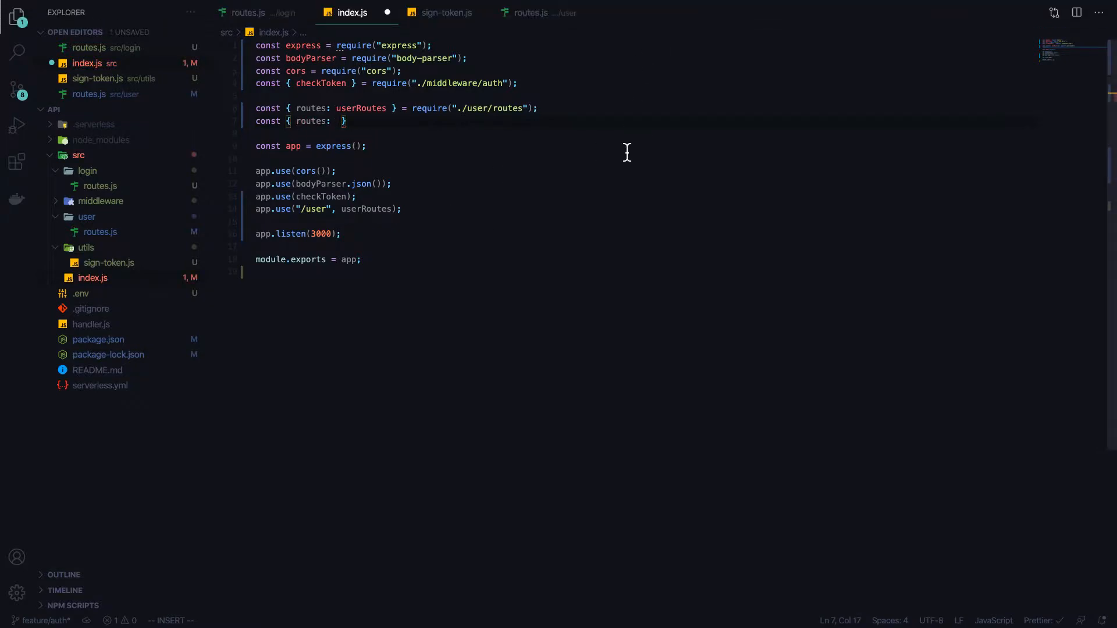
text(loginRout)
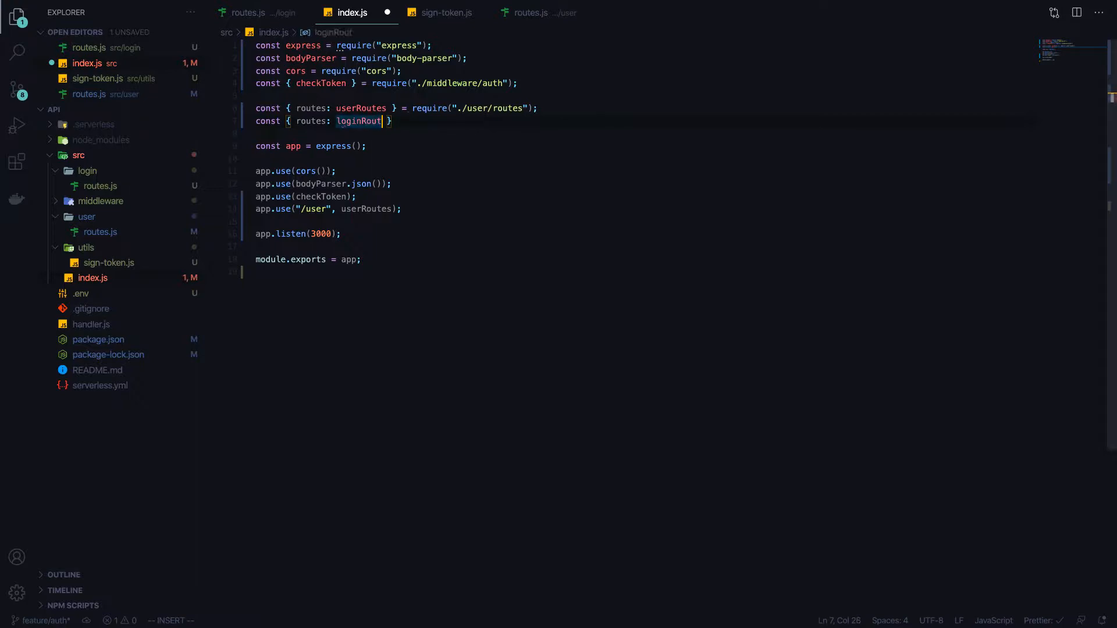
text(es } =)
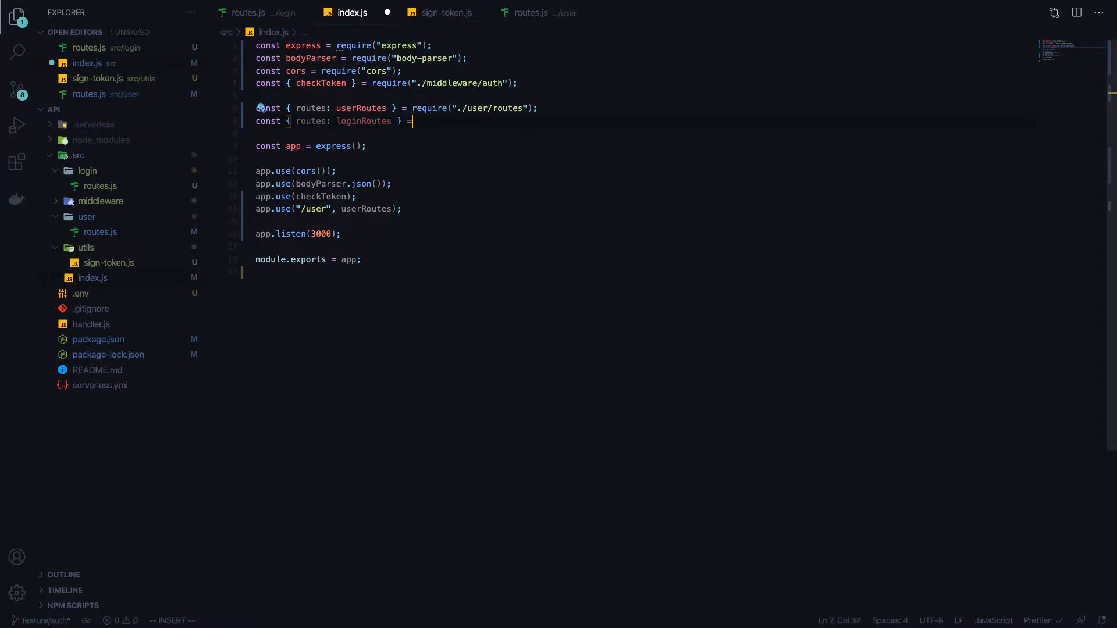
text(require()
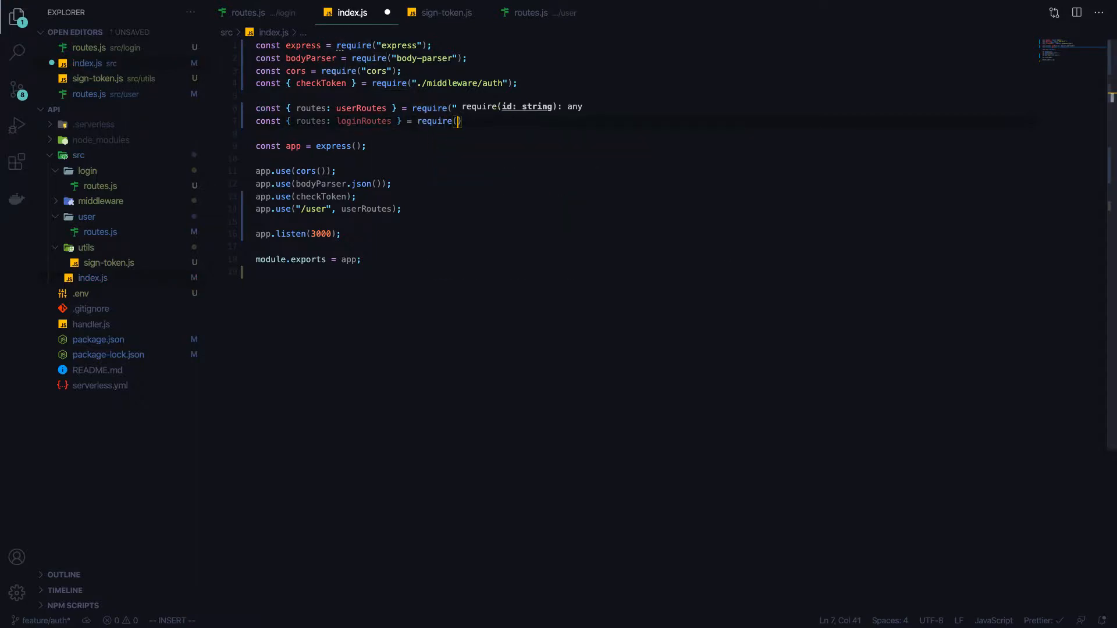
text("./login/routes)
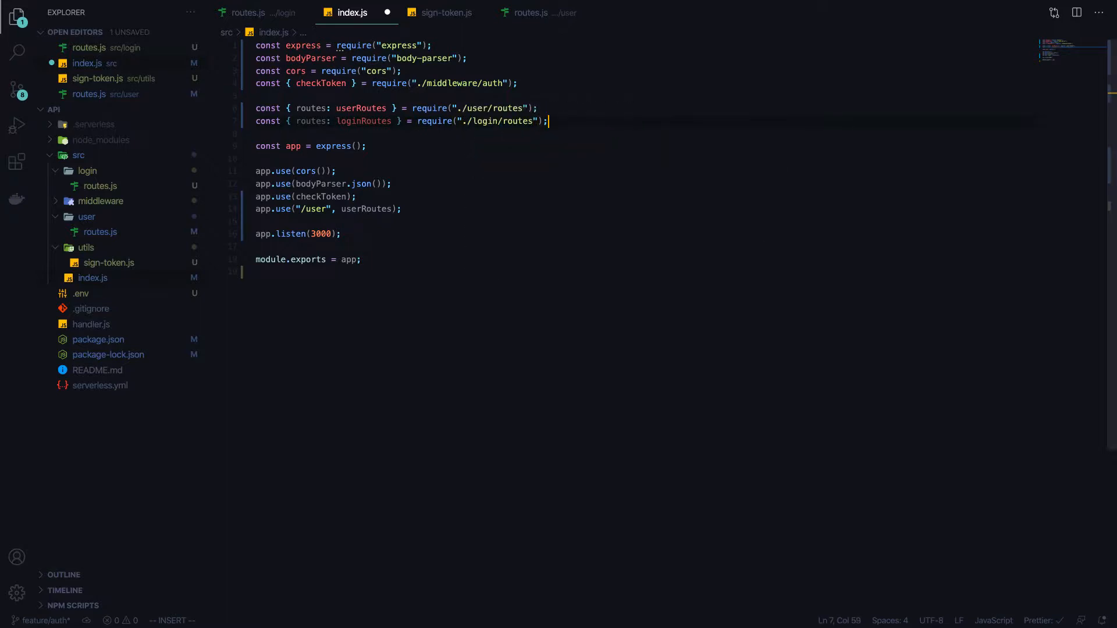
Step: Mount loginRoutes at "/login" ahead of the checkToken middleware
click(391, 184)
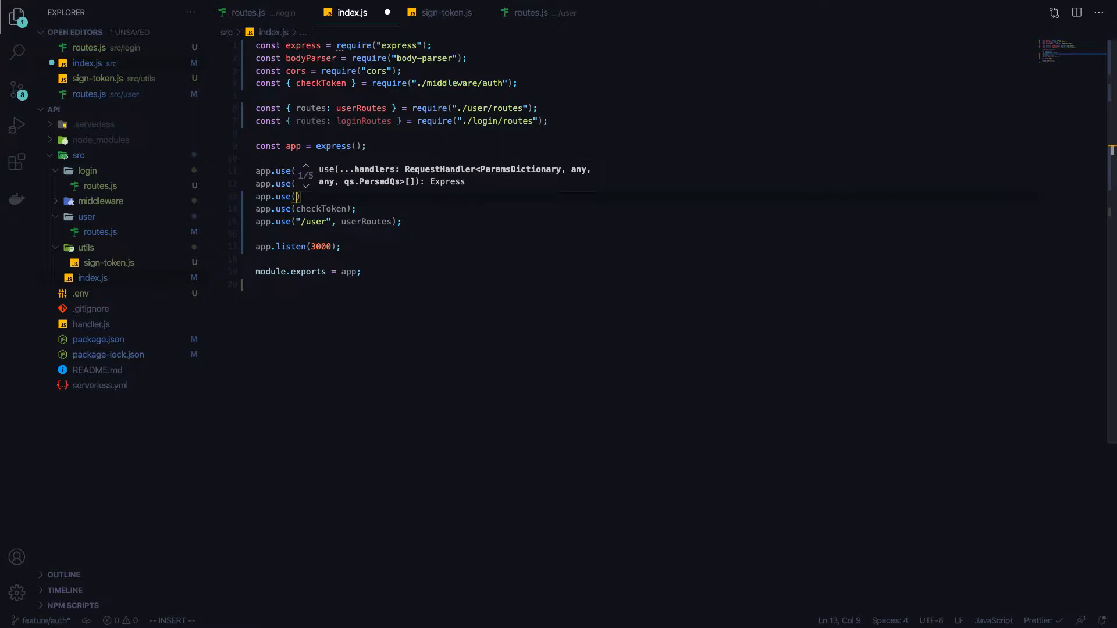
text("/")
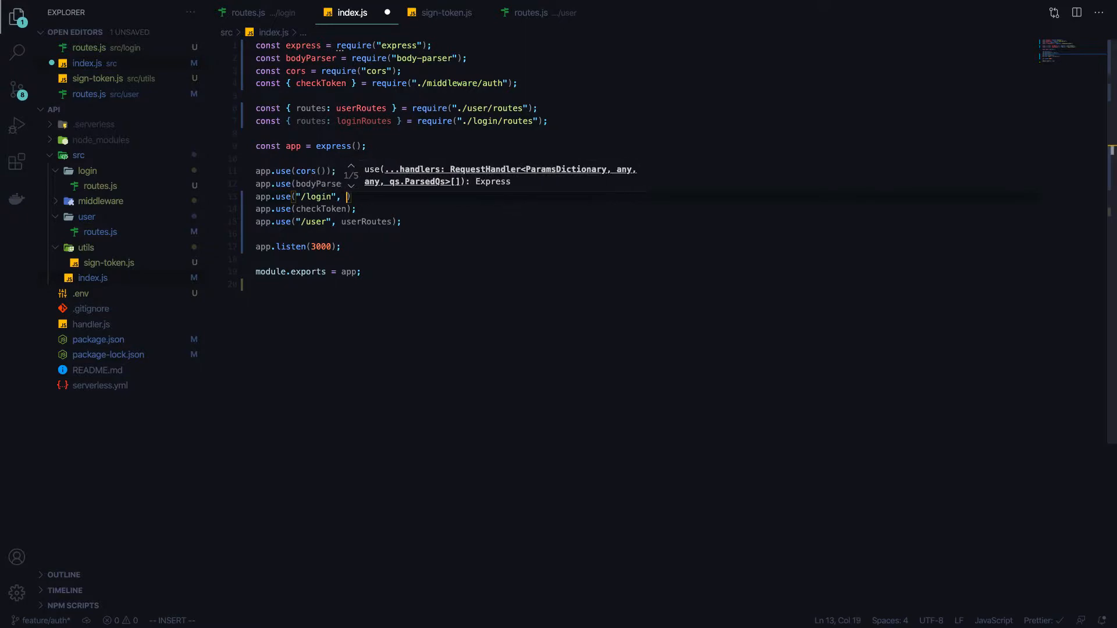
text(logi)
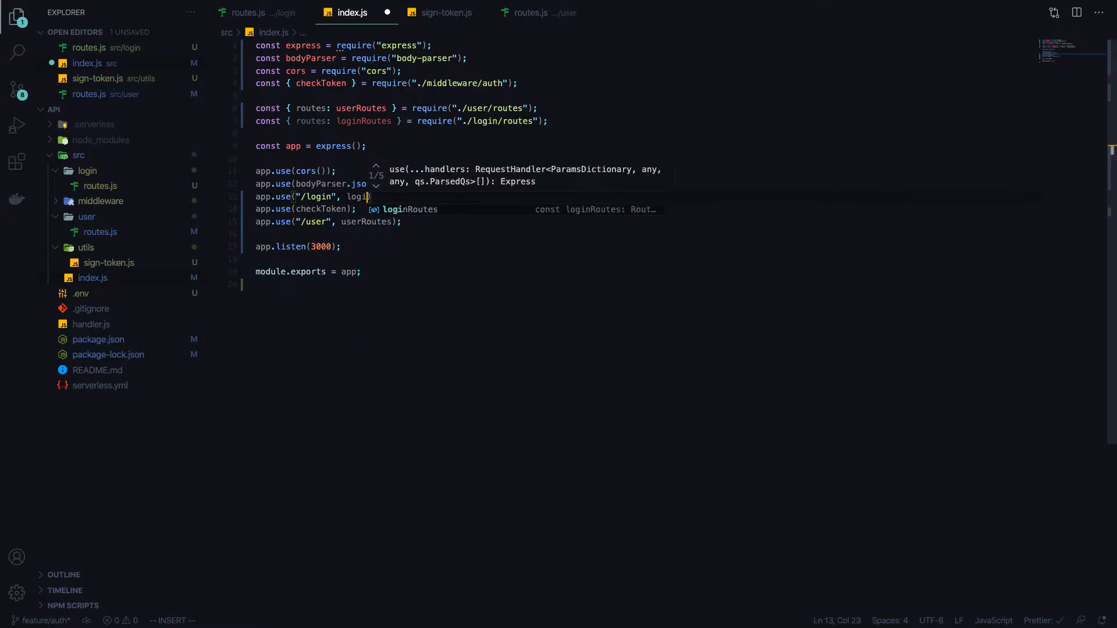
key(Tab)
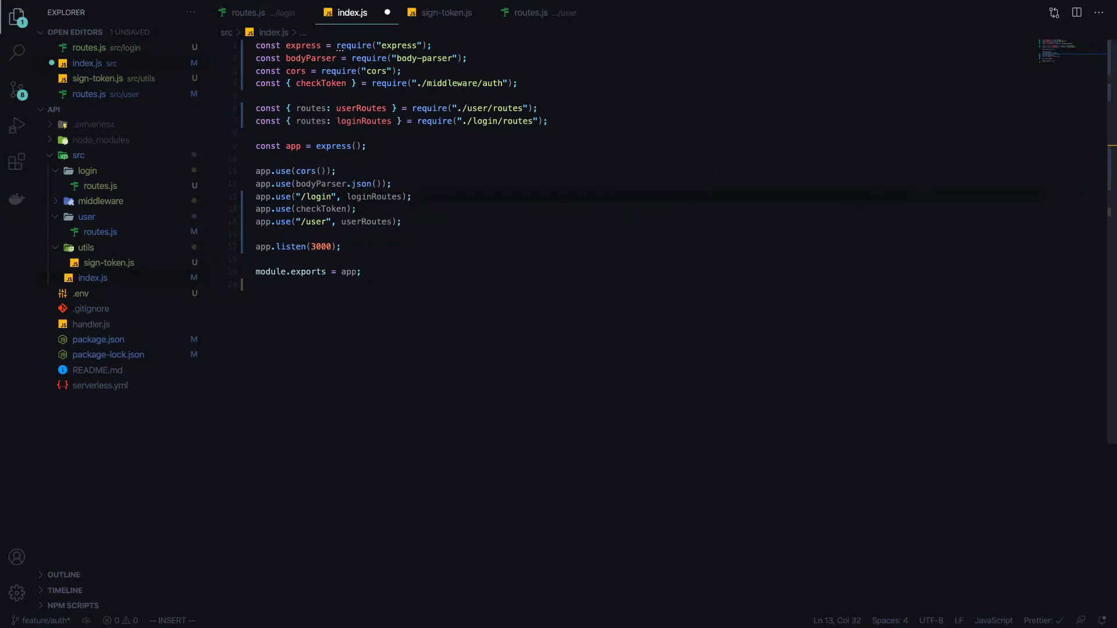
click(416, 134)
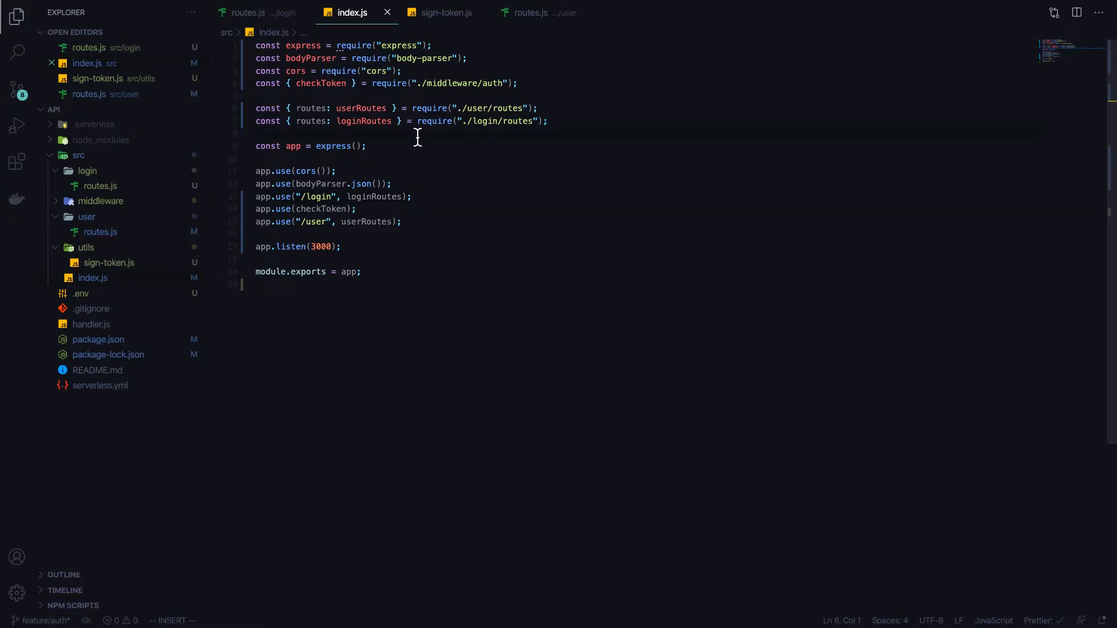
click(445, 13)
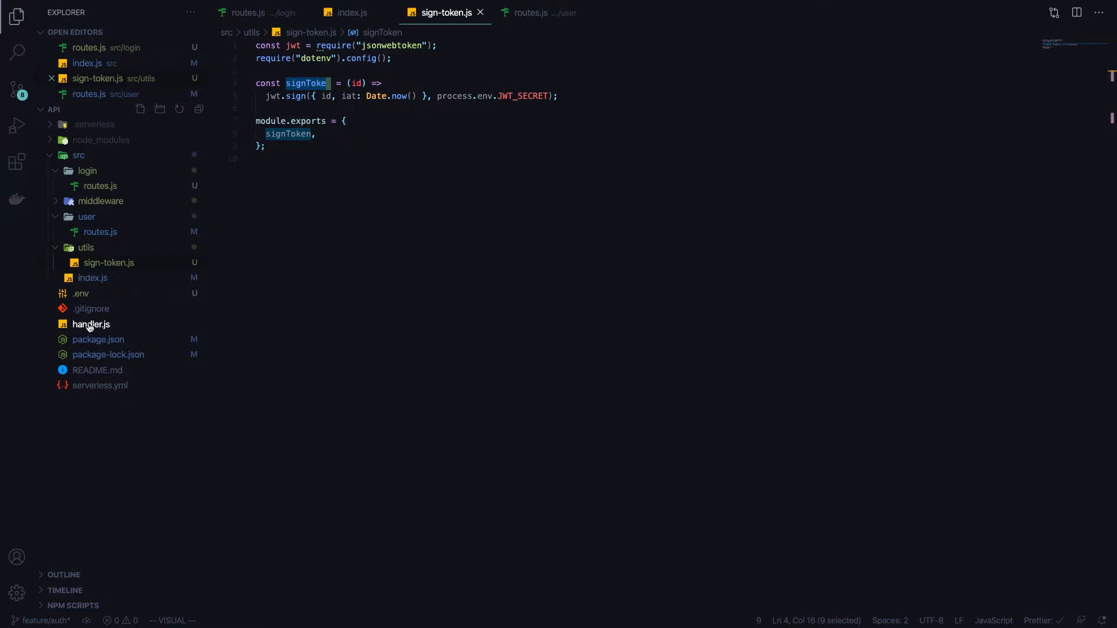
Step: Open middleware/auth.js and add a 'token &&' check before the startsWith Bearer test
click(101, 201)
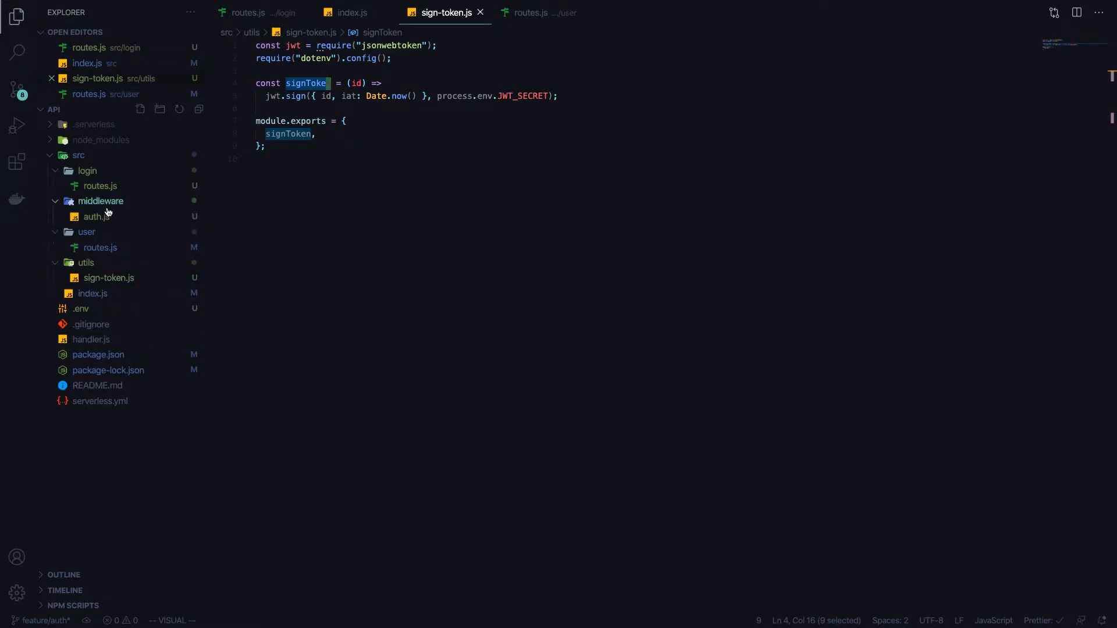
click(95, 216)
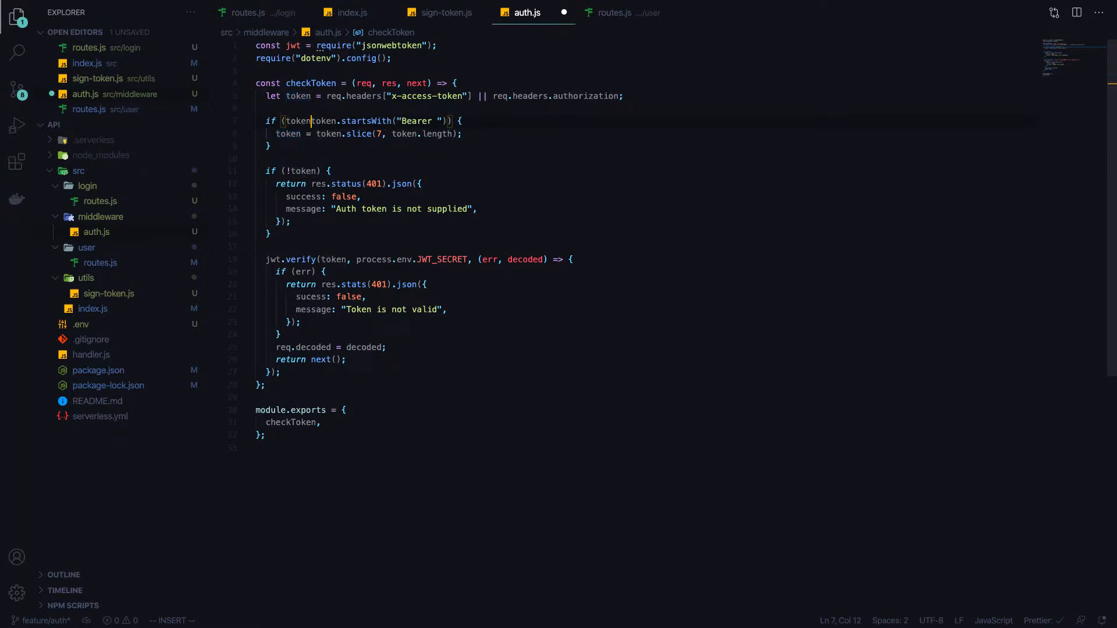
text(&&)
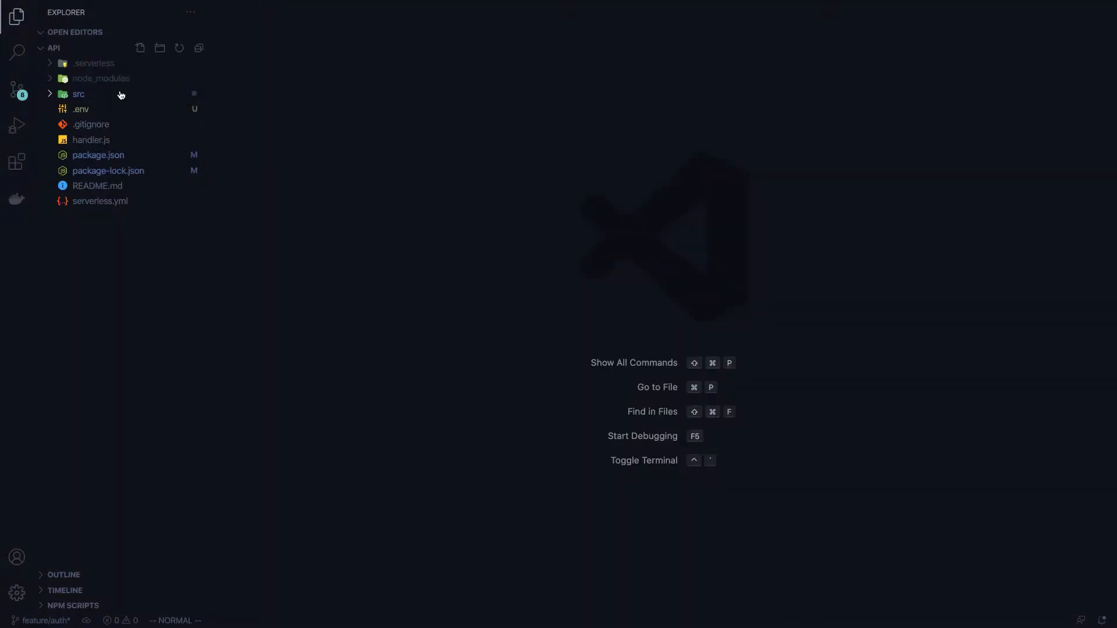
Step: Expand src and login in the Explorer and open routes.js
click(77, 93)
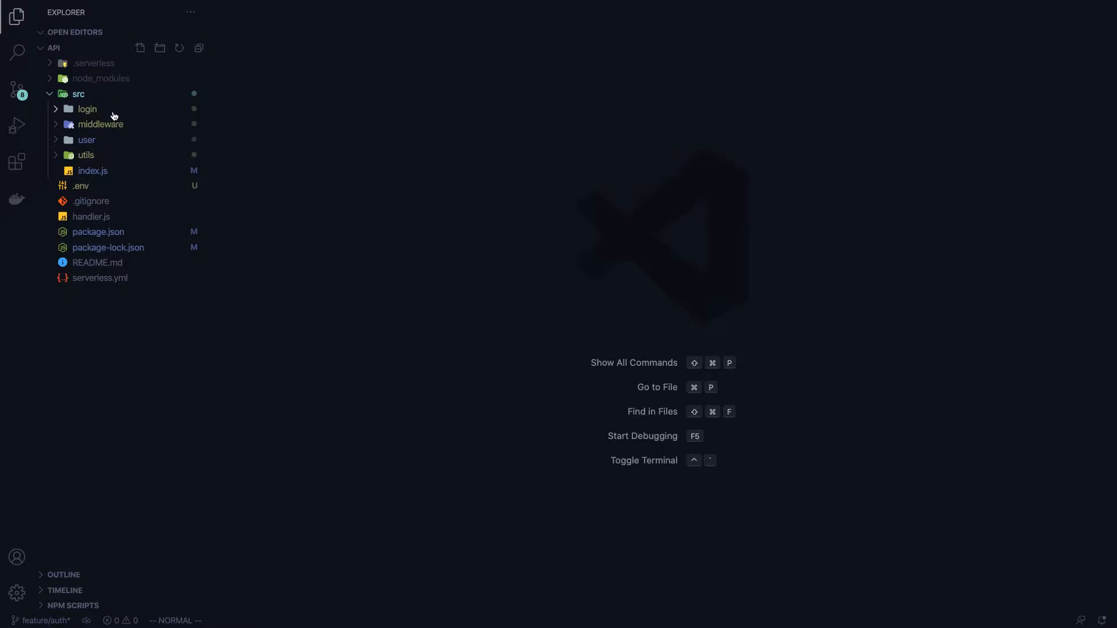
click(87, 108)
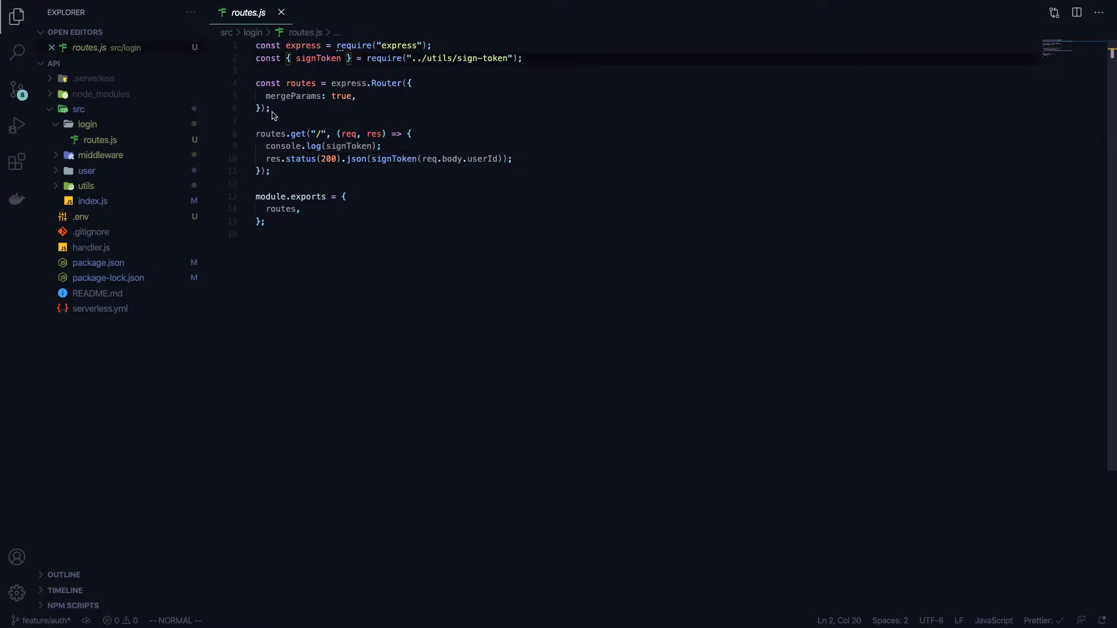
click(96, 171)
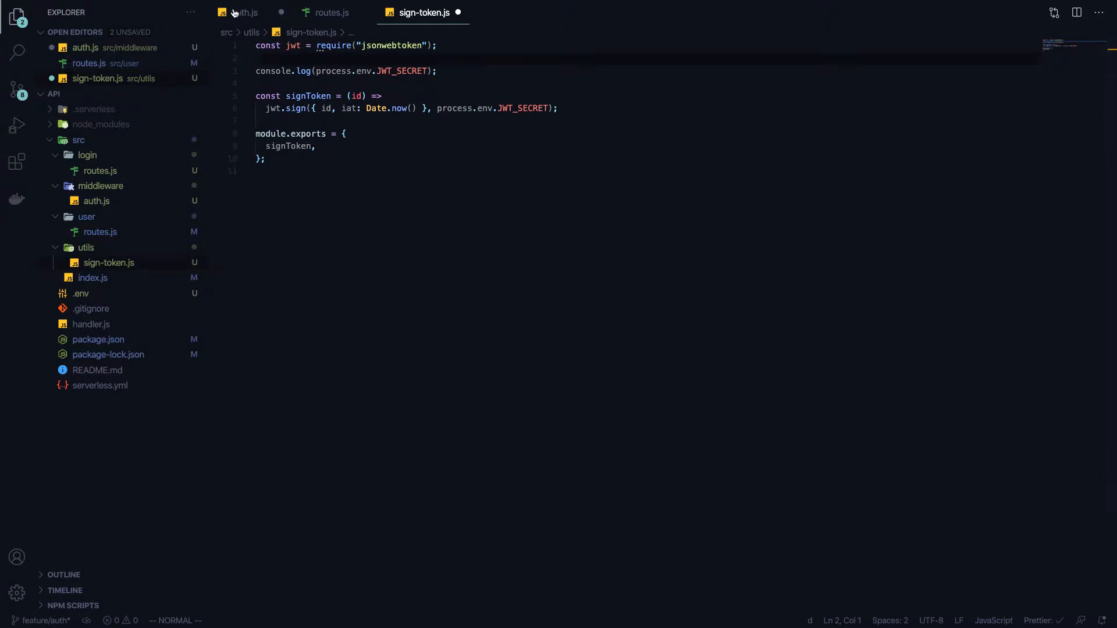
Step: Add require("dotenv").config(); as the first line of index.js
click(244, 12)
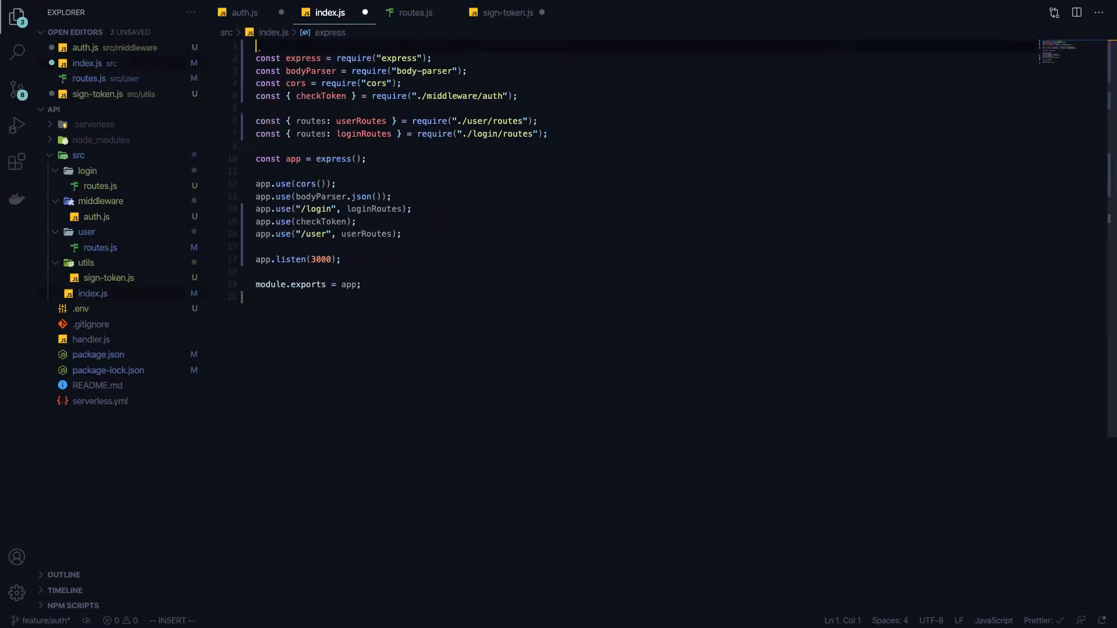
text(require("dotenv").config();)
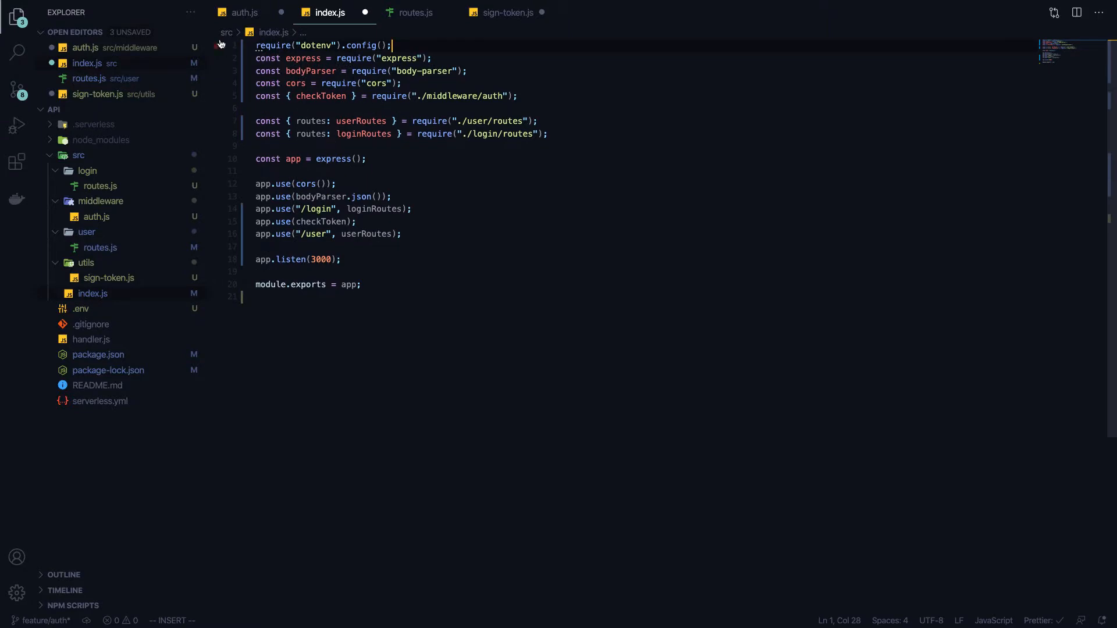
mouse_move(180, 32)
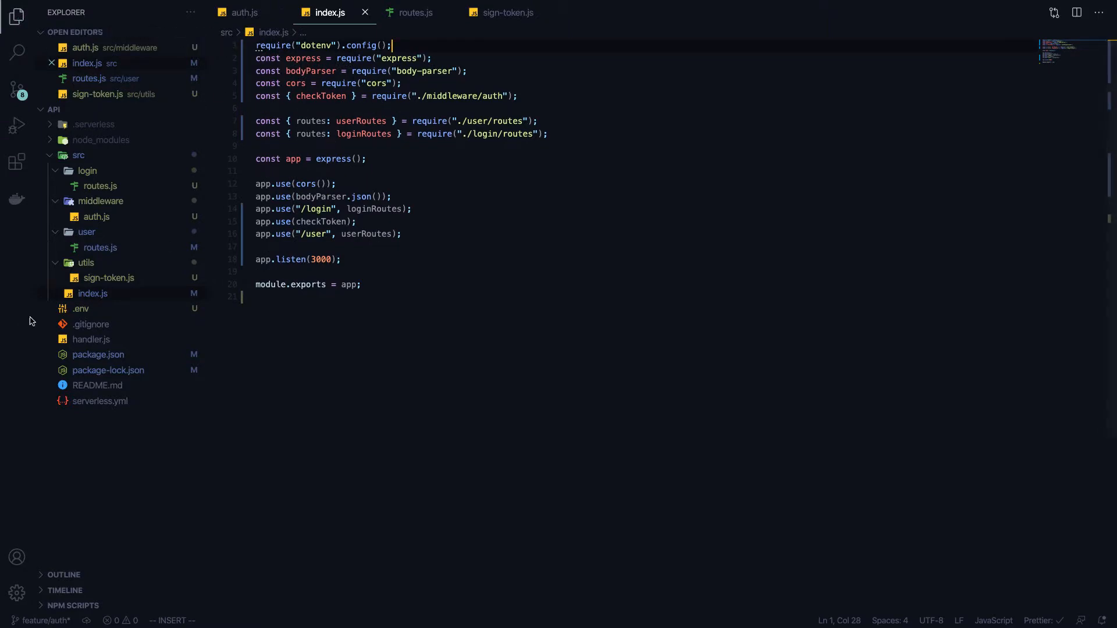
mouse_move(56, 316)
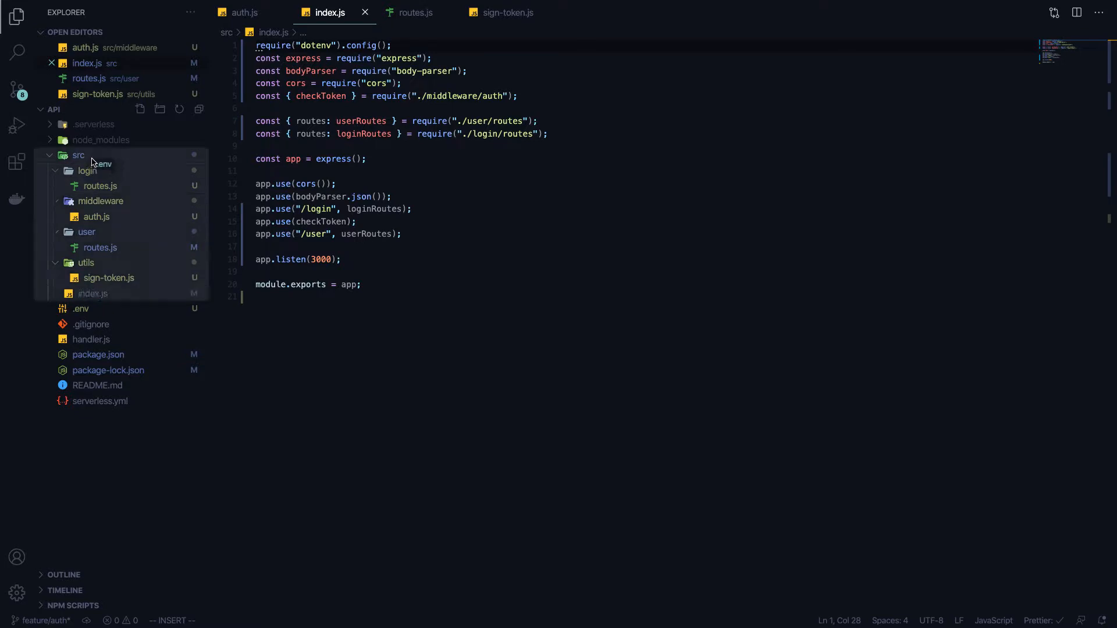
Step: Move .env into the src folder and confirm the move
drag(81, 308, 79, 156)
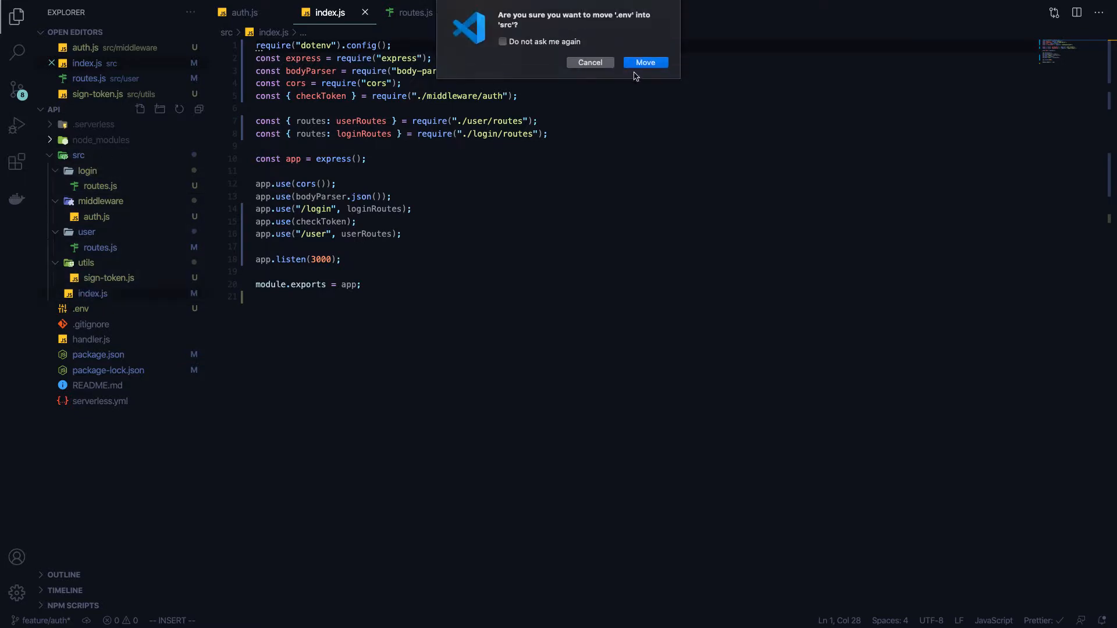
click(644, 62)
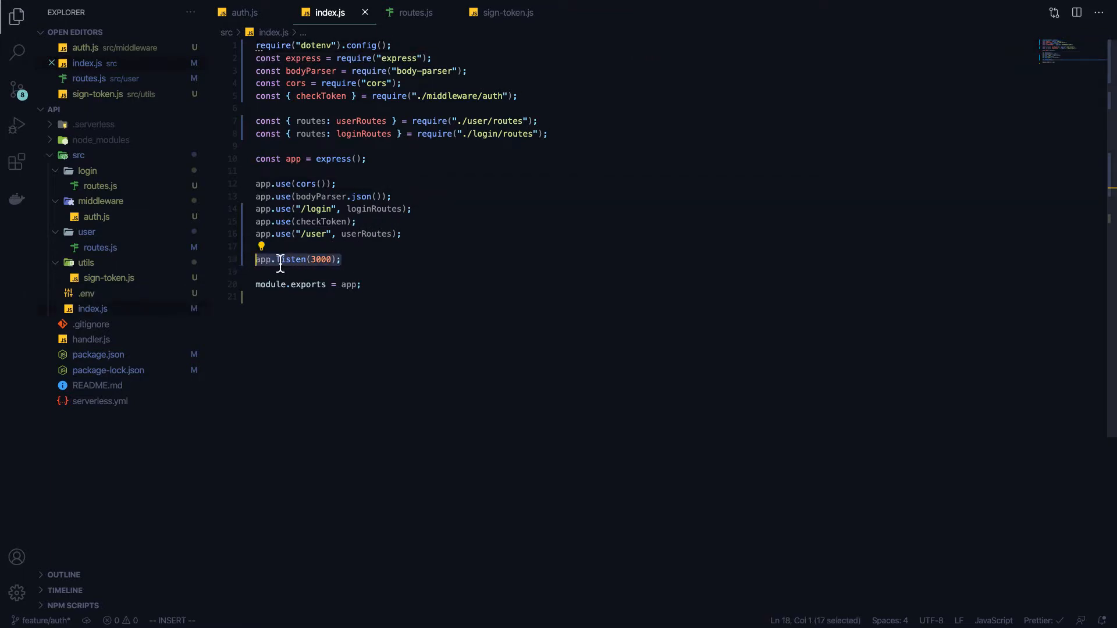
click(342, 260)
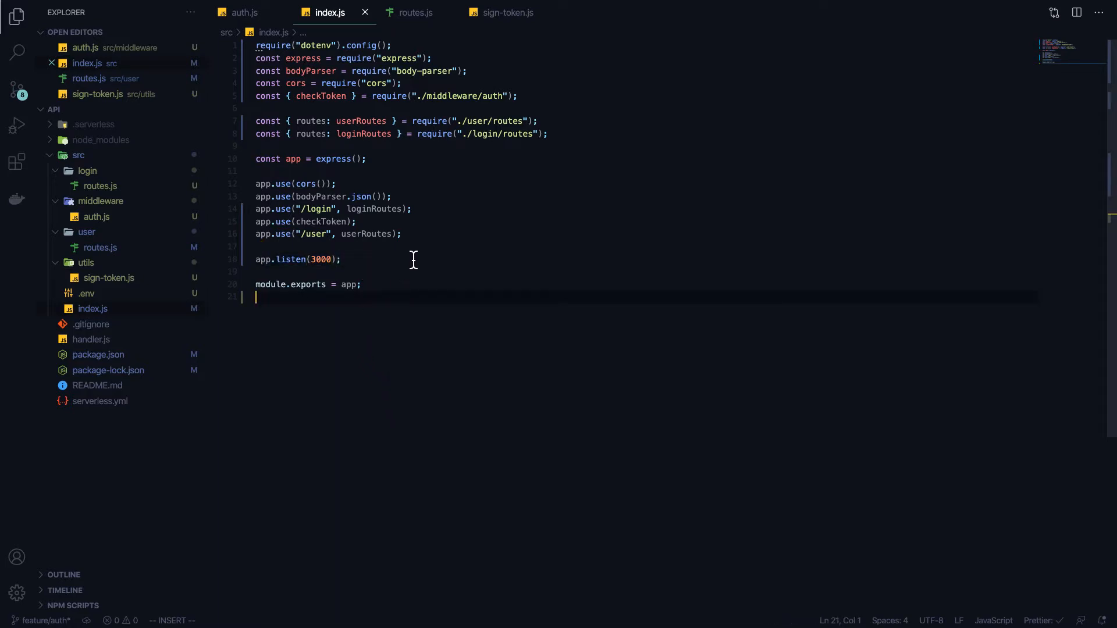
mouse_move(441, 100)
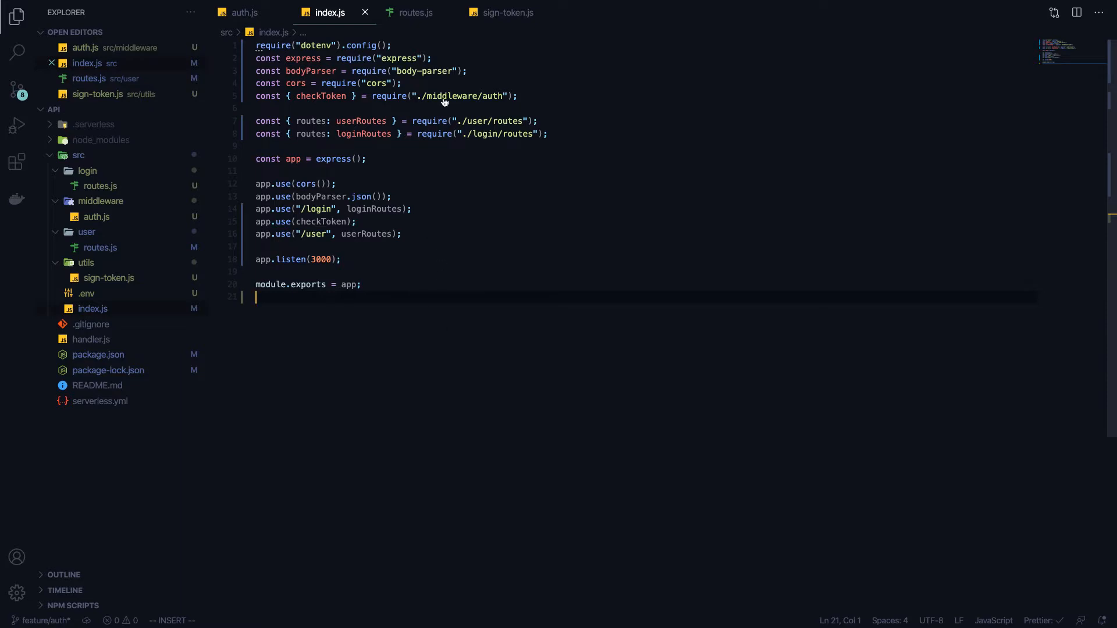
Step: Open a new terminal showing nodemon crashed with EADDRINUSE on port 3000
click(250, 6)
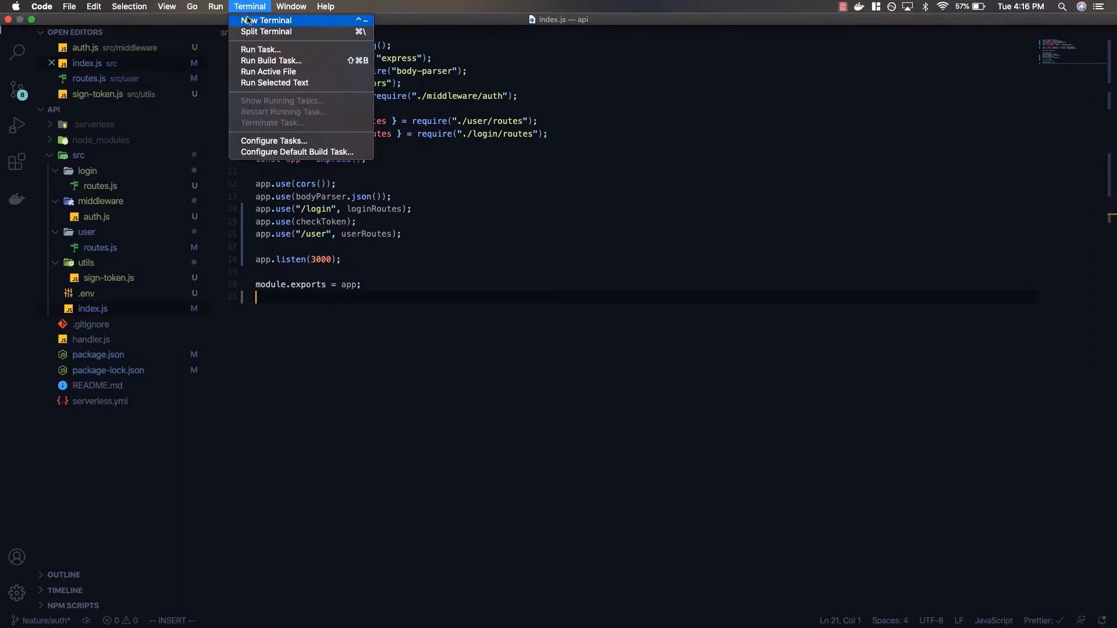
click(266, 20)
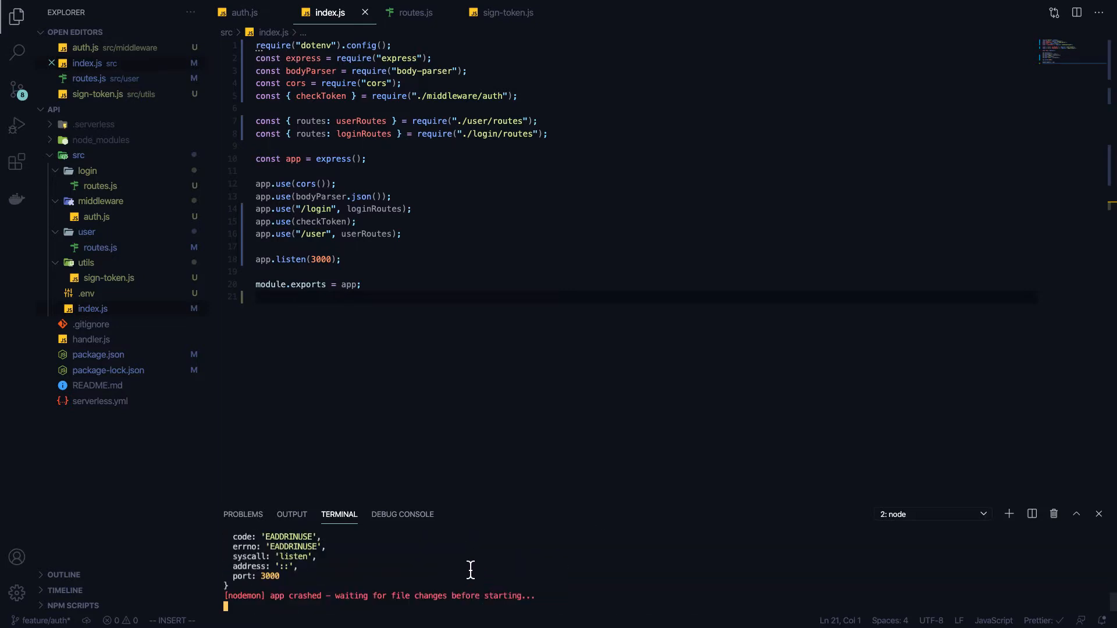
mouse_move(342, 489)
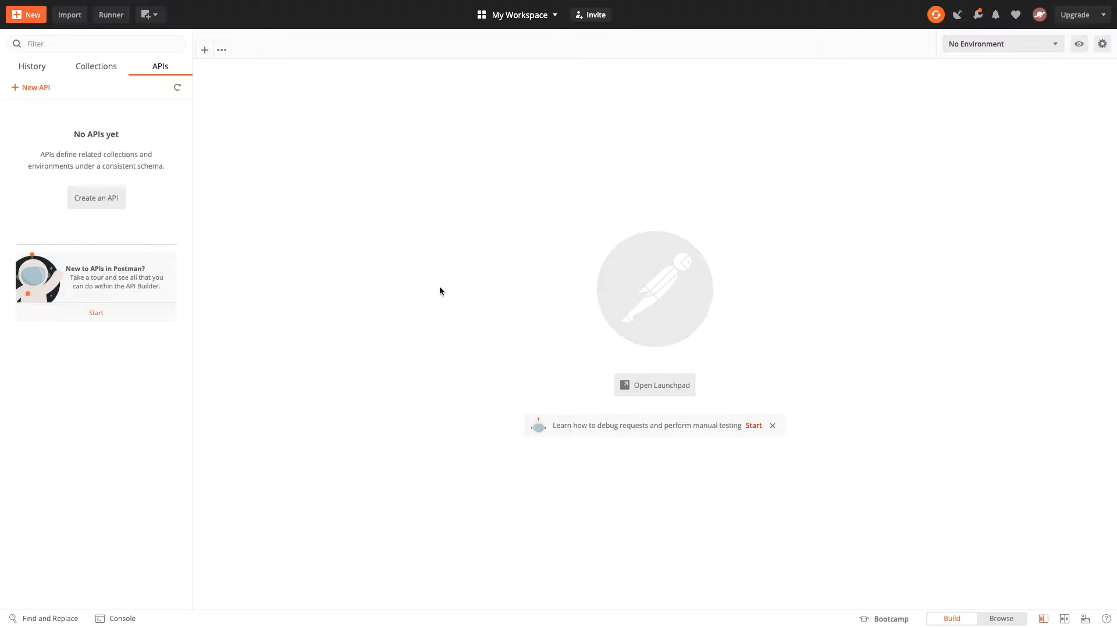
mouse_move(234, 94)
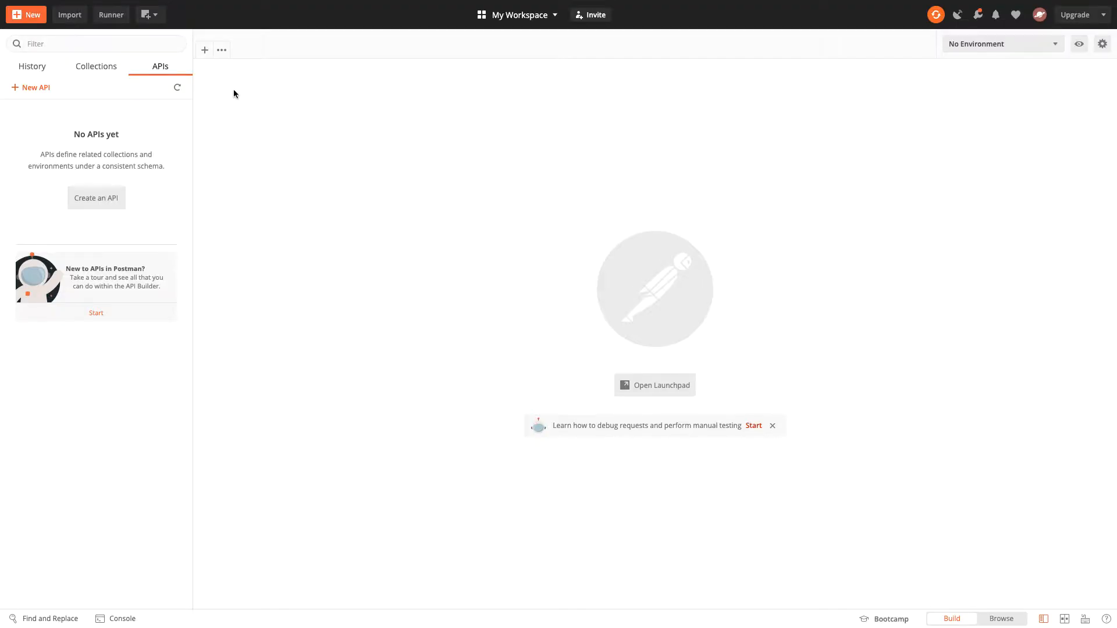
click(205, 50)
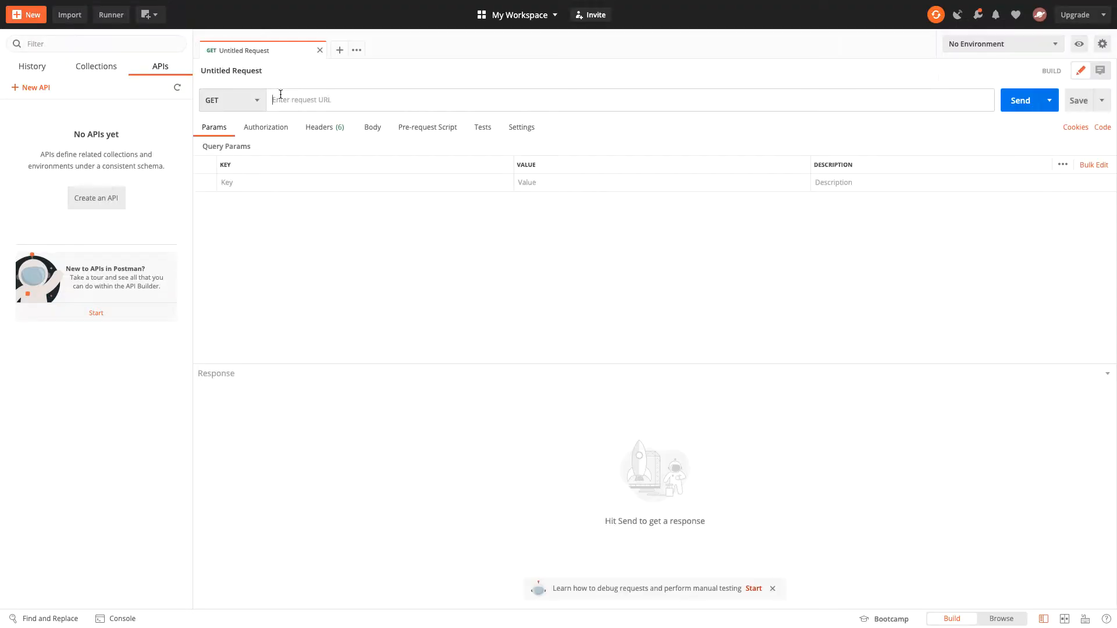
text(http://localhost:3000/login)
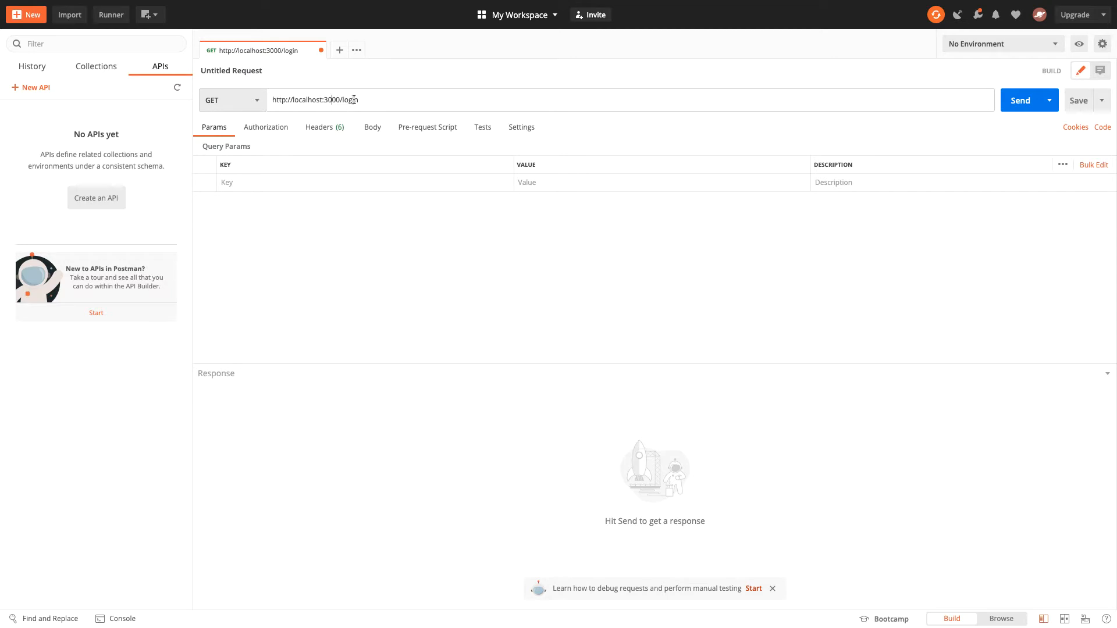
mouse_move(351, 114)
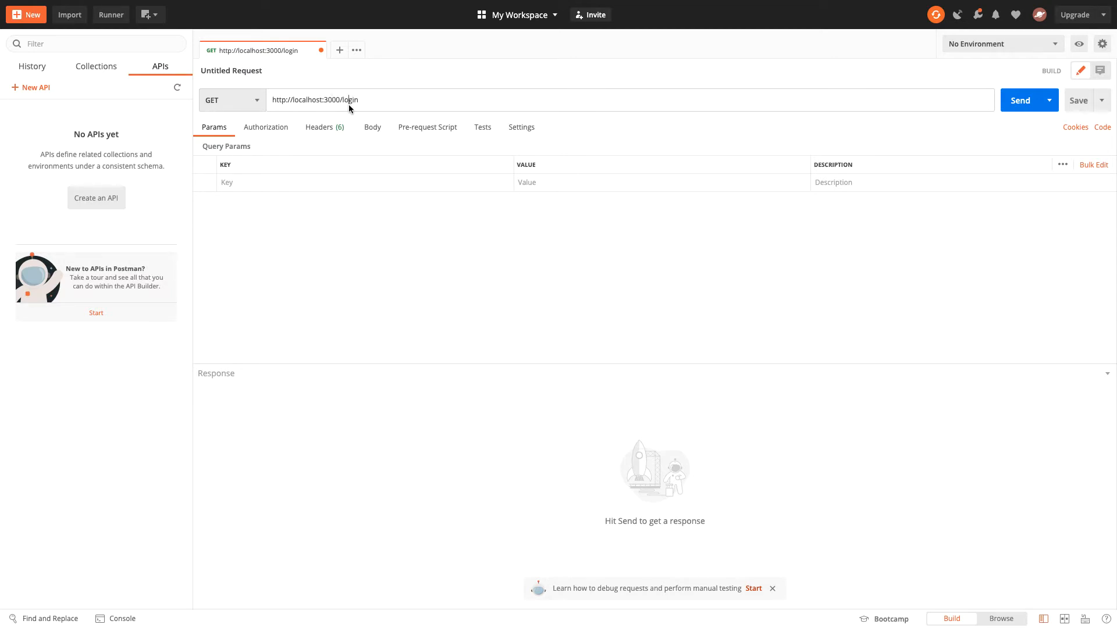
double_click(350, 100)
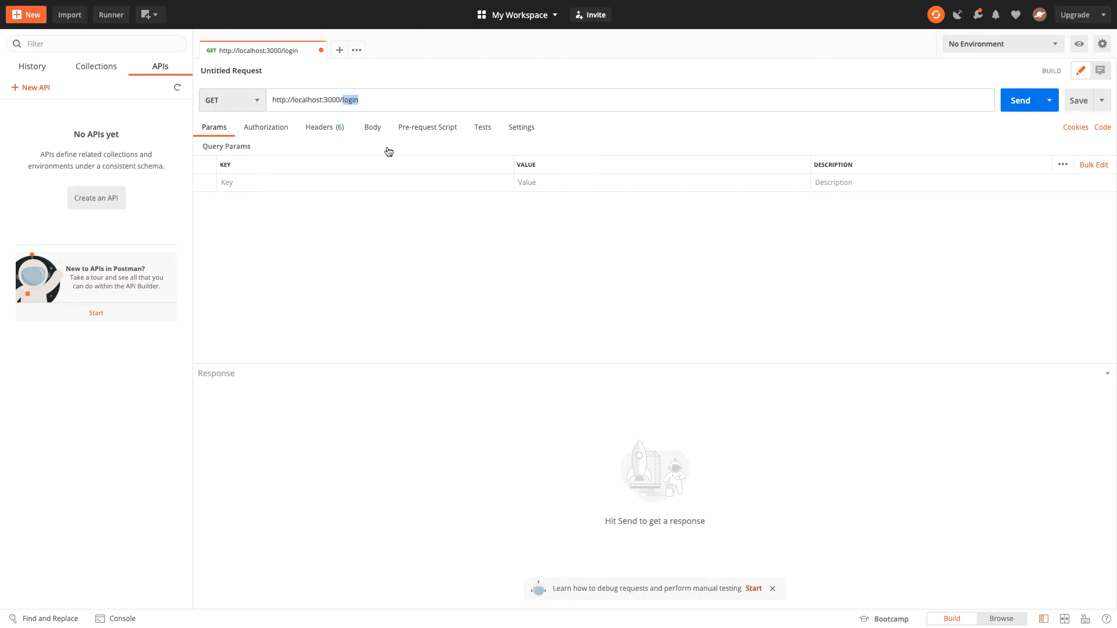
Step: Send a raw JSON body {"userId": 123} with the login request
click(372, 127)
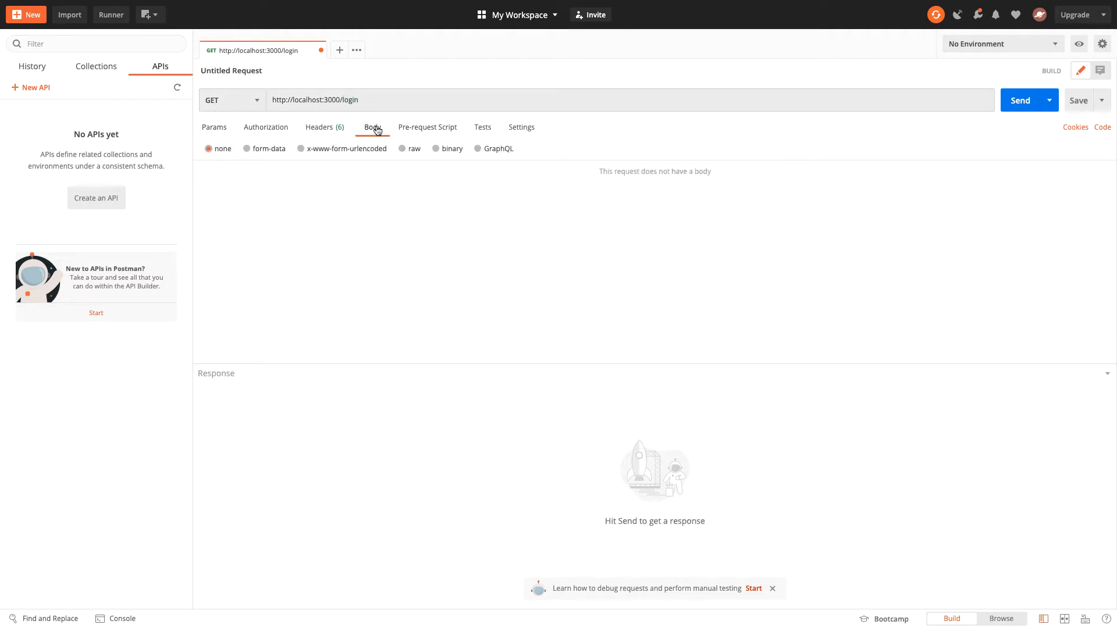
click(404, 148)
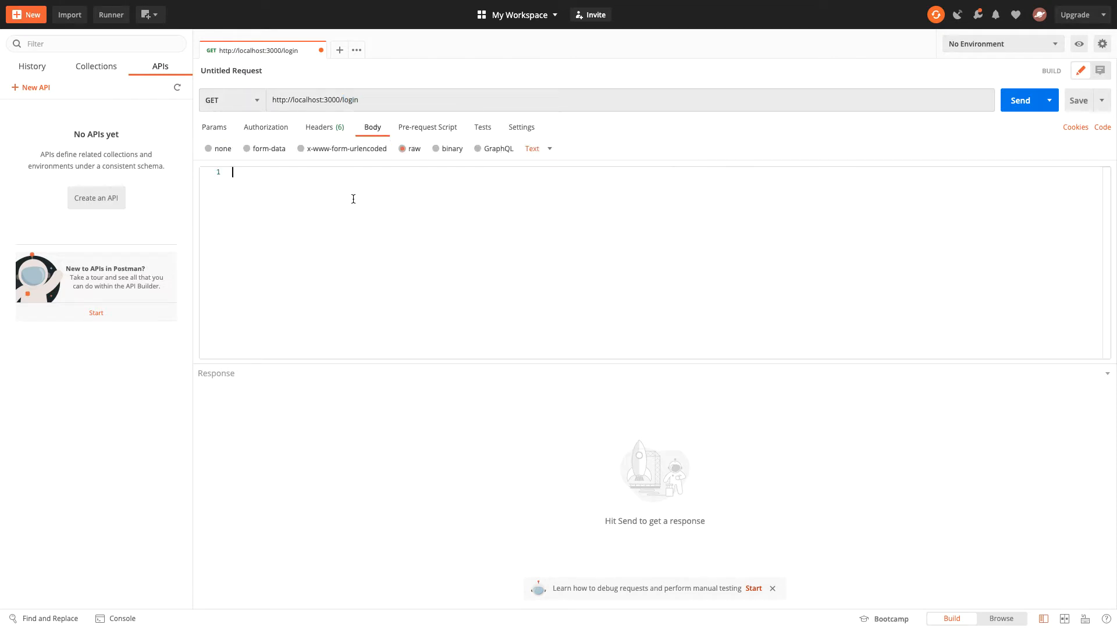
text({"user")
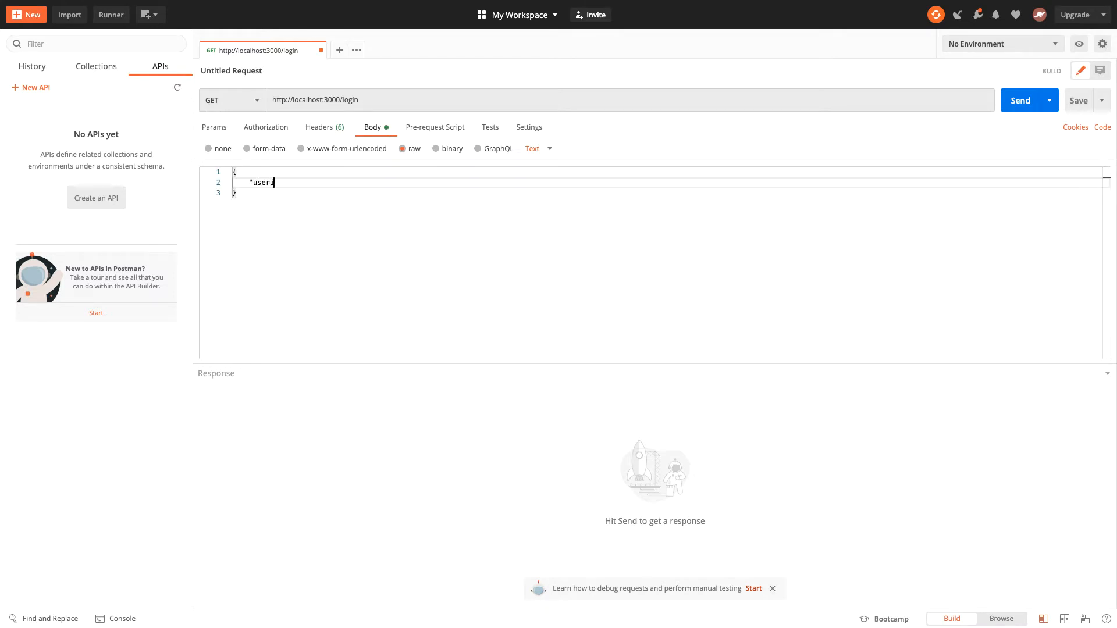
text(Id")
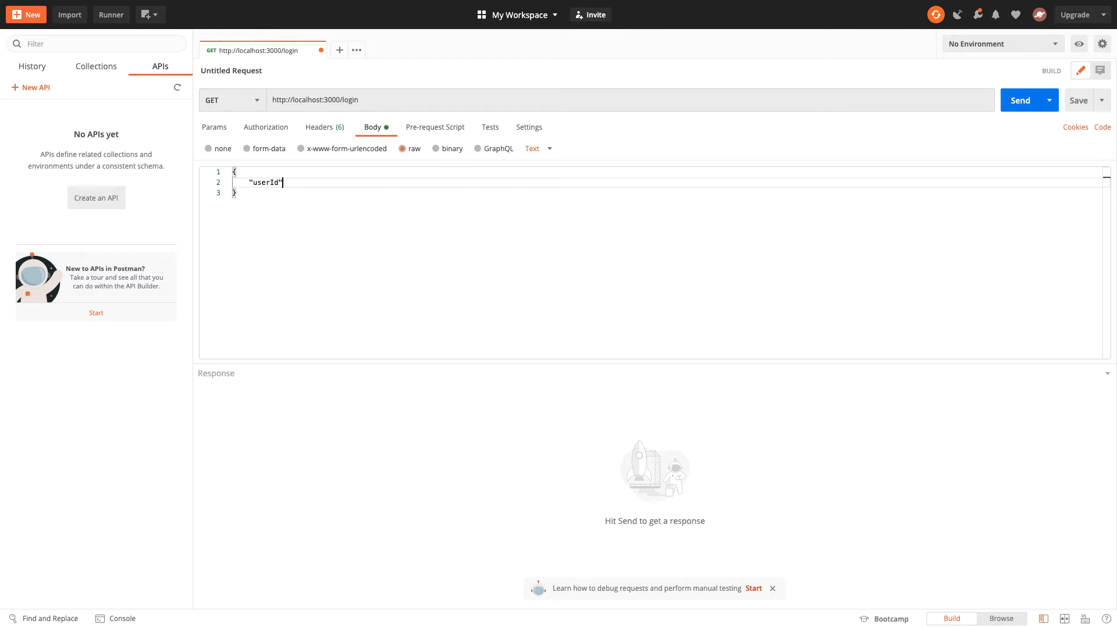
text(: 123)
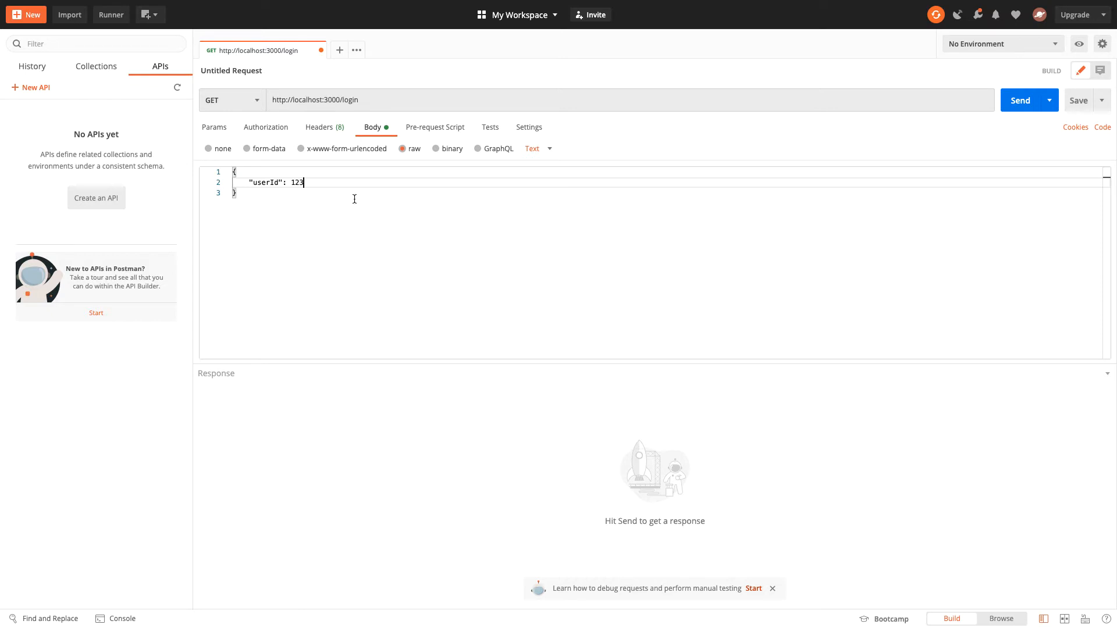
click(533, 149)
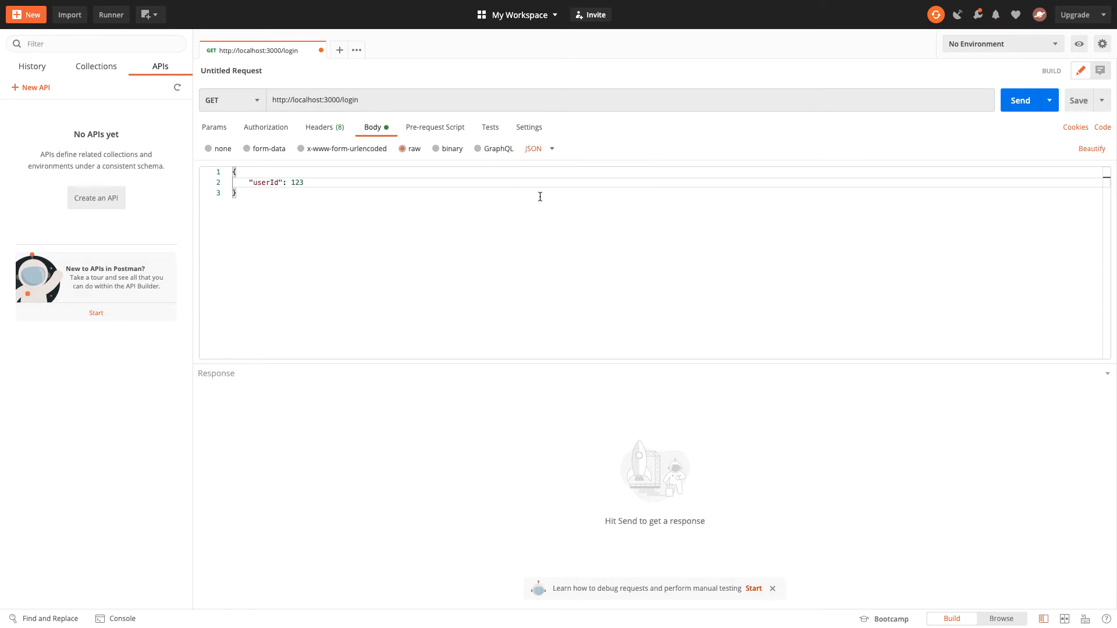
click(1020, 99)
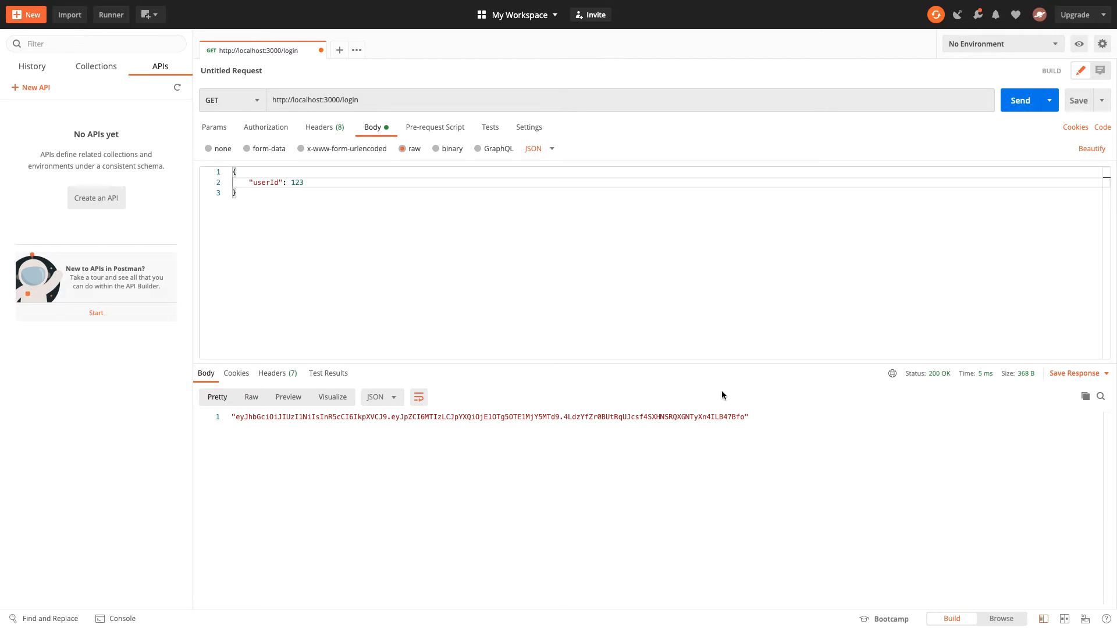
Step: Decode the Postman JWT in jwt.io, confirming payload id 123 and an iat timestamp
triple_click(489, 417)
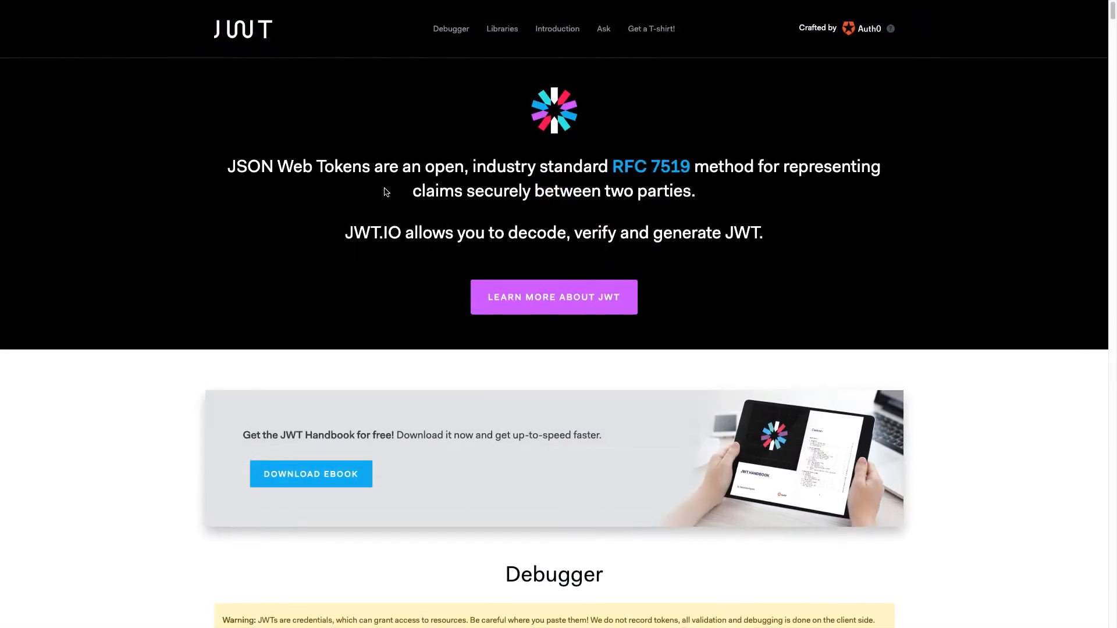
click(450, 29)
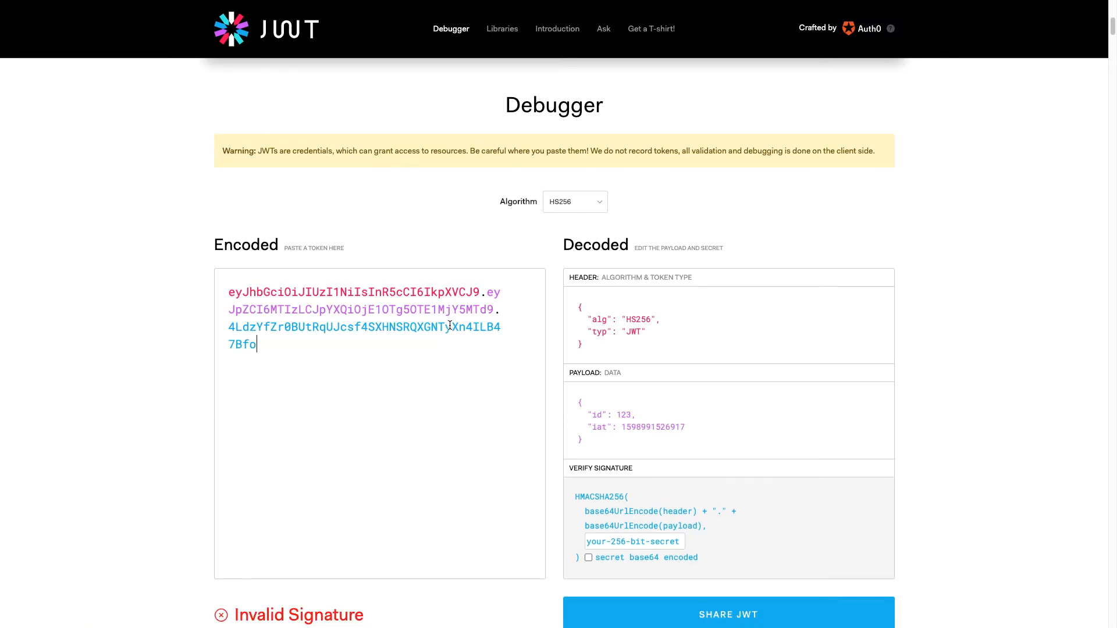
scroll(down, 3)
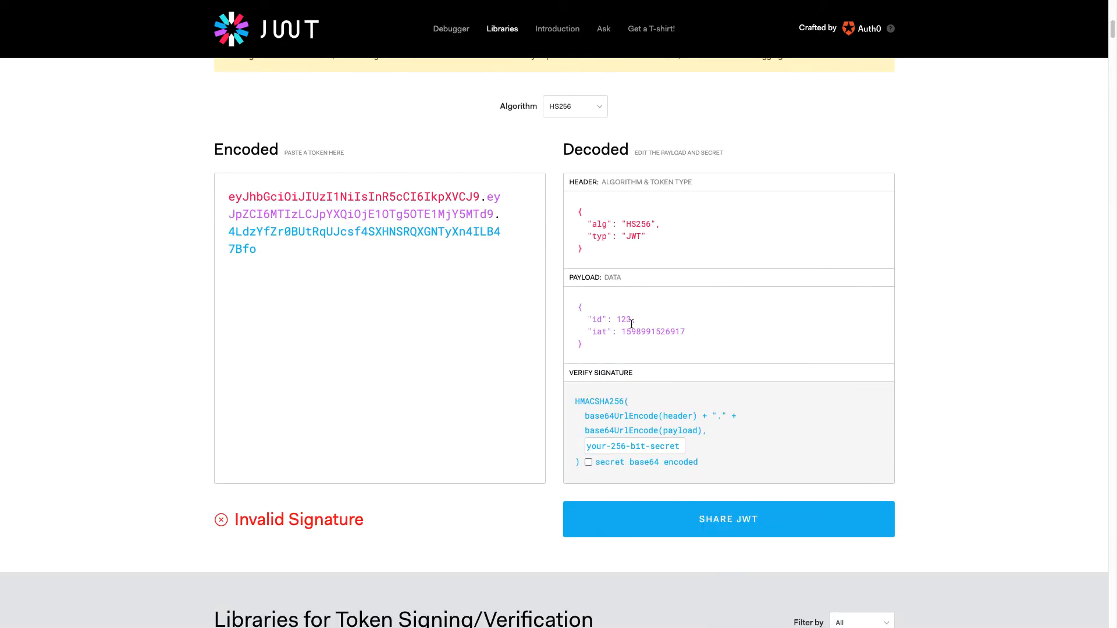
double_click(604, 320)
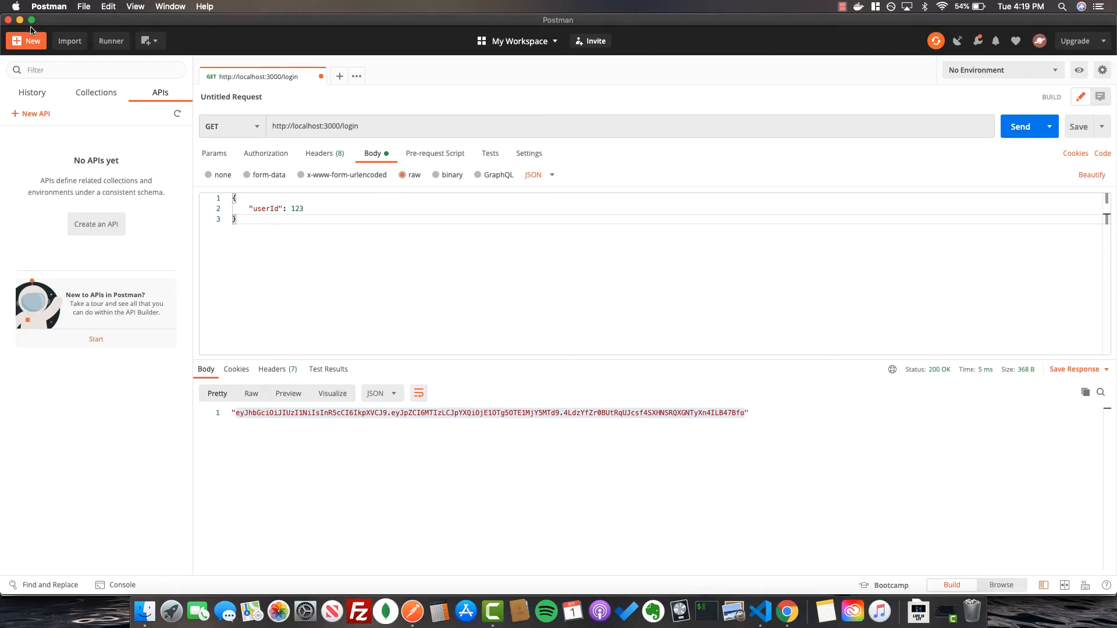
Step: Send GET localhost:3000/user without a token, getting 401 'Auth token is not supplied'
double_click(349, 99)
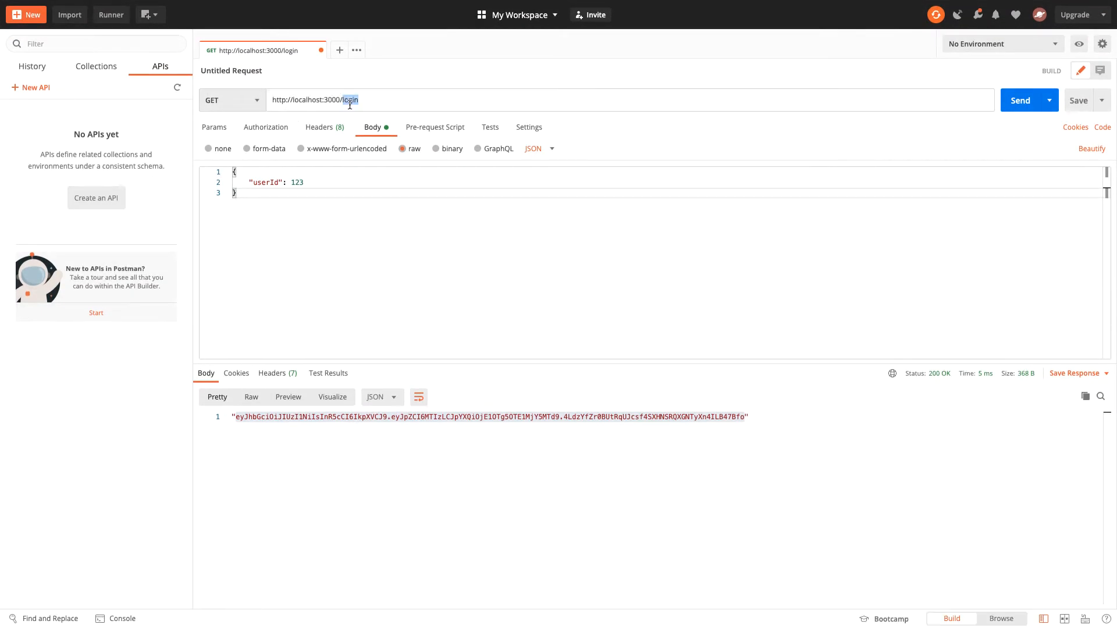
text(use)
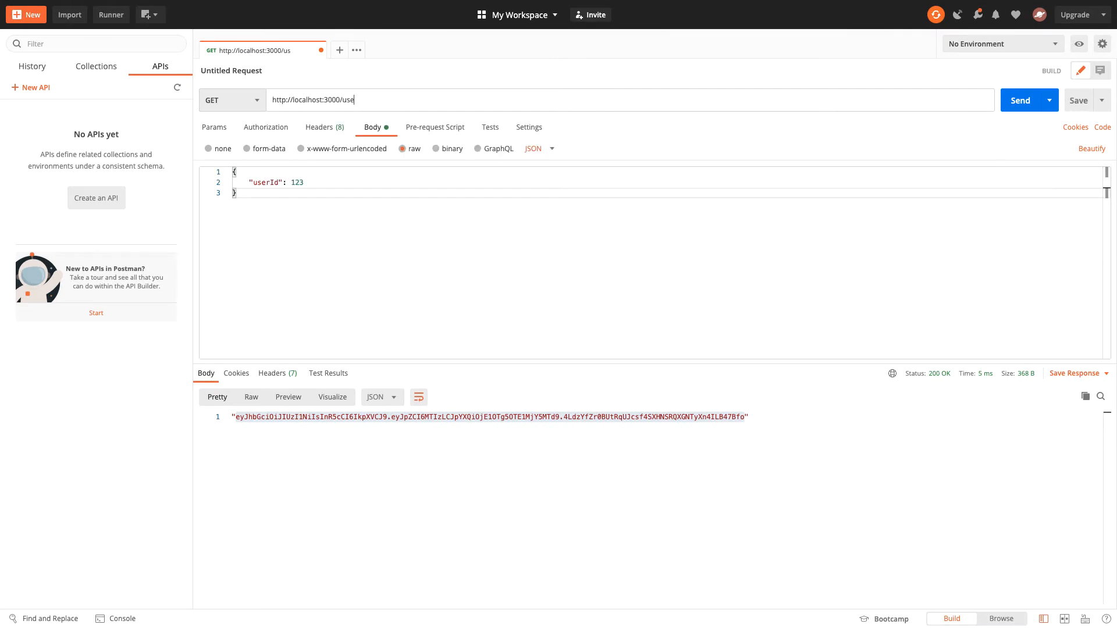
text(r)
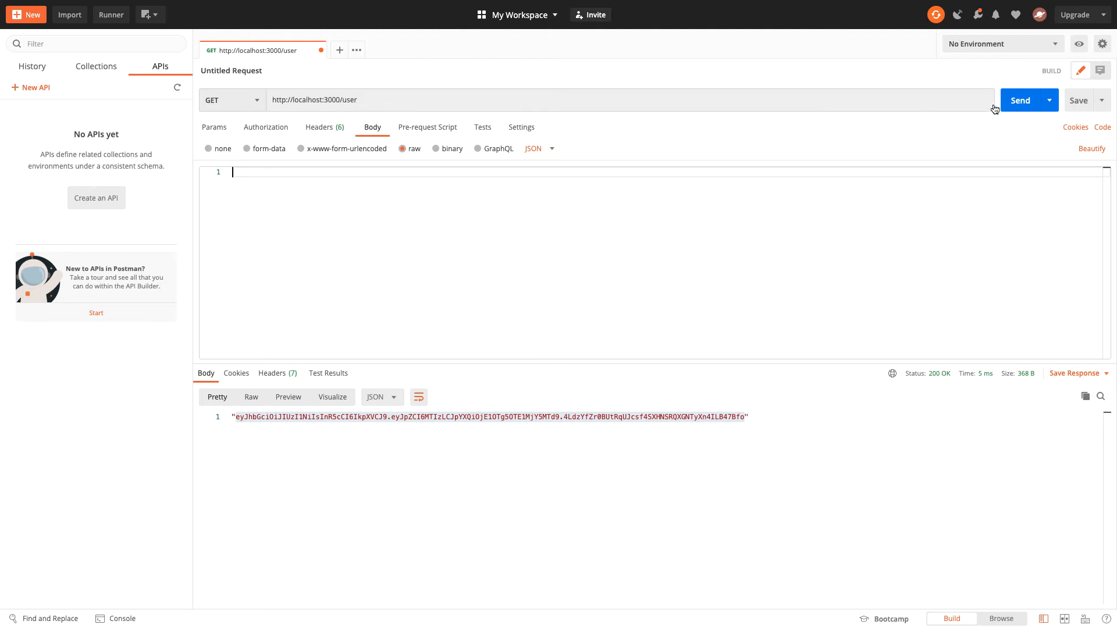
click(1020, 99)
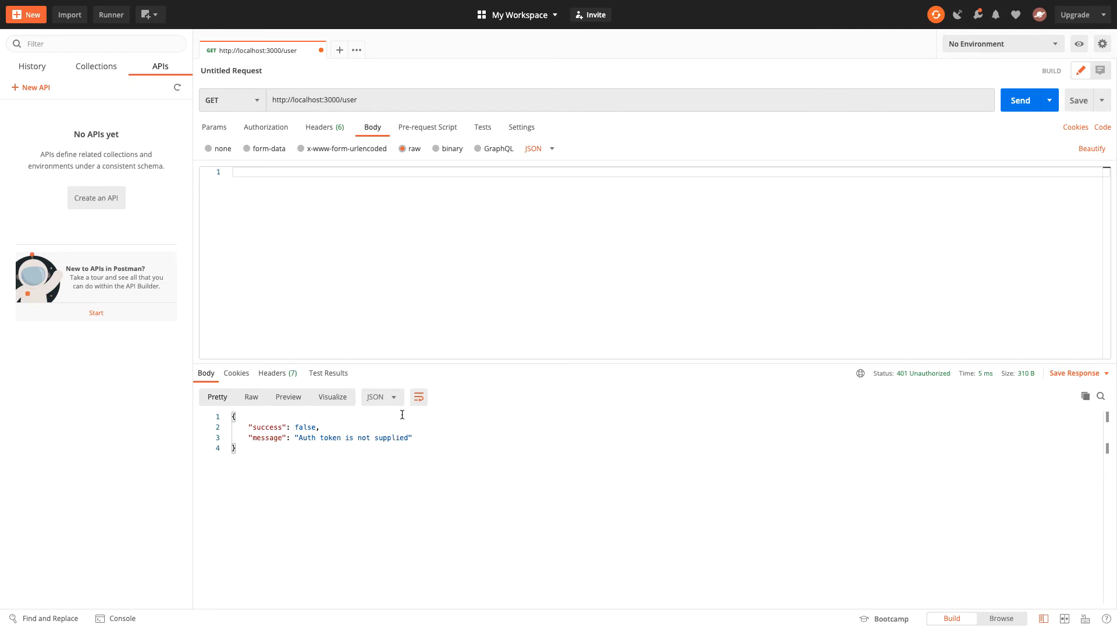
mouse_move(338, 167)
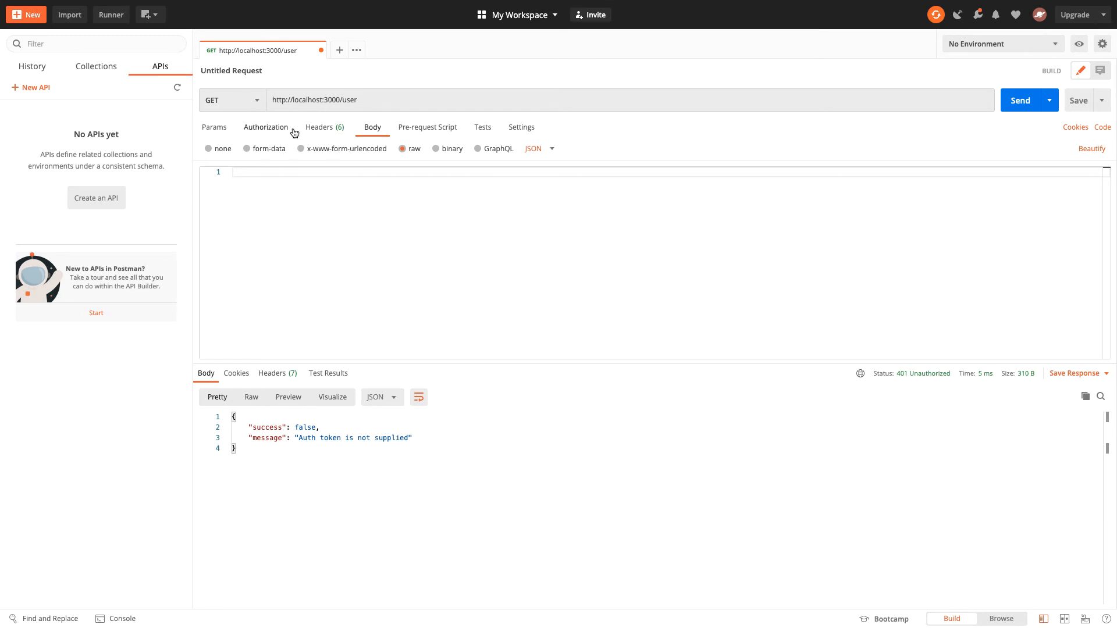
Step: Set the JWT as a Bearer token and resend GET /user, receiving 200 OK
click(265, 127)
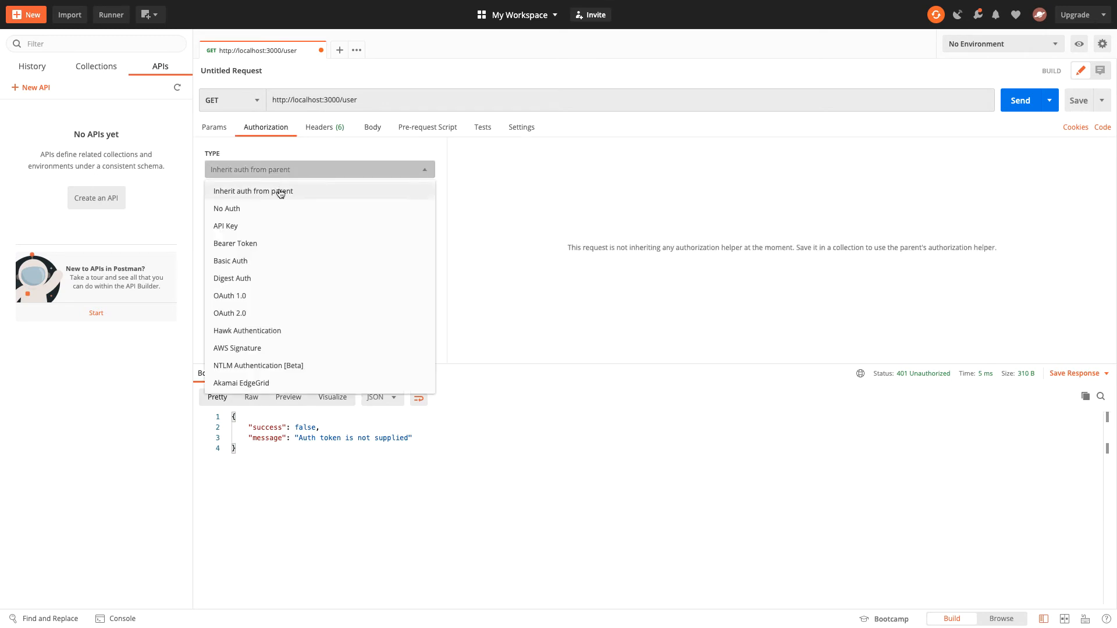
click(236, 243)
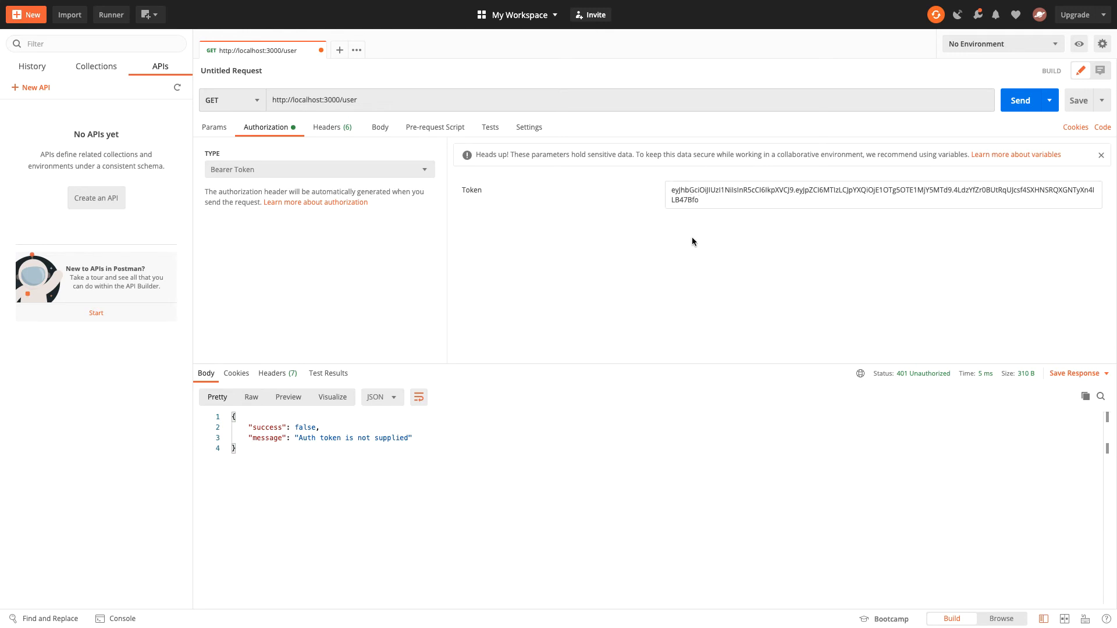
click(1020, 100)
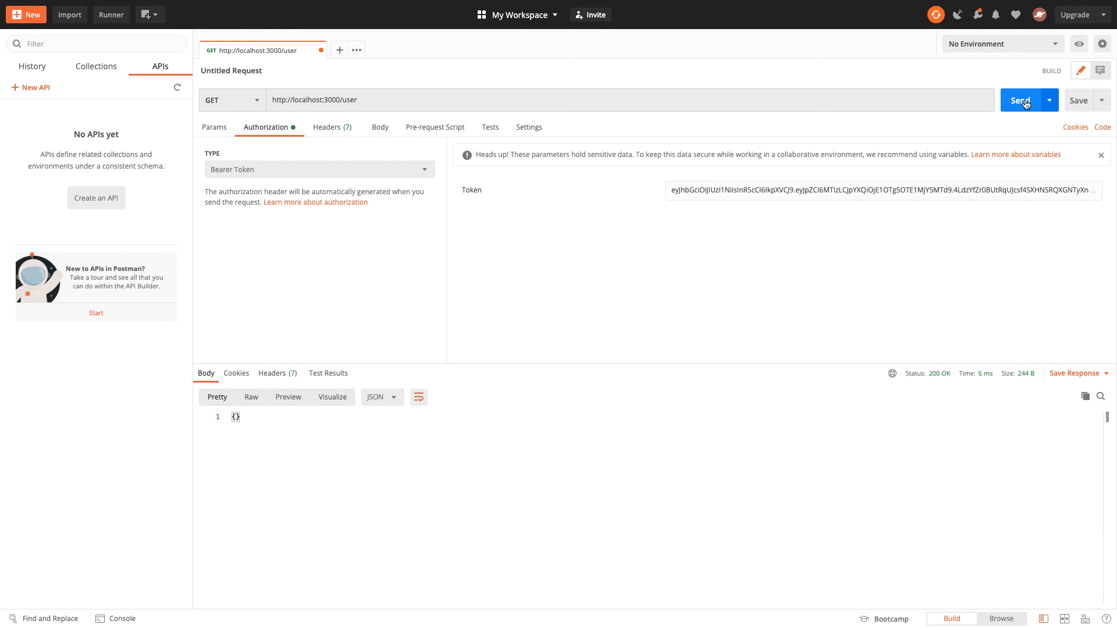
mouse_move(936, 373)
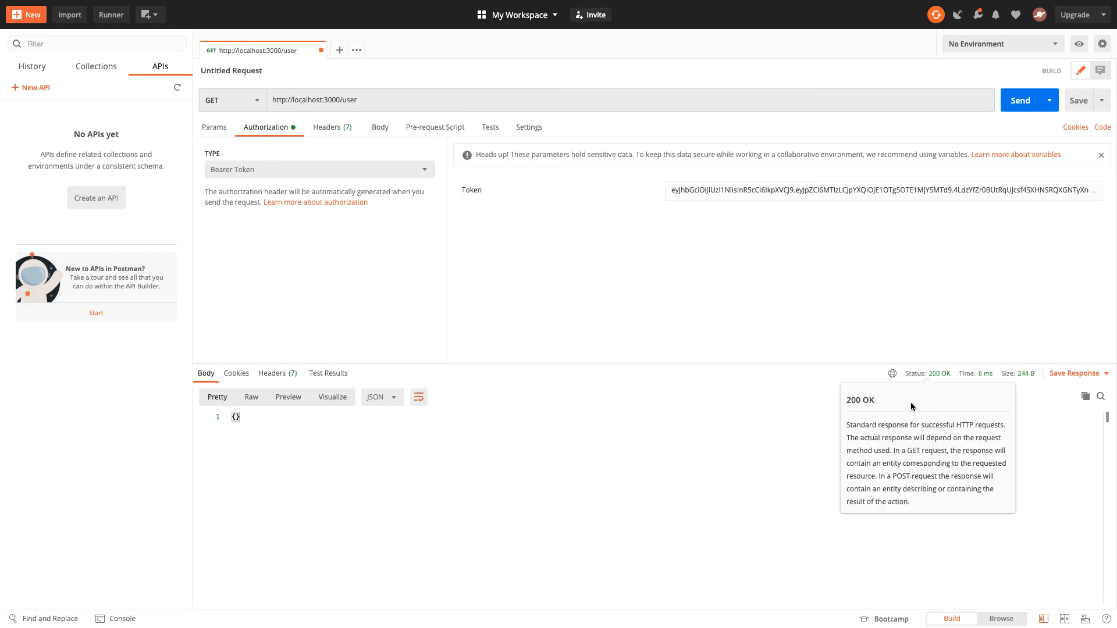
mouse_move(591, 435)
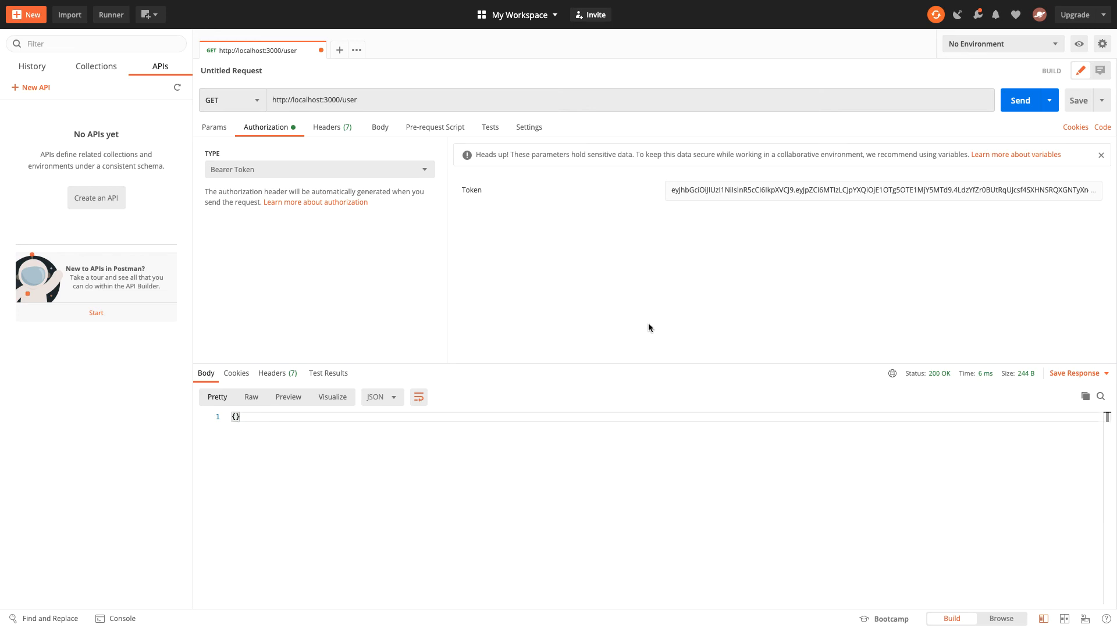
mouse_move(649, 346)
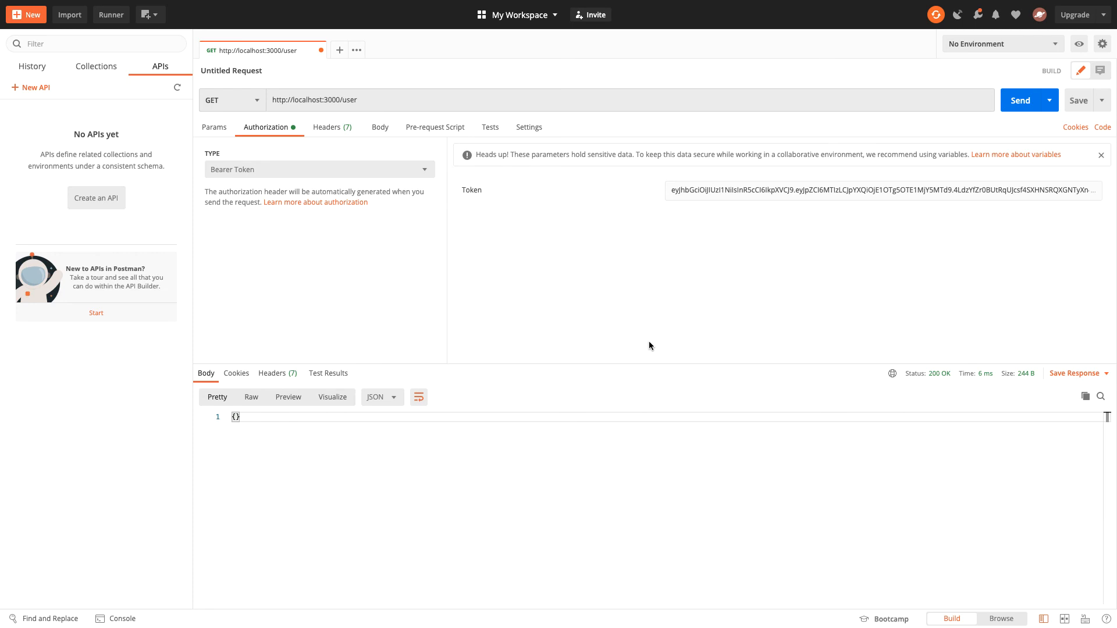
mouse_move(645, 340)
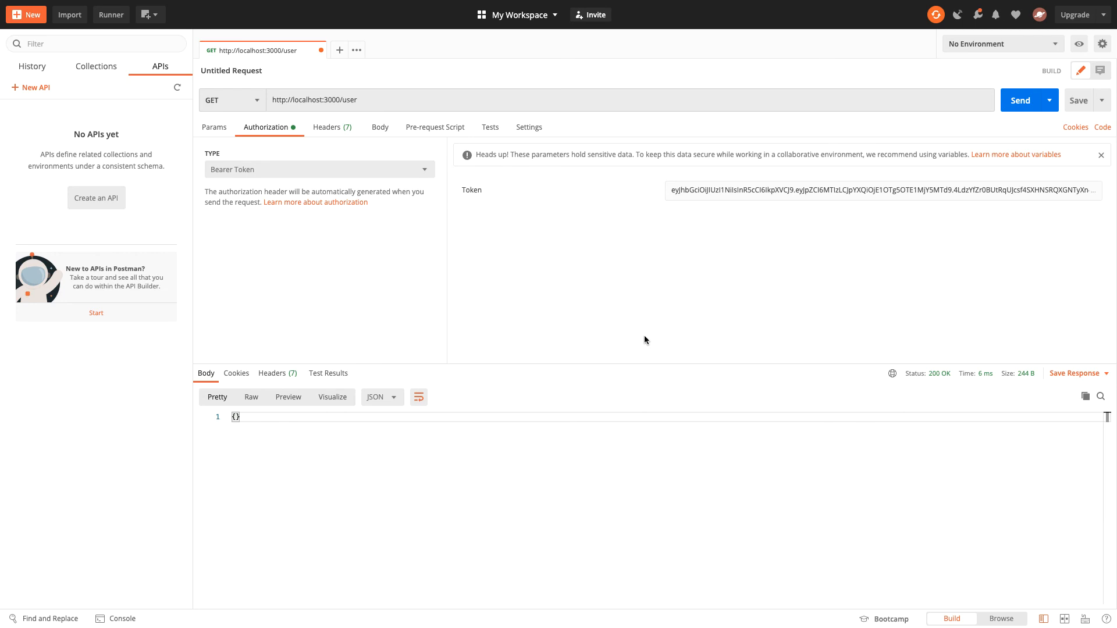
mouse_move(615, 325)
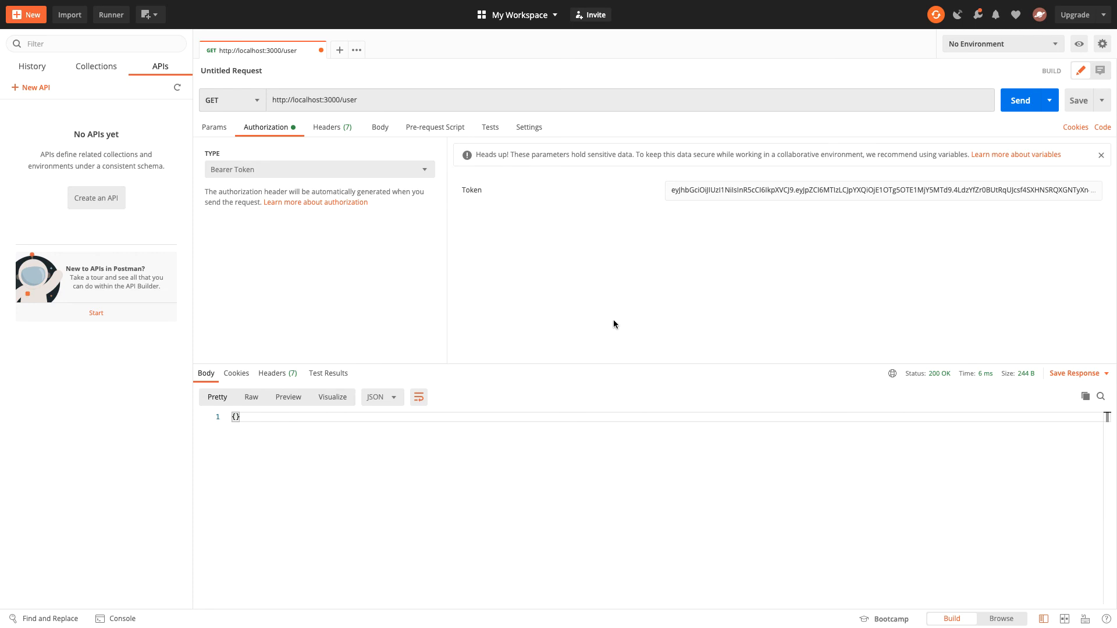
mouse_move(604, 399)
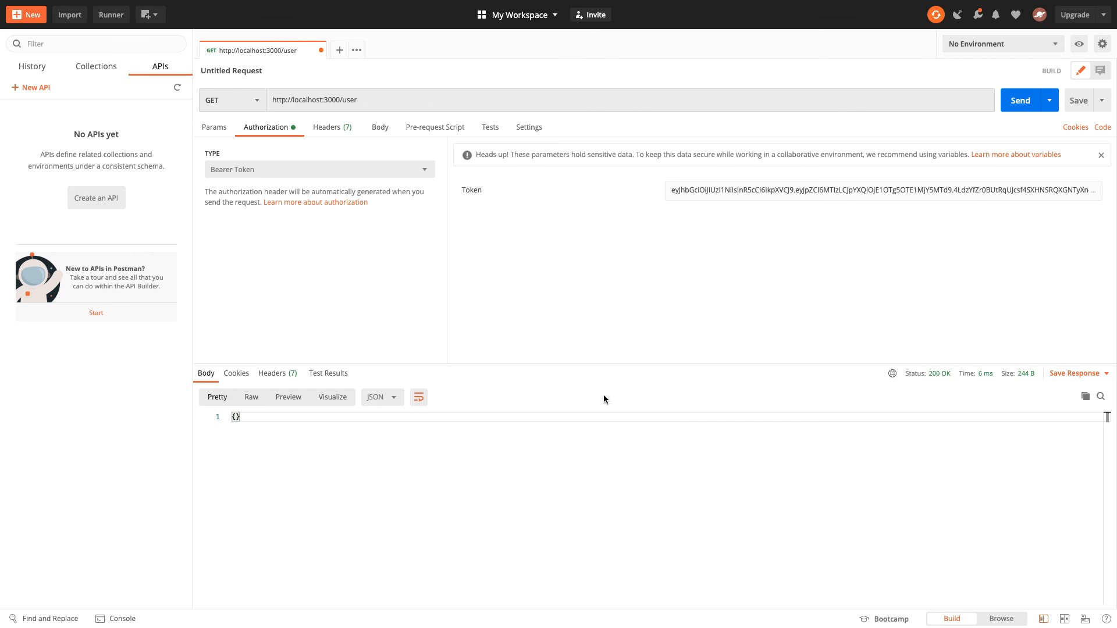
mouse_move(490, 330)
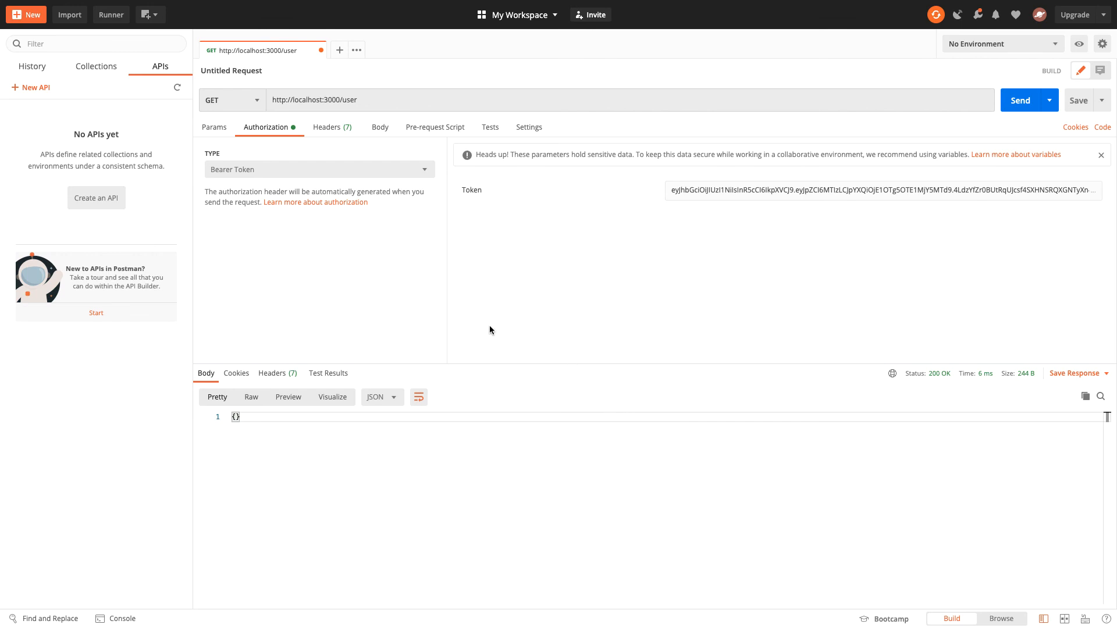